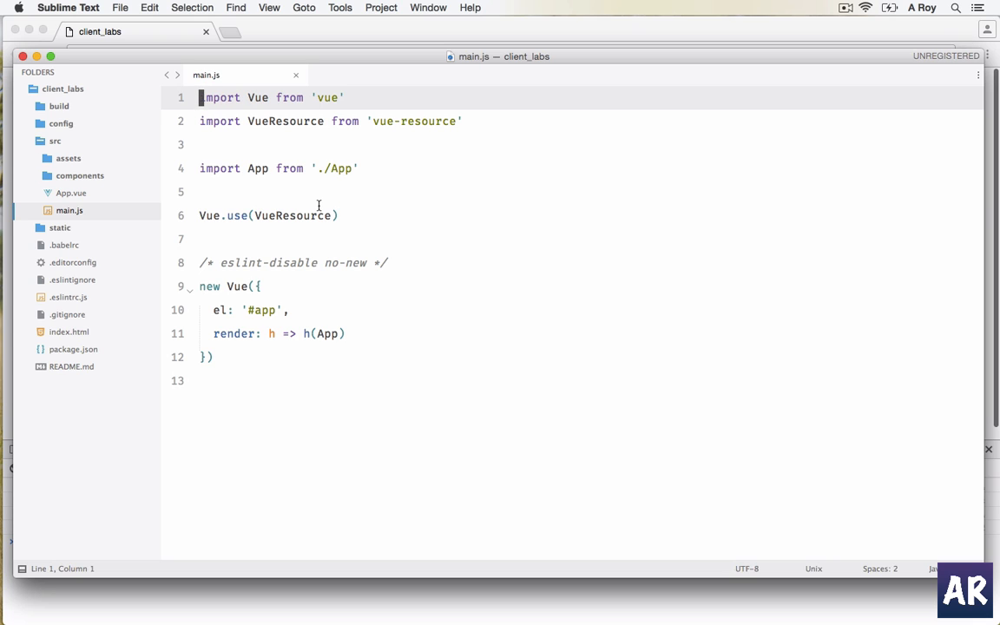
Bring up the macOS application switcher to leave Sublime Text.
{"action": "key", "text": "Cmd+Tab"}
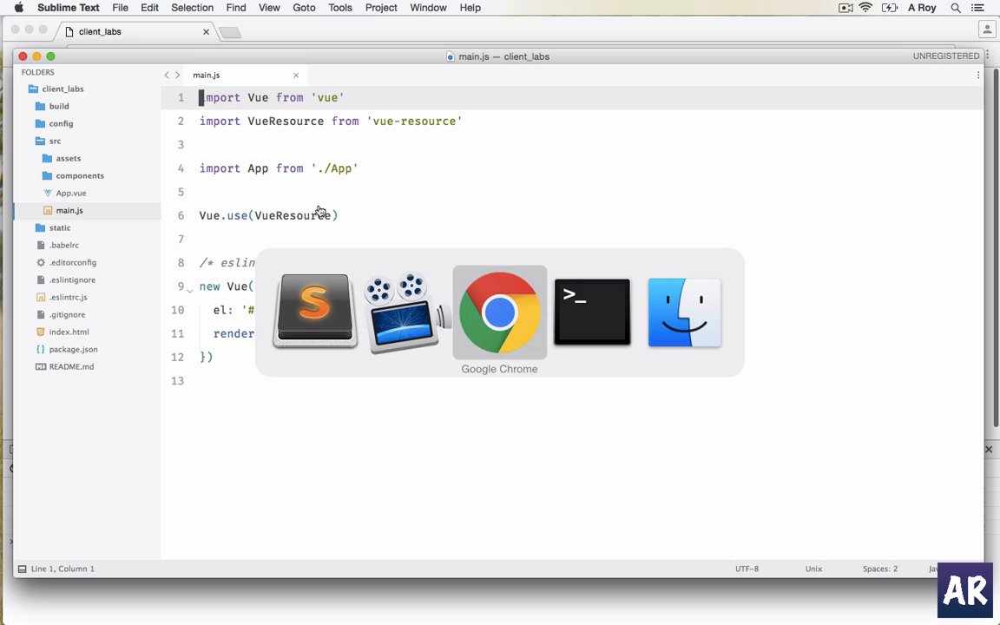
In Terminal, run npm install vue-router --save in the client_labs folder.
{"action": "left_click", "coordinate": [591, 313]}
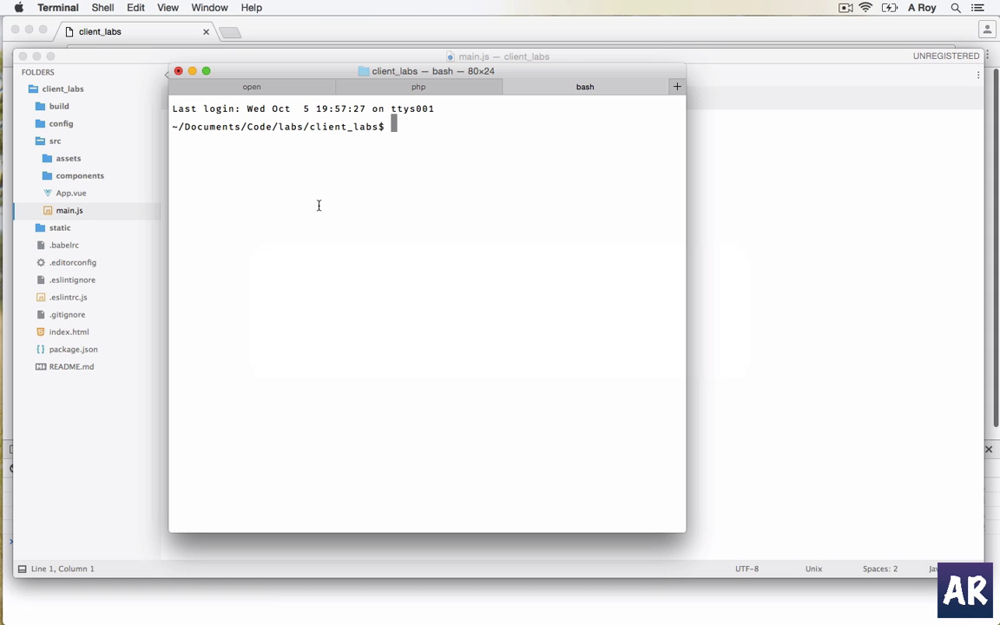
{"action": "type", "text": "npm install"}
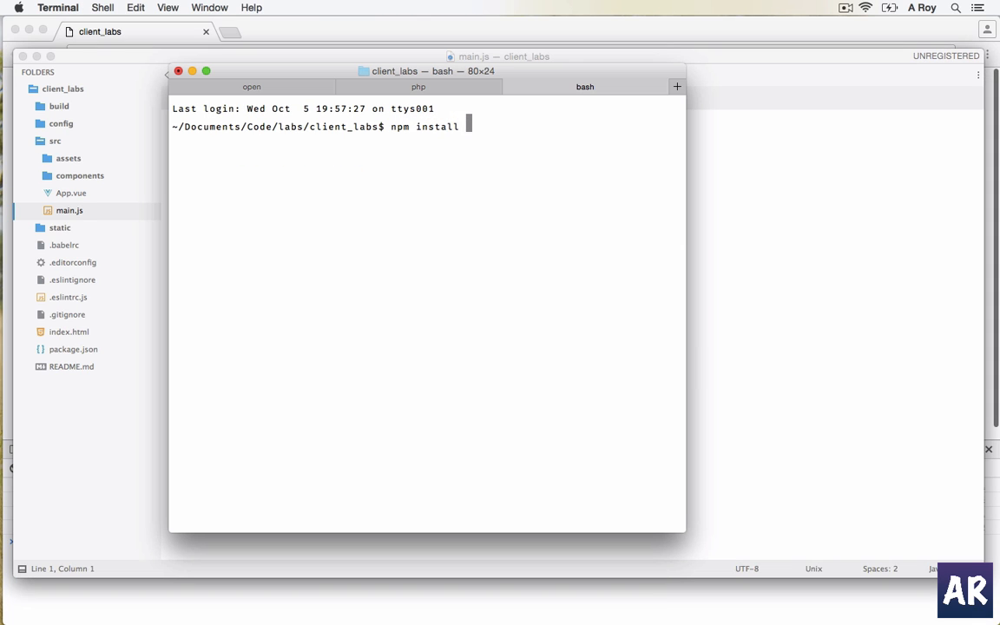
{"action": "type", "text": "vue-router"}
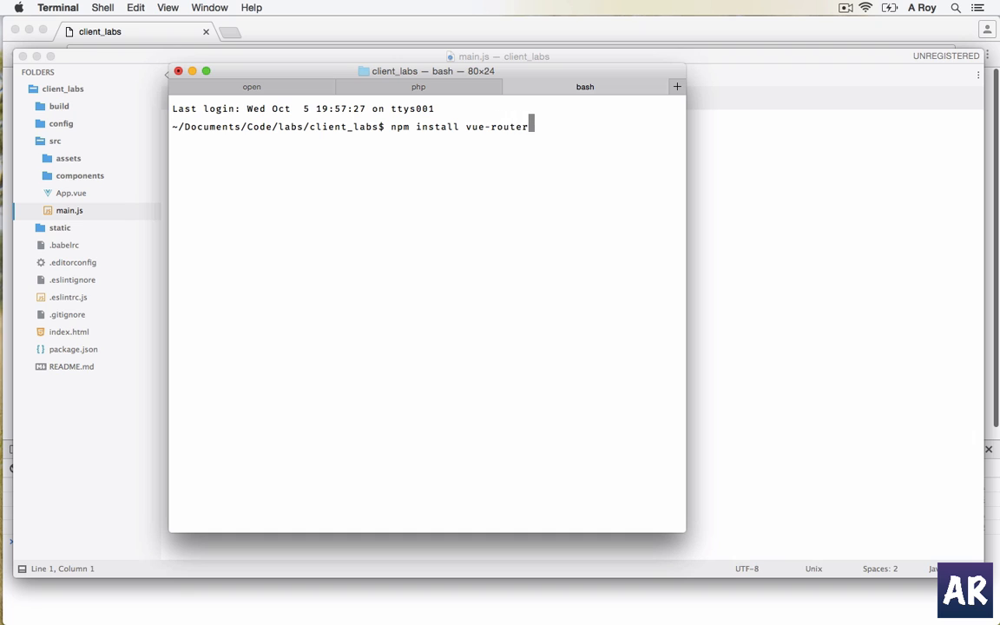
{"action": "type", "text": "--save"}
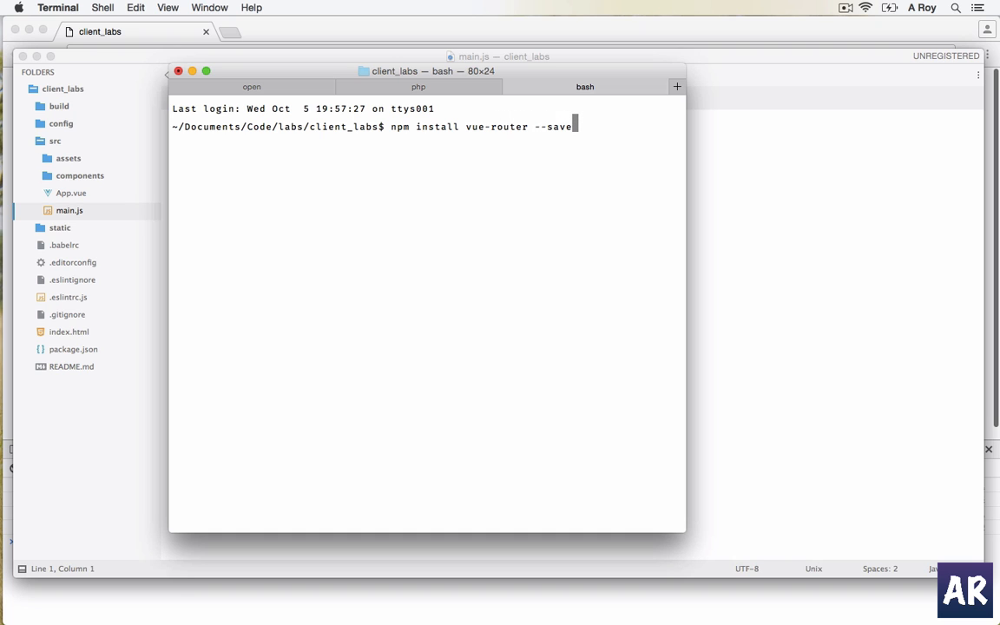
{"action": "key", "text": "Return"}
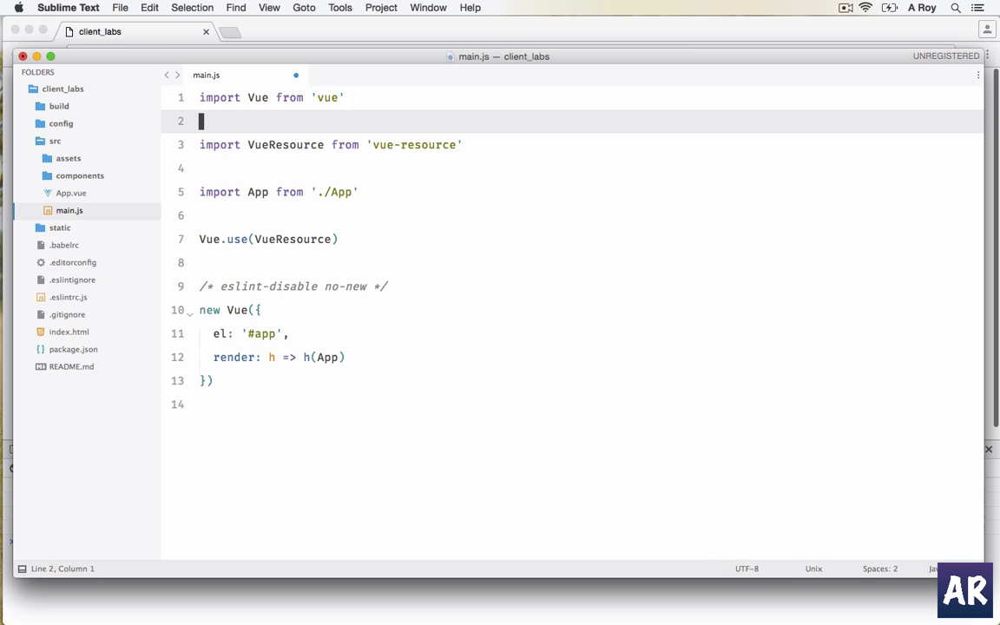
Add import VueRouter from 'vue-router' and Vue.use(VueRouter) above Vue.use(VueResource).
{"action": "type", "text": "import VueRouter from 'vue-router"}
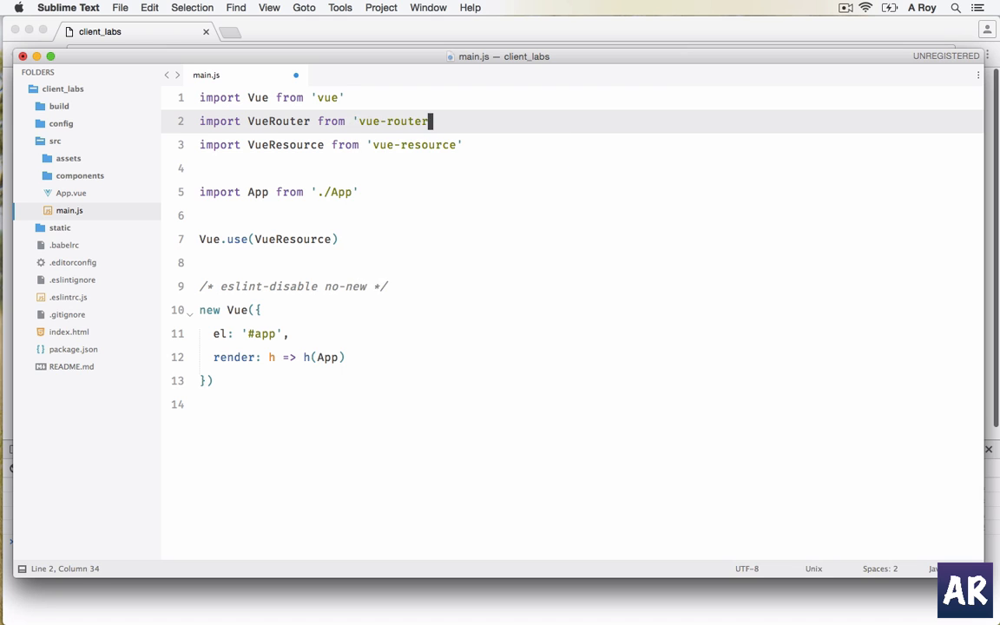
{"action": "type", "text": "'"}
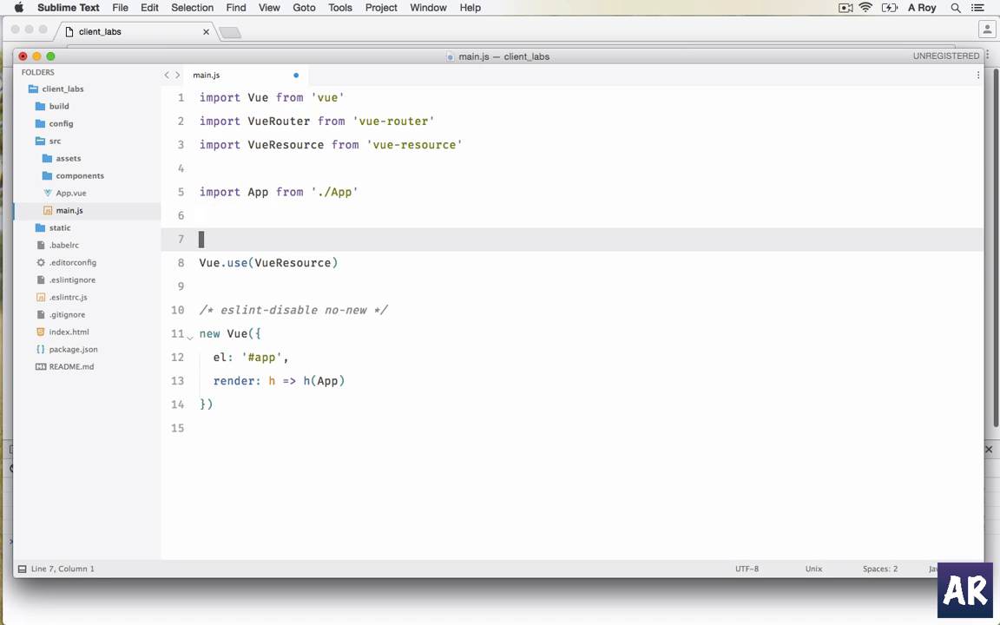
{"action": "type", "text": "Vue."}
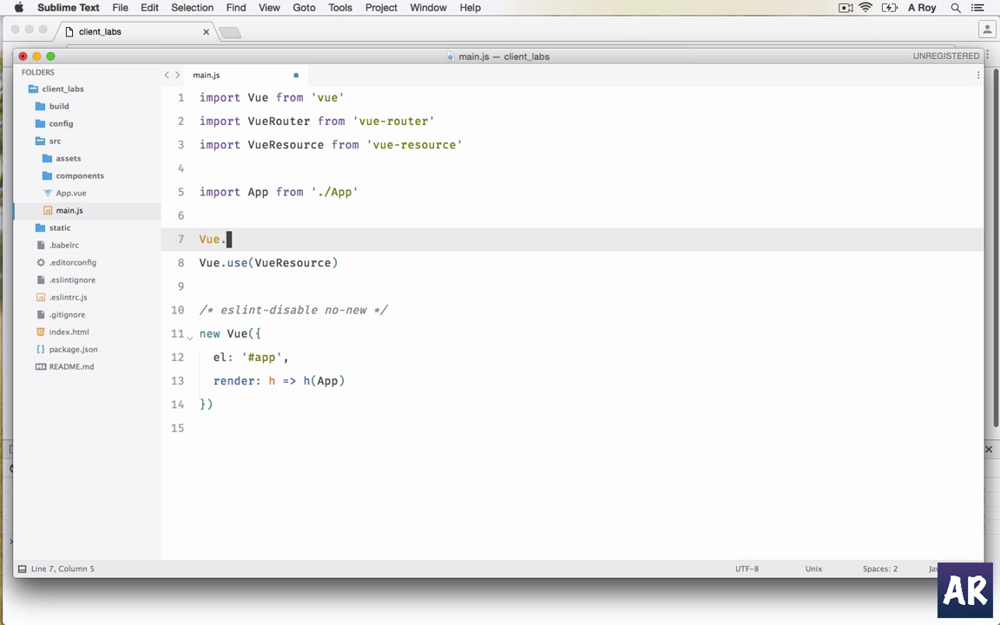
{"action": "type", "text": "use(VueRouter)"}
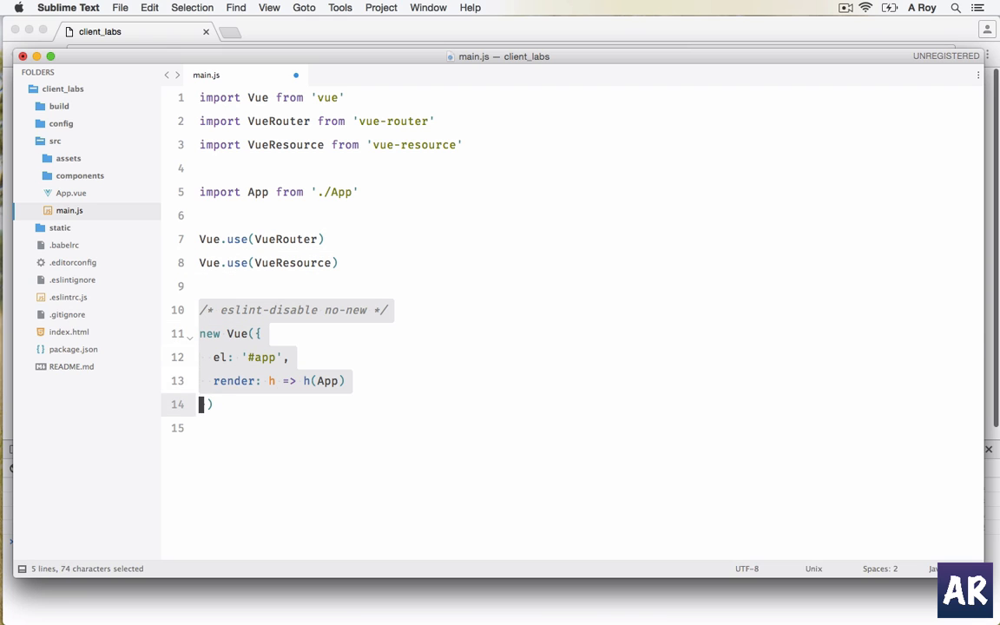
Remove the new Vue instance block and begin a const routes array.
{"action": "key", "text": "Delete"}
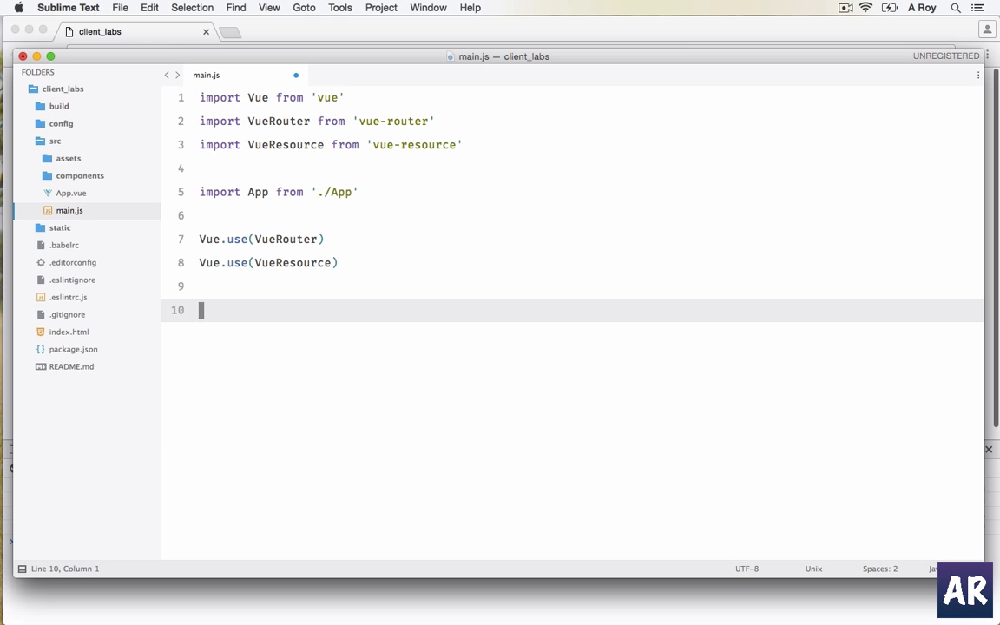
{"action": "type", "text": "const"}
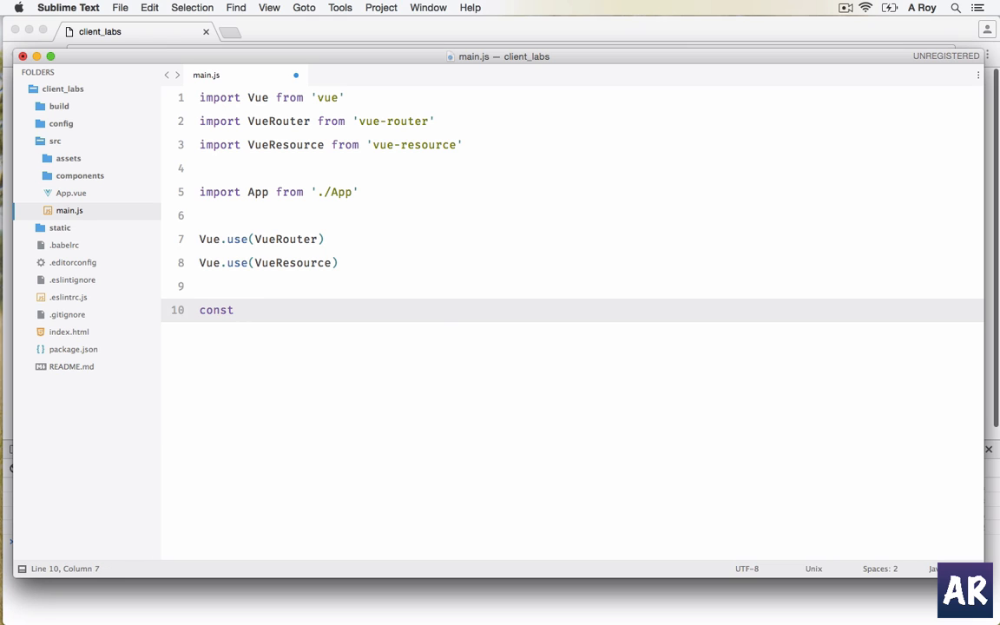
{"action": "type", "text": "routes"}
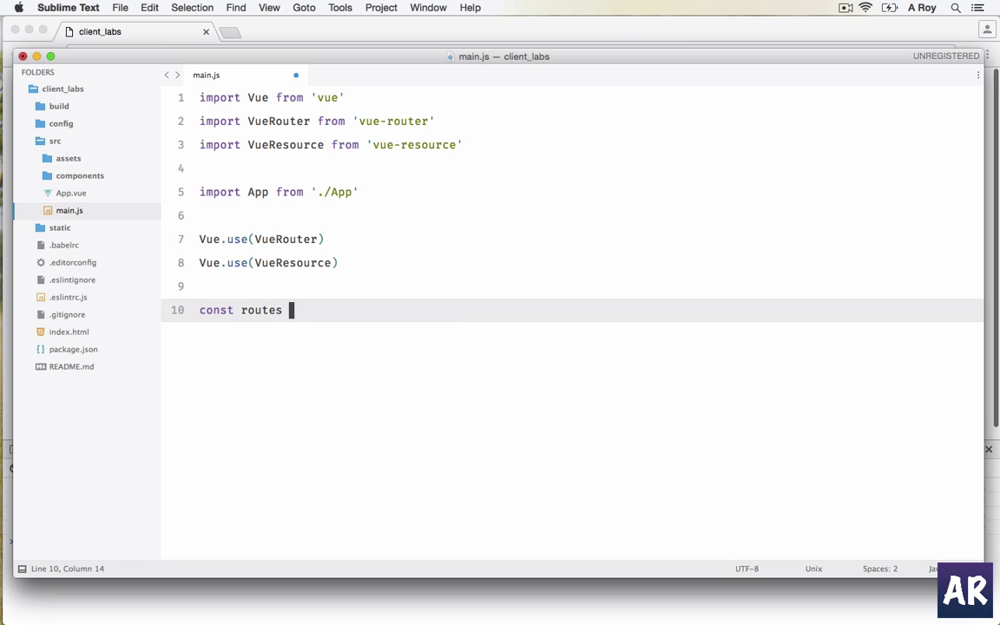
{"action": "type", "text": "= ["}
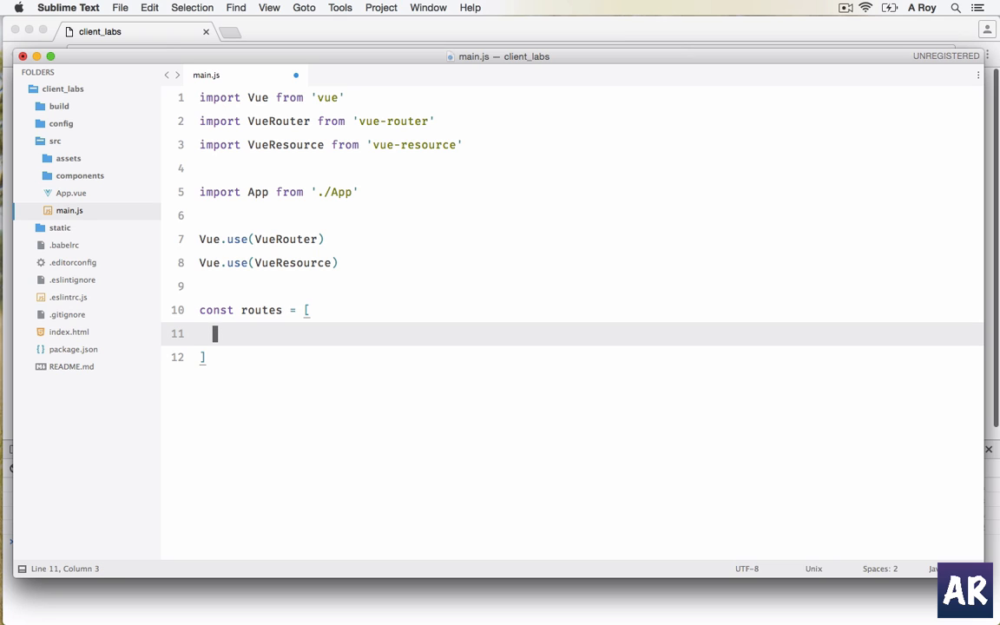
{"action": "type", "text": "{"}
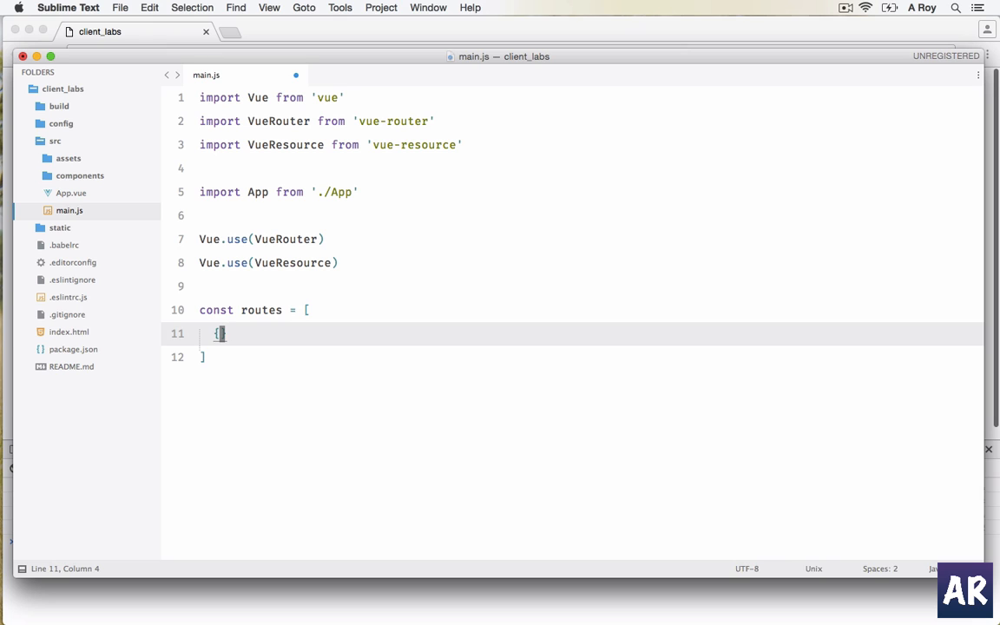
Define the single route { path: '/', component: App, name: 'home' } without a trailing comma.
{"action": "type", "text": "path"}
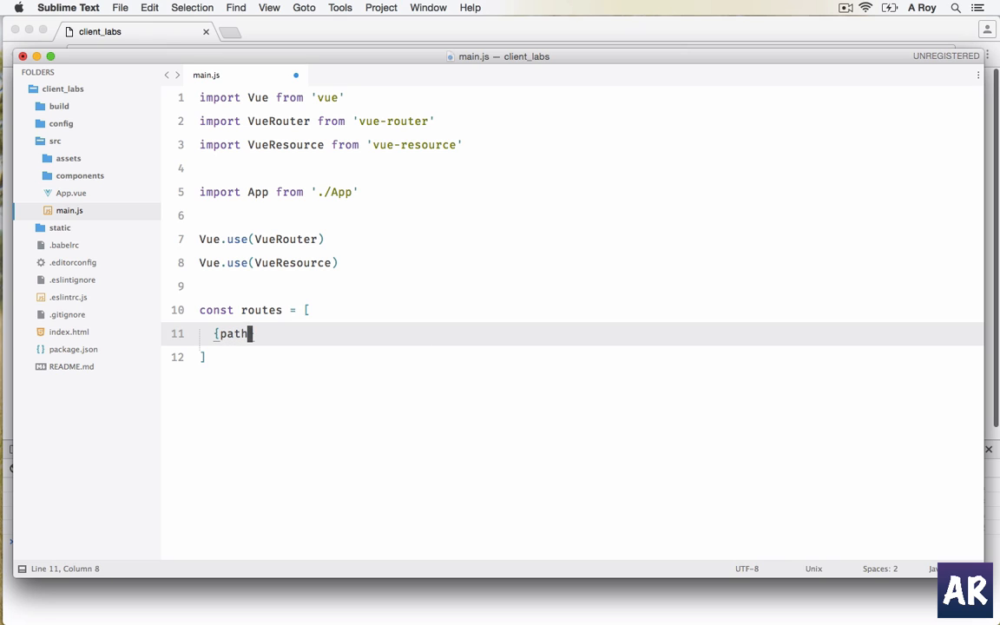
{"action": "type", "text": ": '/'"}
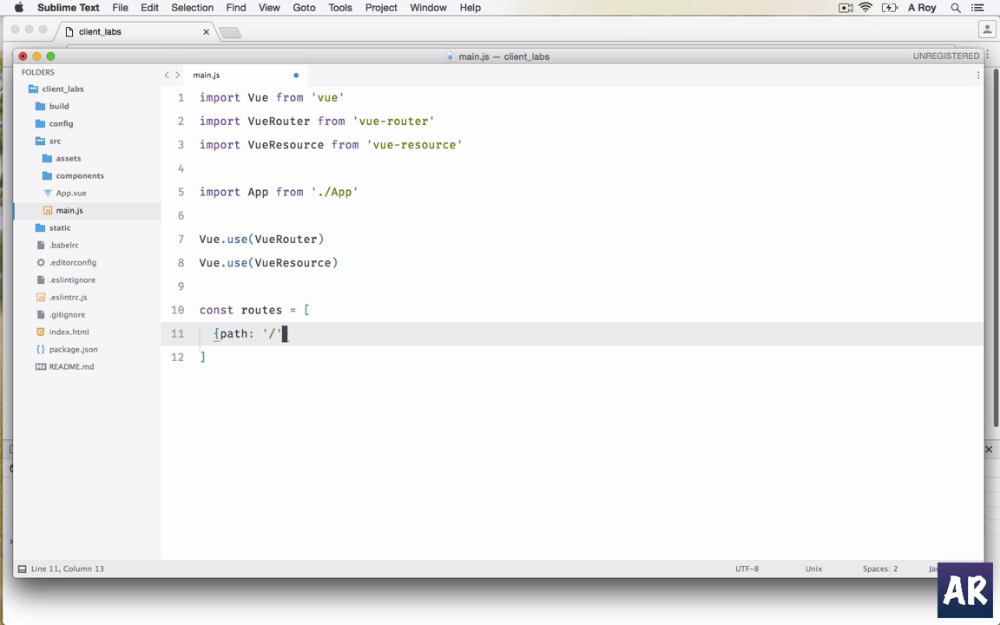
{"action": "type", "text": "\", \""}
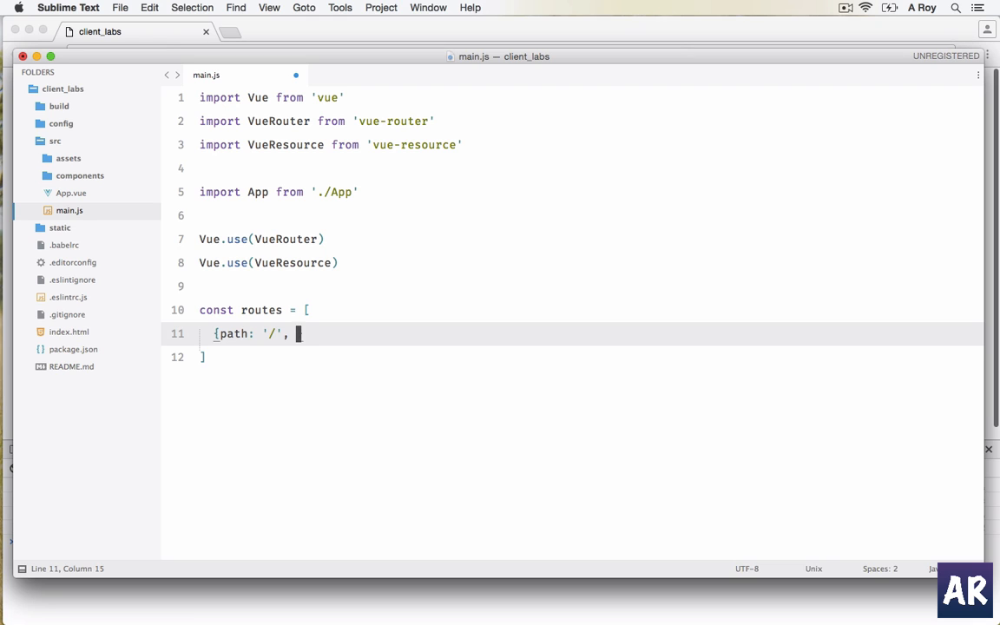
{"action": "type", "text": "compo"}
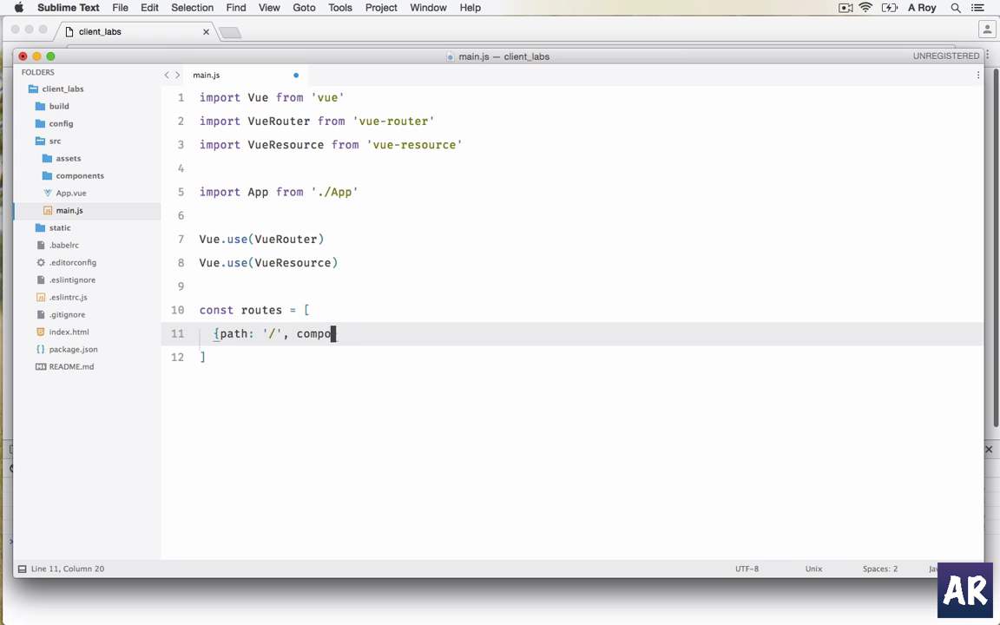
{"action": "type", "text": "nent:"}
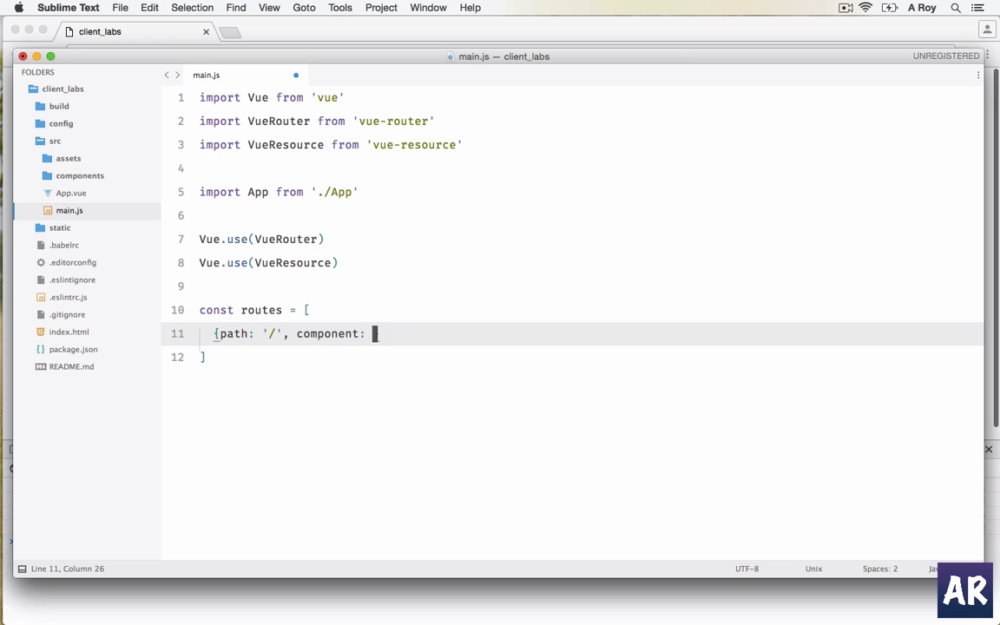
{"action": "type", "text": "App"}
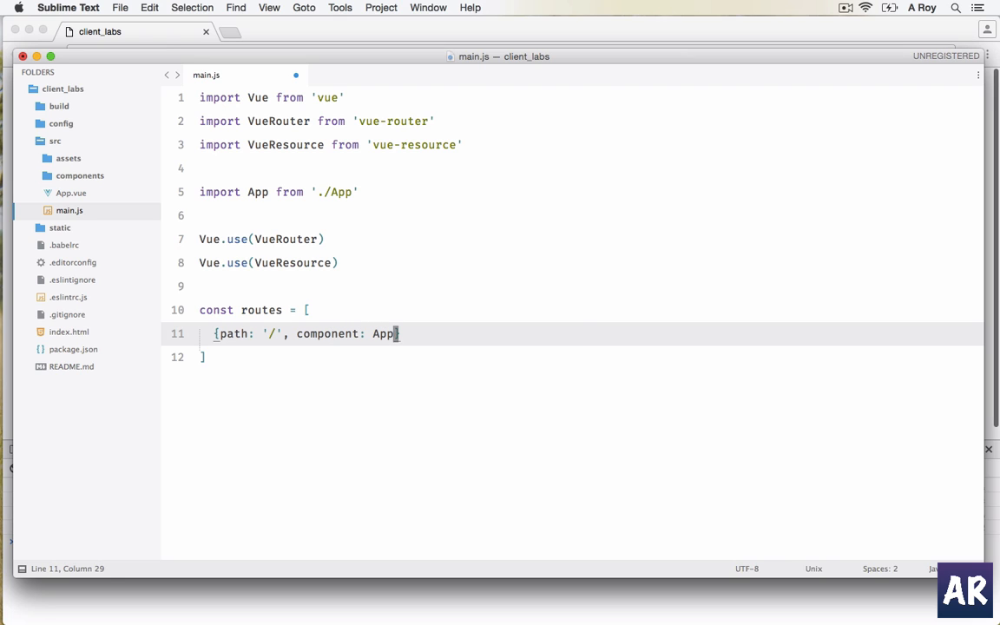
{"action": "type", "text": ", name"}
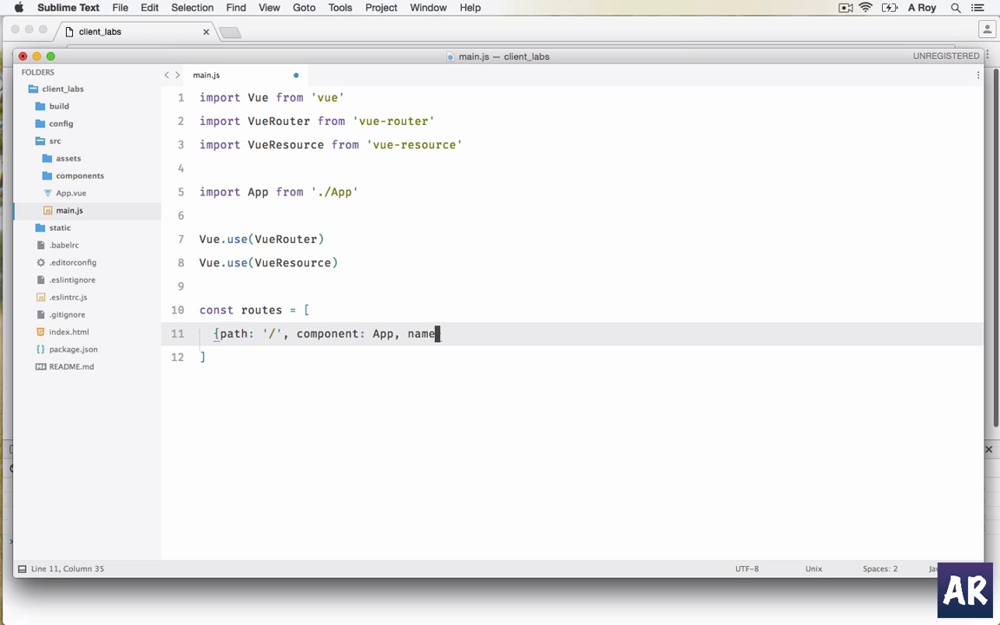
{"action": "type", "text": ": 'home' }"}
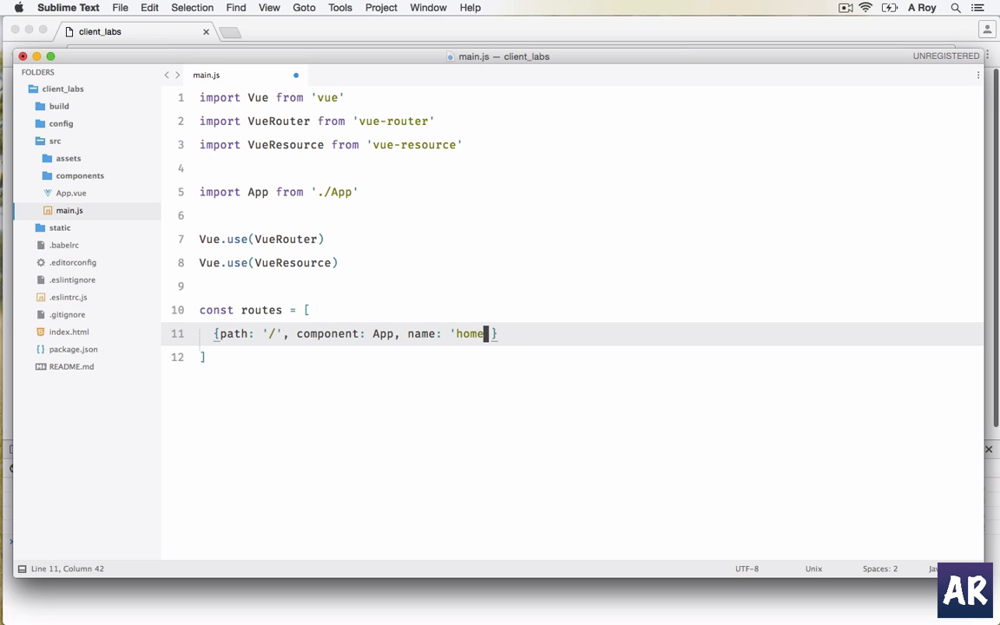
{"action": "type", "text": "'}"}
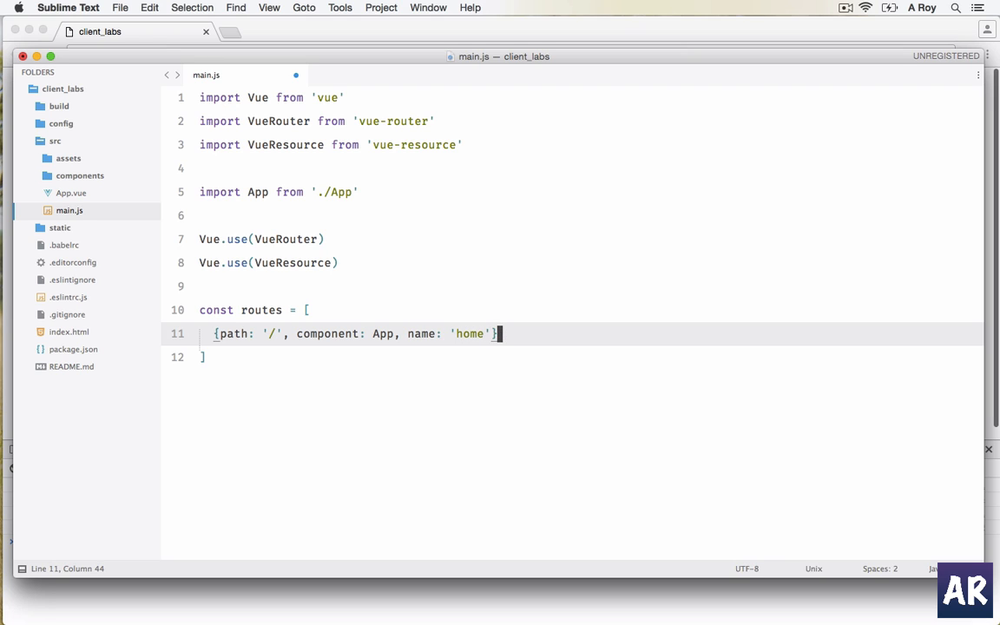
{"action": "type", "text": ","}
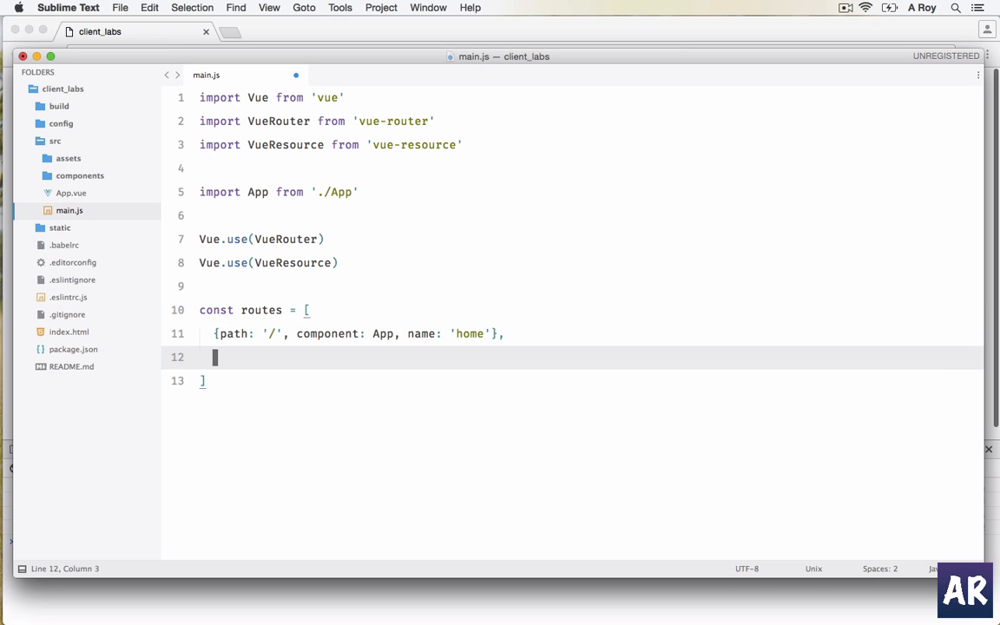
{"action": "key", "text": "Backspace"}
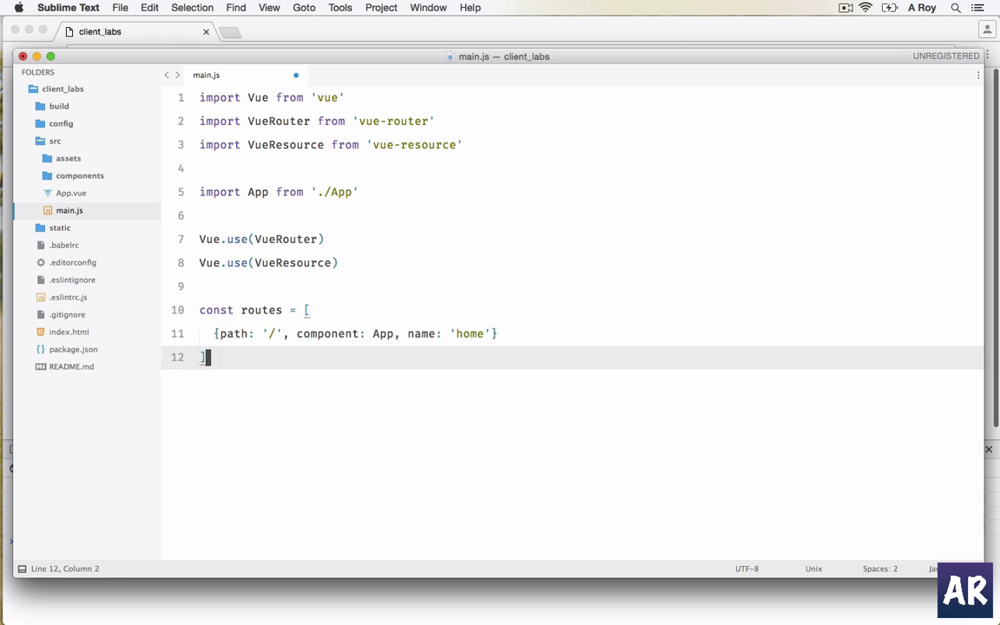
Declare const router = new VueRouter({ mode: 'history', routes }) below the routes array.
{"action": "key", "text": "enter"}
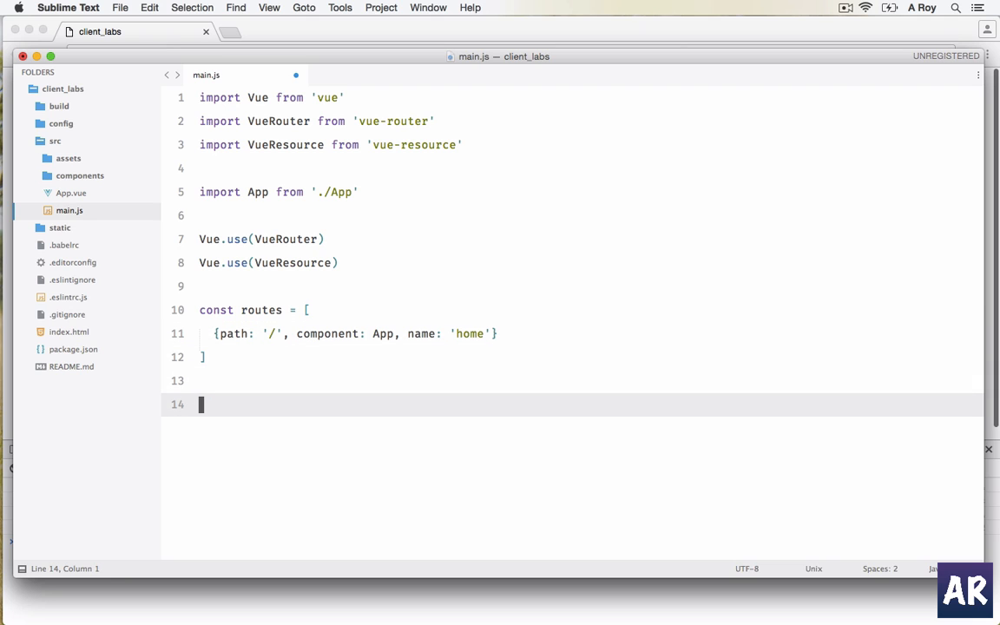
{"action": "type", "text": "const"}
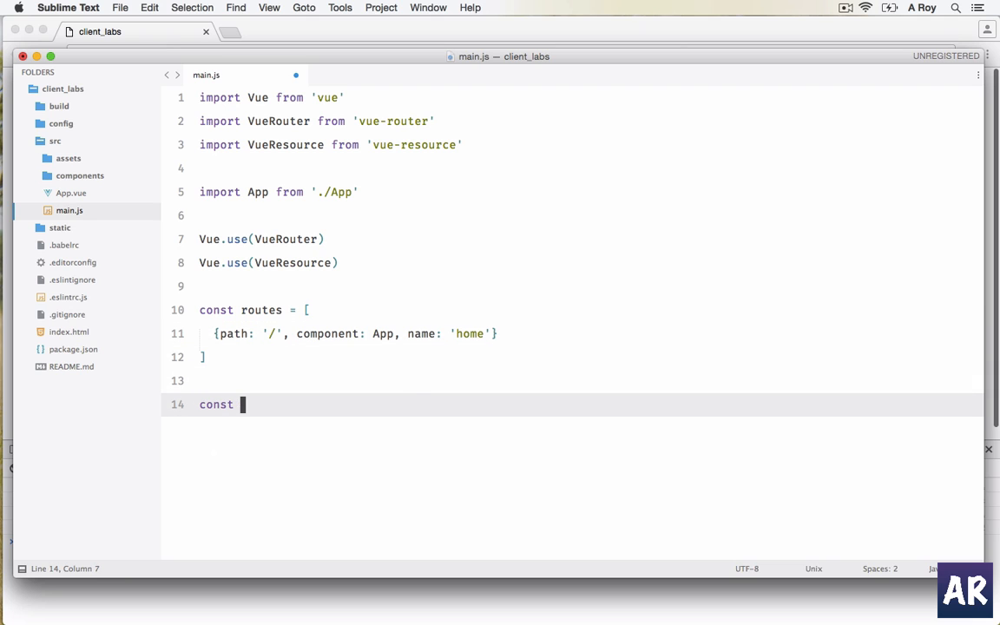
{"action": "type", "text": "router"}
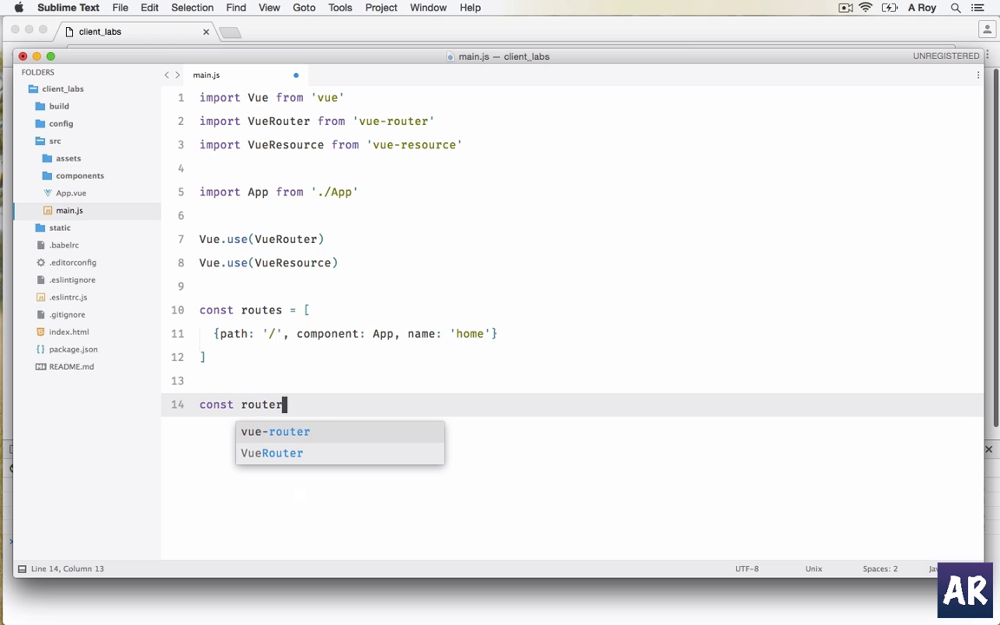
{"action": "type", "text": "= new"}
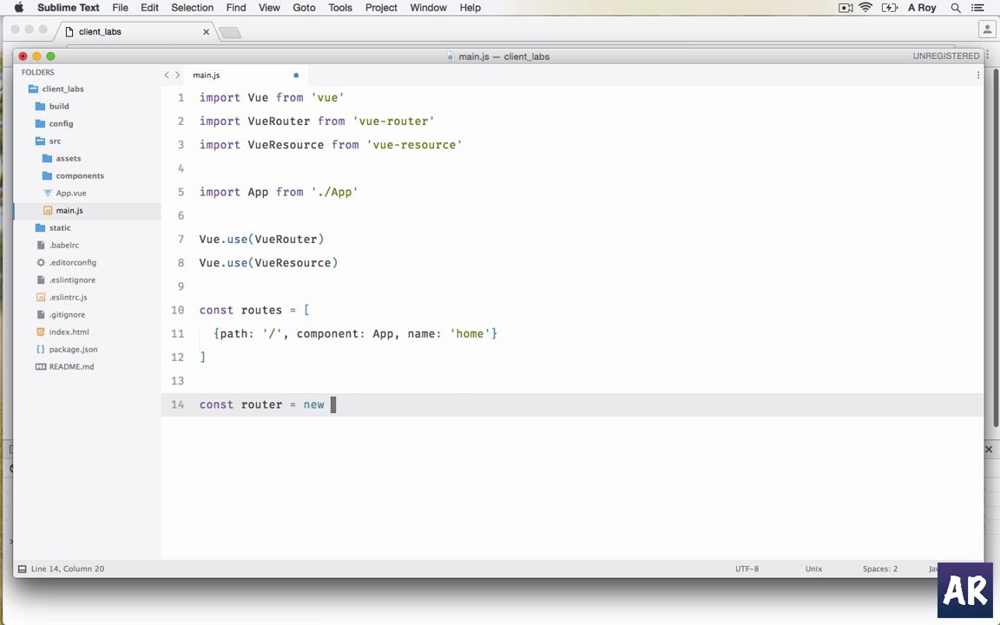
{"action": "type", "text": "VueRouter"}
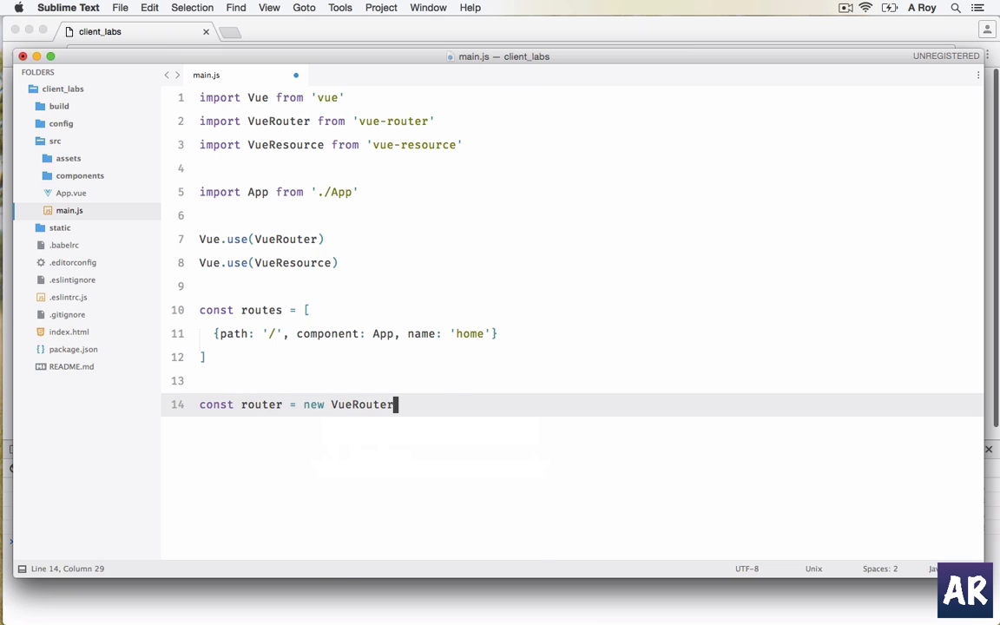
{"action": "type", "text": "({"}
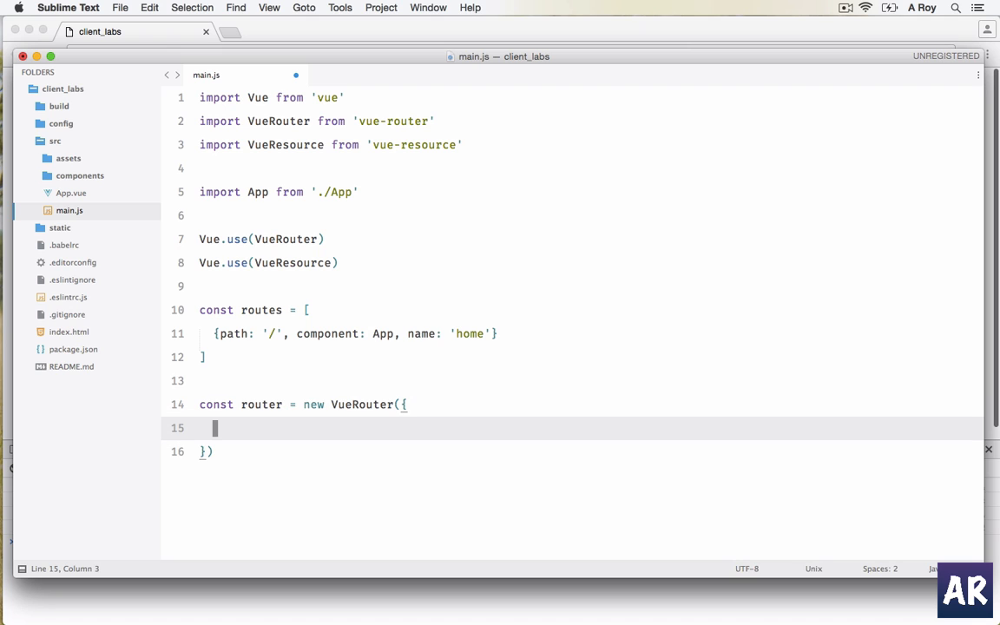
{"action": "type", "text": "routes"}
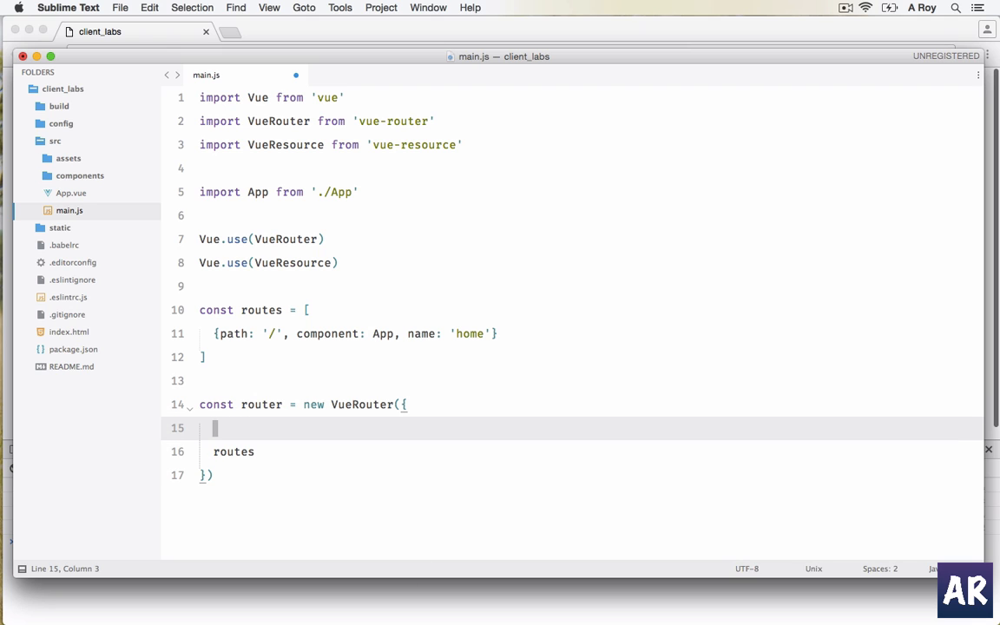
{"action": "type", "text": "mode: '"}
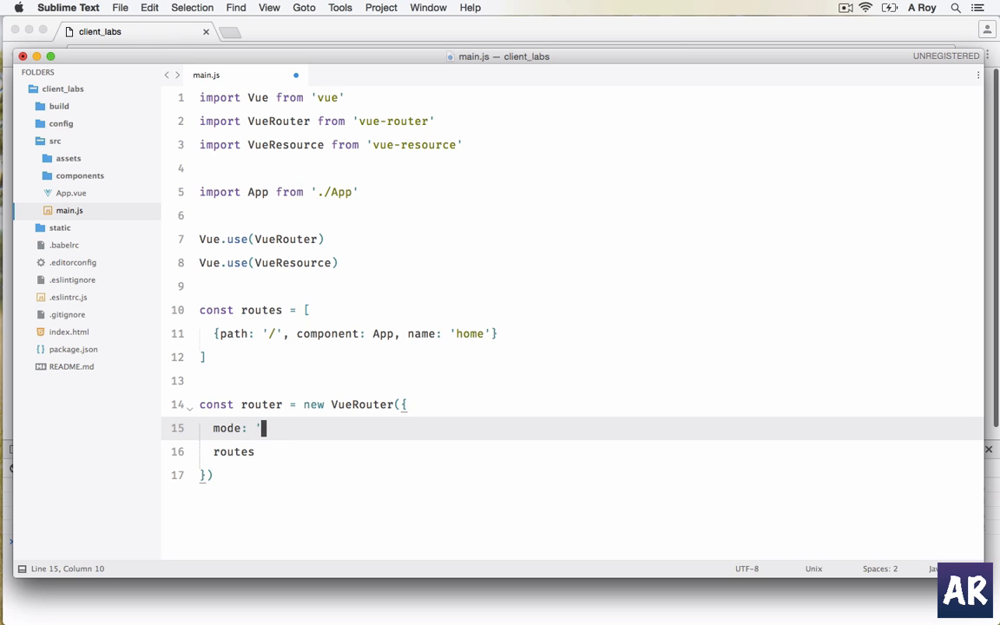
{"action": "type", "text": "his"}
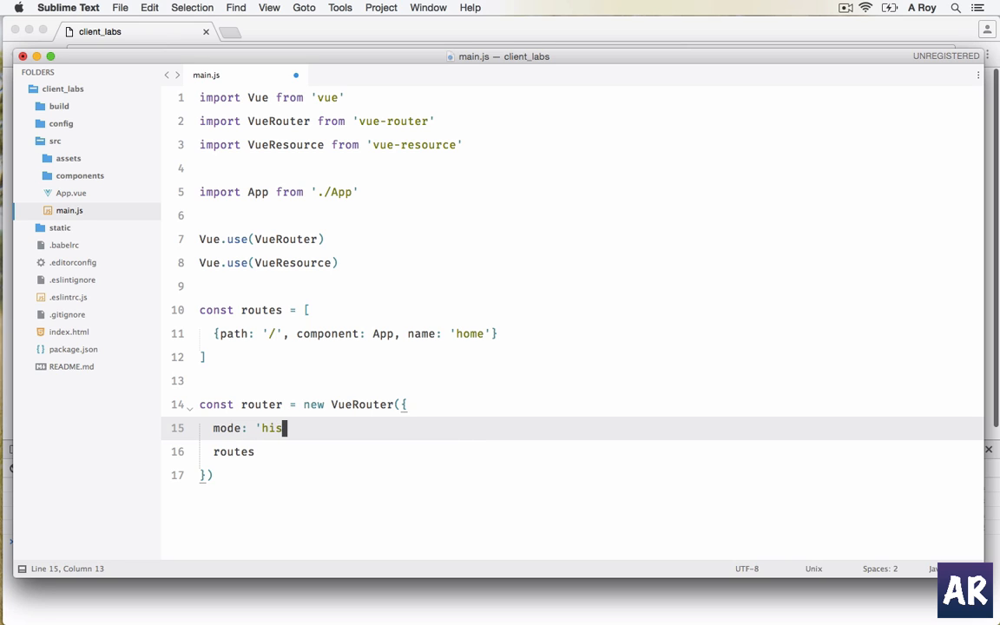
{"action": "type", "text": "tory'"}
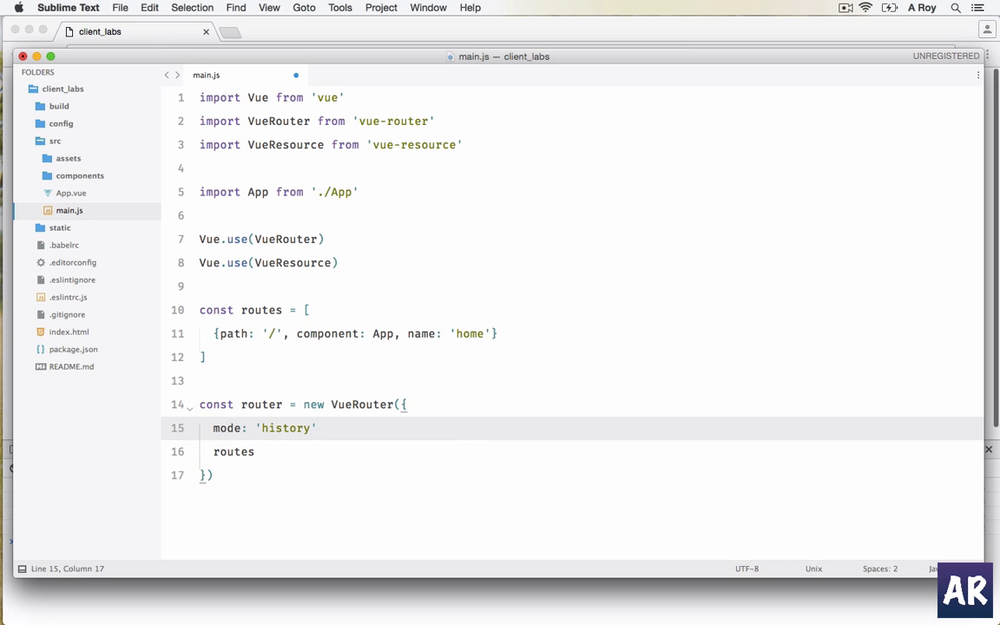
{"action": "type", "text": ","}
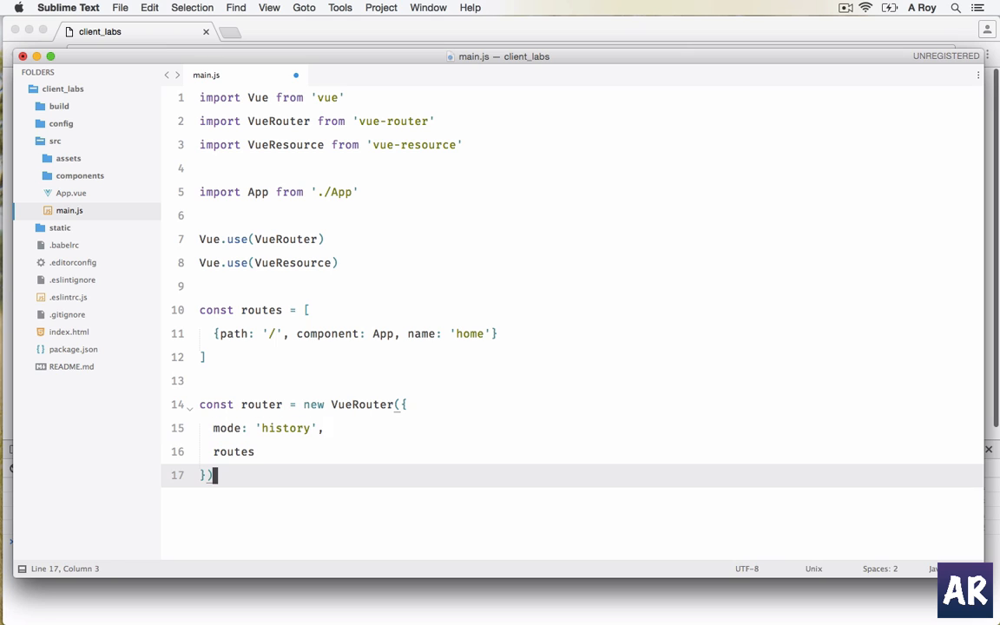
{"action": "key", "text": "Enter"}
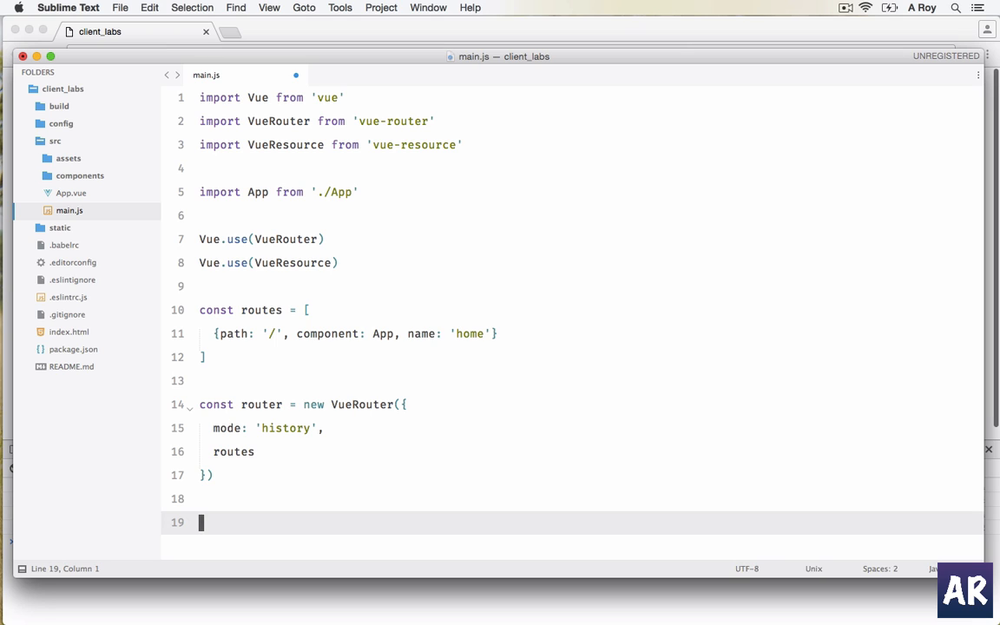
Write new Vue({ router }).$mount('#app') below the router definition.
{"action": "type", "text": "n"}
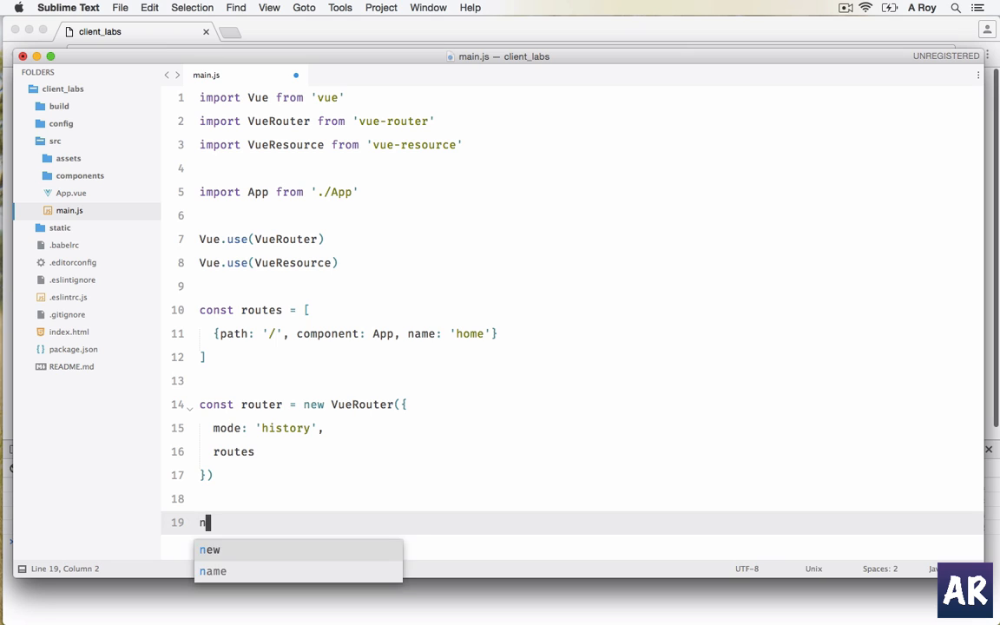
{"action": "type", "text": "ew Vue({"}
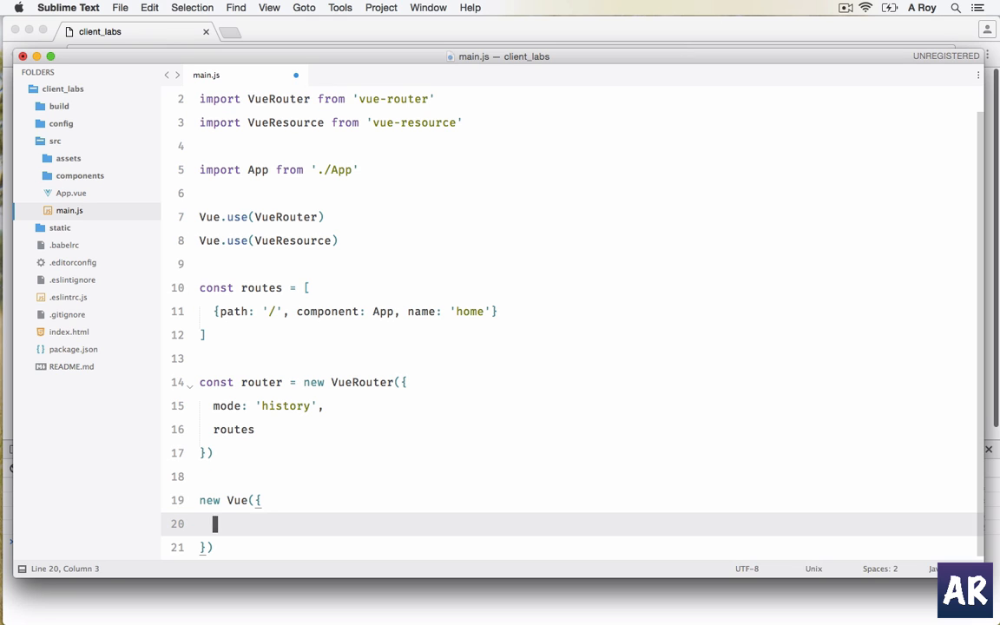
{"action": "type", "text": "router"}
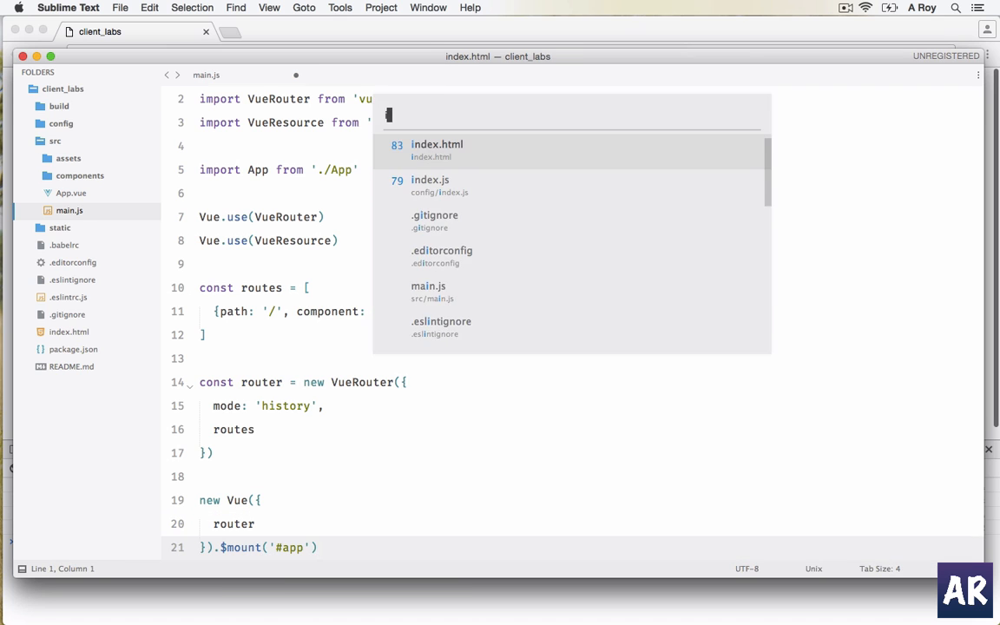
Place a <router-view> element inside index.html's app div.
{"action": "left_click", "coordinate": [438, 144]}
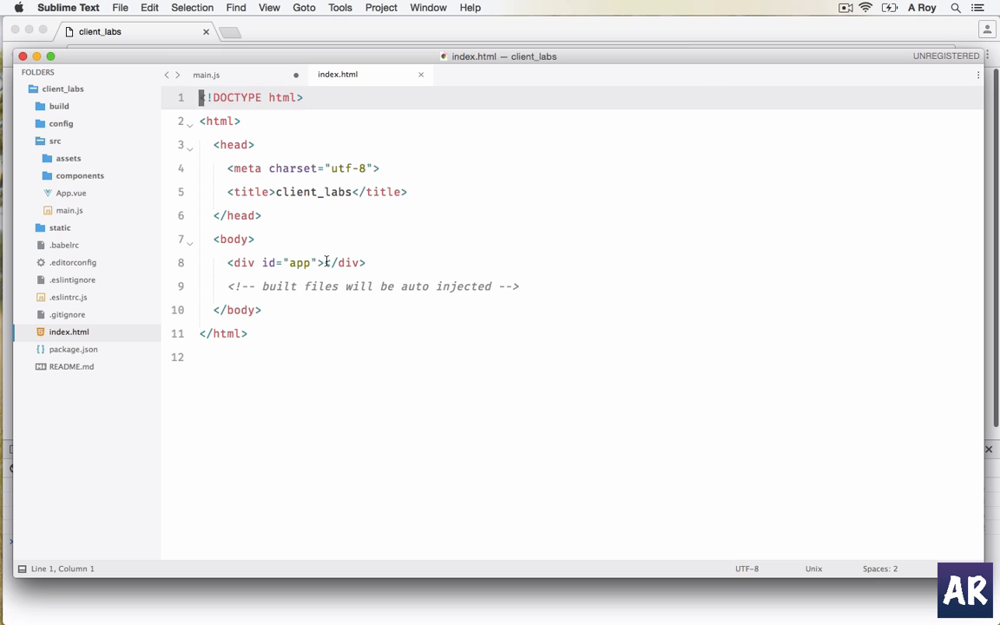
{"action": "key", "text": "Enter"}
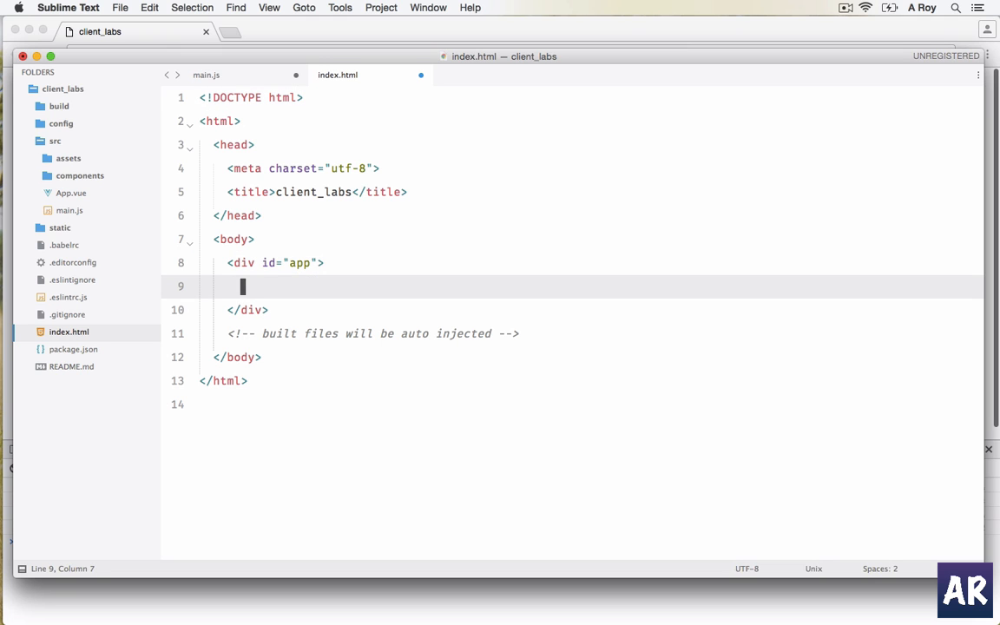
{"action": "type", "text": "<router-view"}
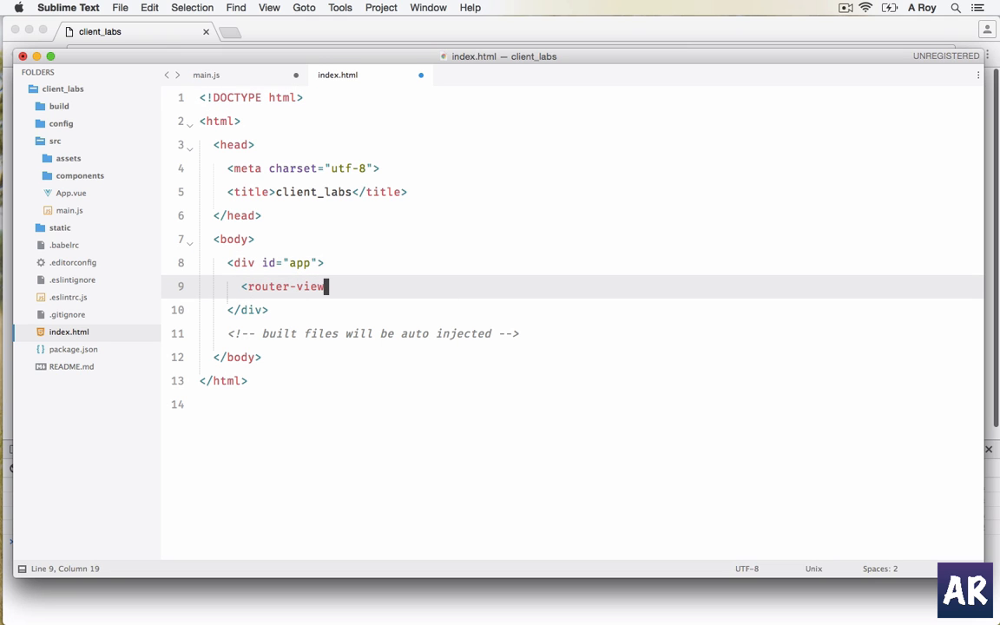
{"action": "left_click", "coordinate": [205, 74]}
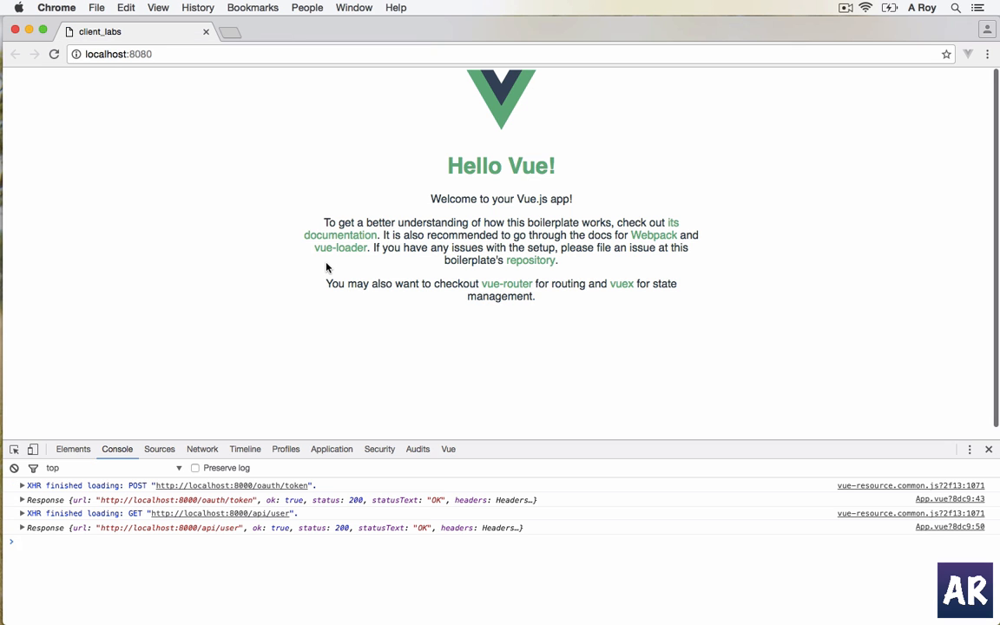
{"action": "mouse_move", "coordinate": [517, 216]}
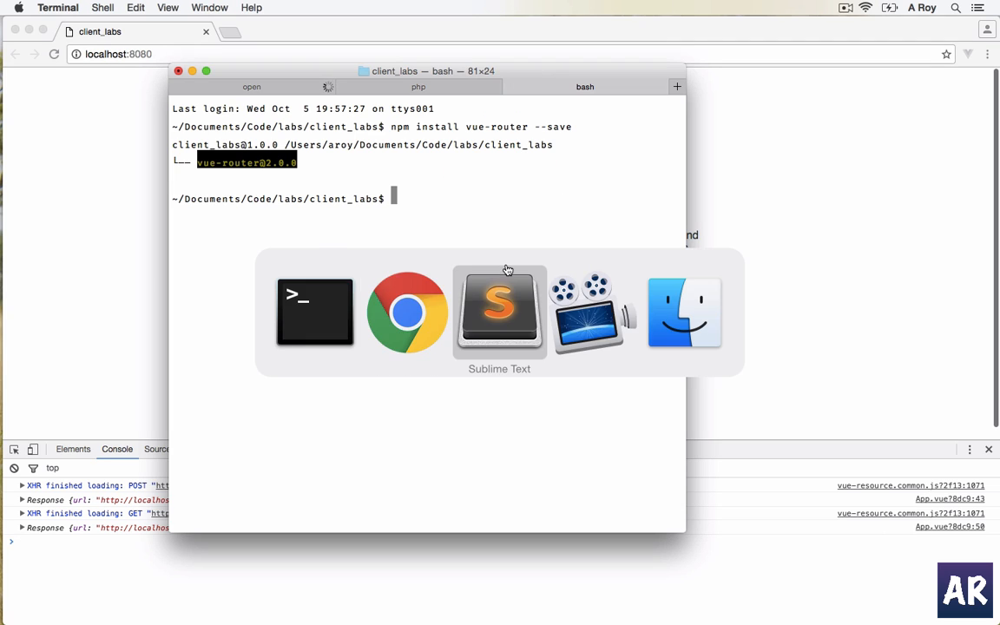
{"action": "left_click", "coordinate": [500, 313]}
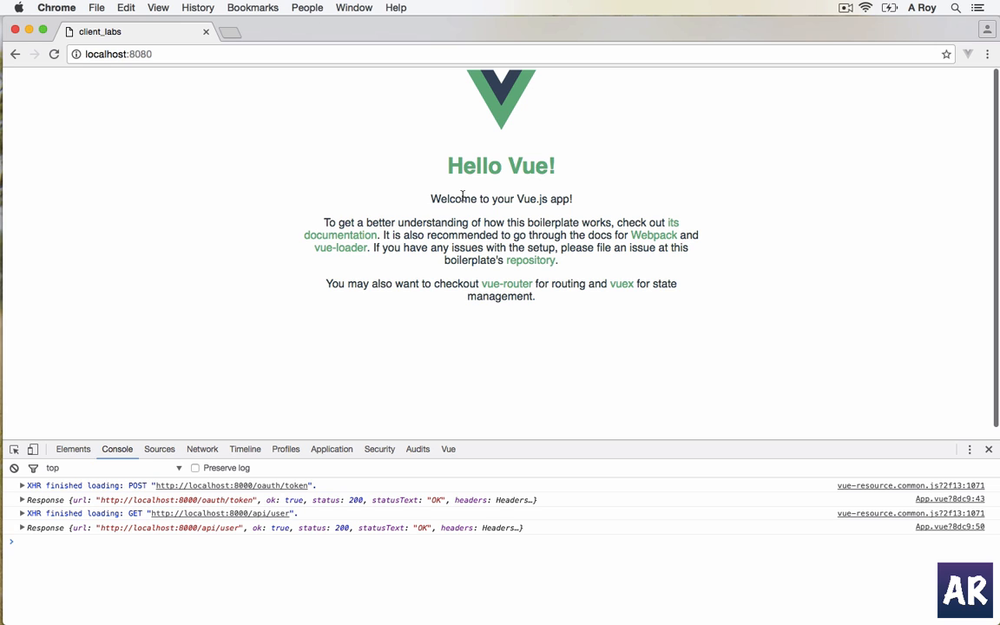
{"action": "mouse_move", "coordinate": [424, 184]}
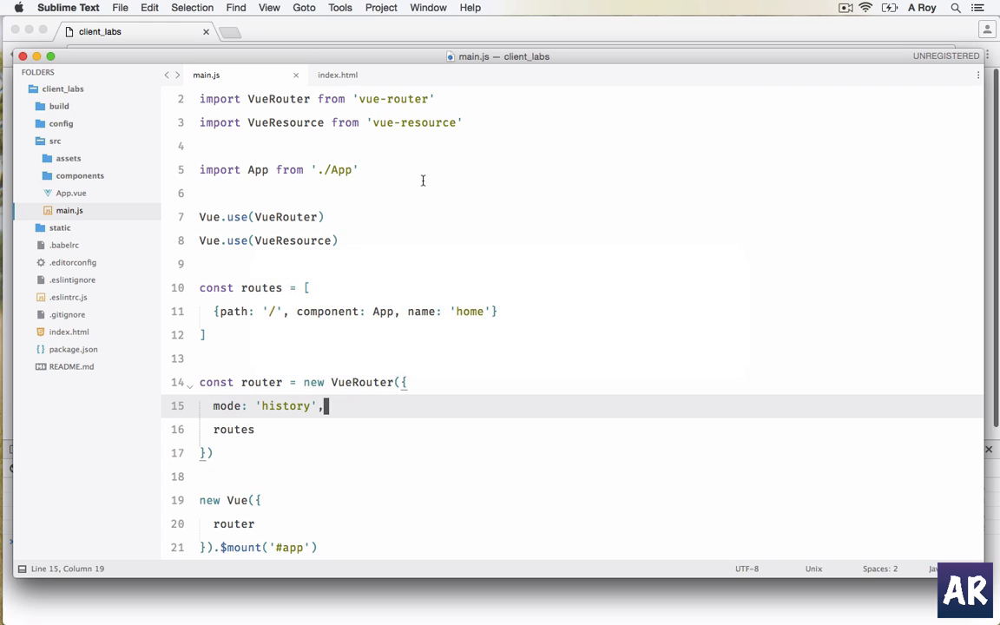
Fill App.vue with the login form bound to login.email, login.password and handleLoginFormSubmit, and review it.
{"action": "left_click", "coordinate": [71, 193]}
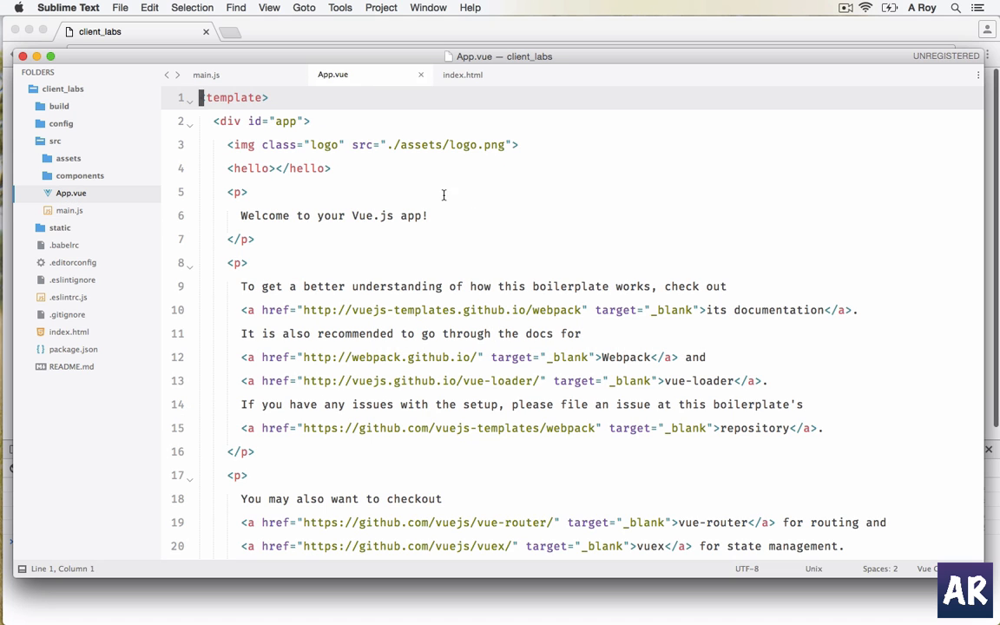
{"action": "mouse_move", "coordinate": [497, 233]}
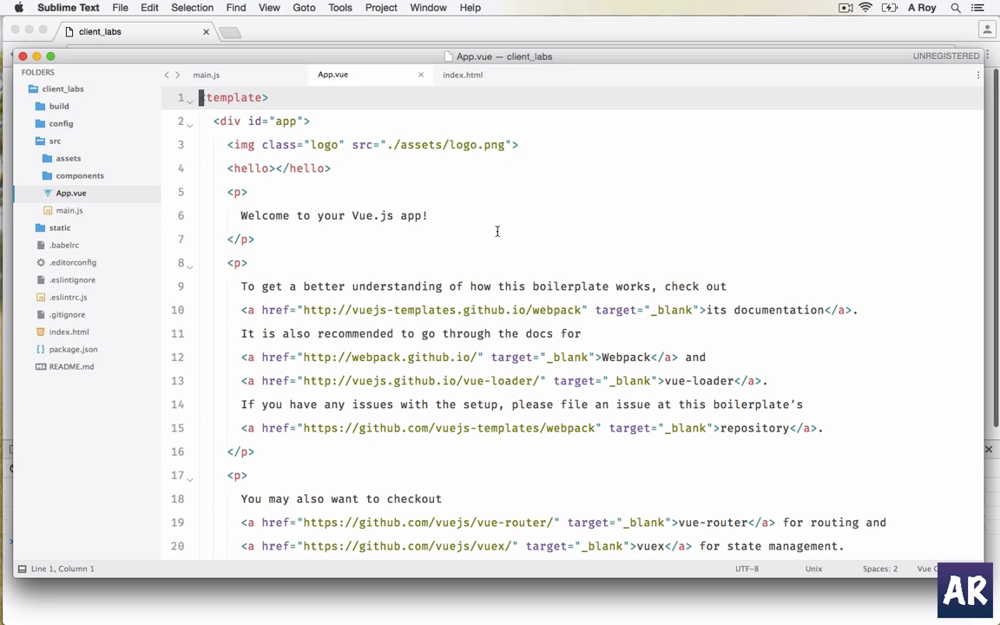
{"action": "scroll", "scroll_direction": "down", "scroll_amount": 3}
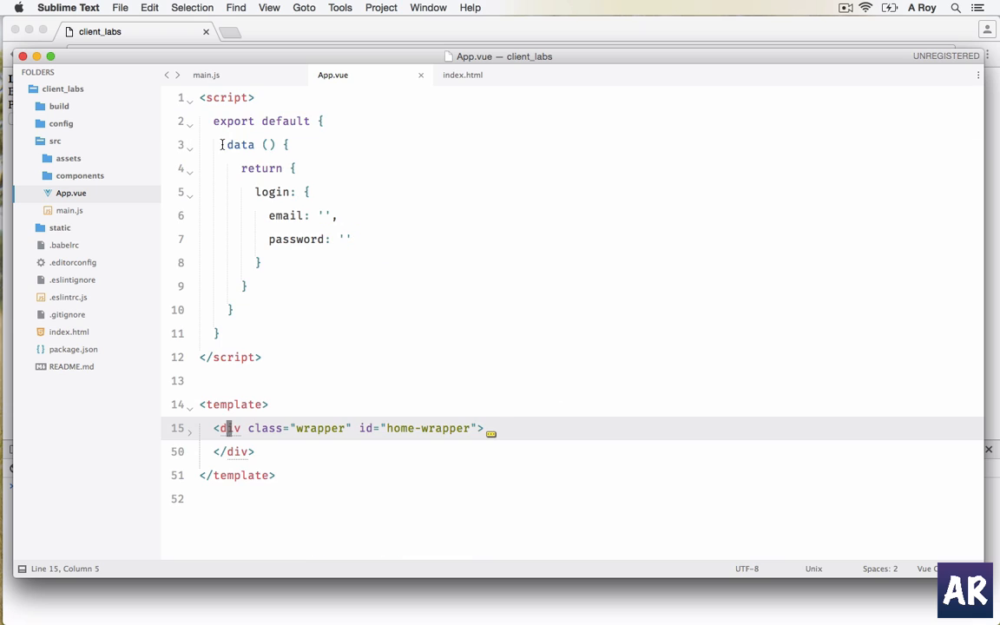
{"action": "mouse_move", "coordinate": [194, 438]}
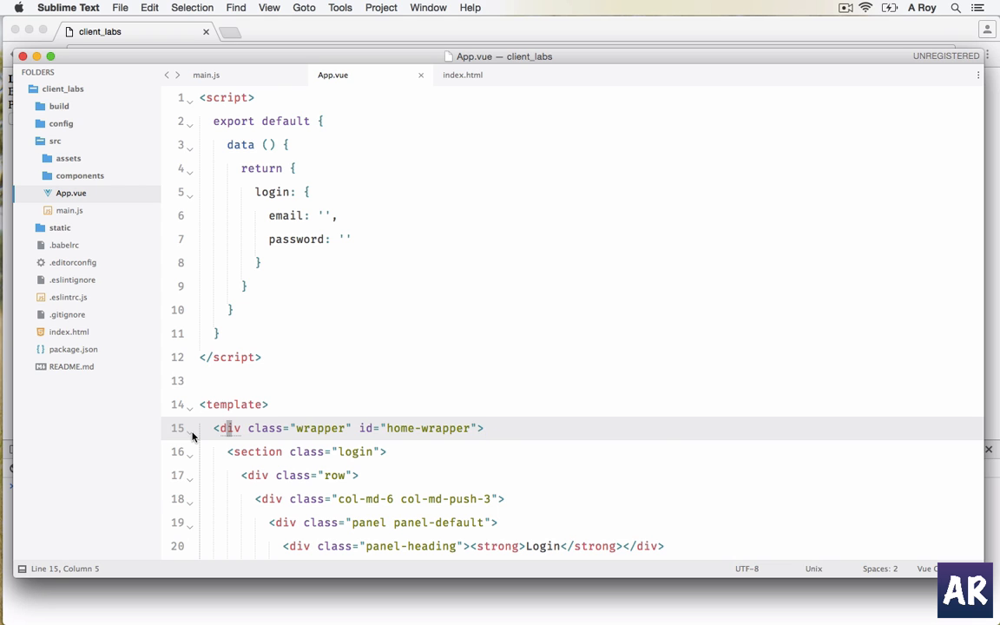
{"action": "scroll", "scroll_direction": "down", "scroll_amount": 3}
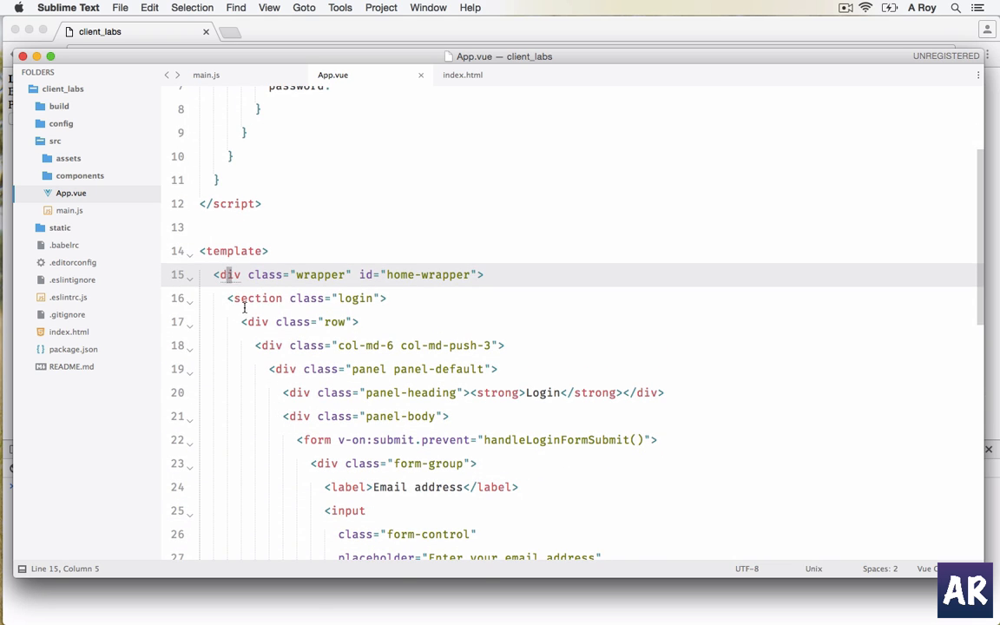
{"action": "scroll", "scroll_direction": "down", "scroll_amount": 3}
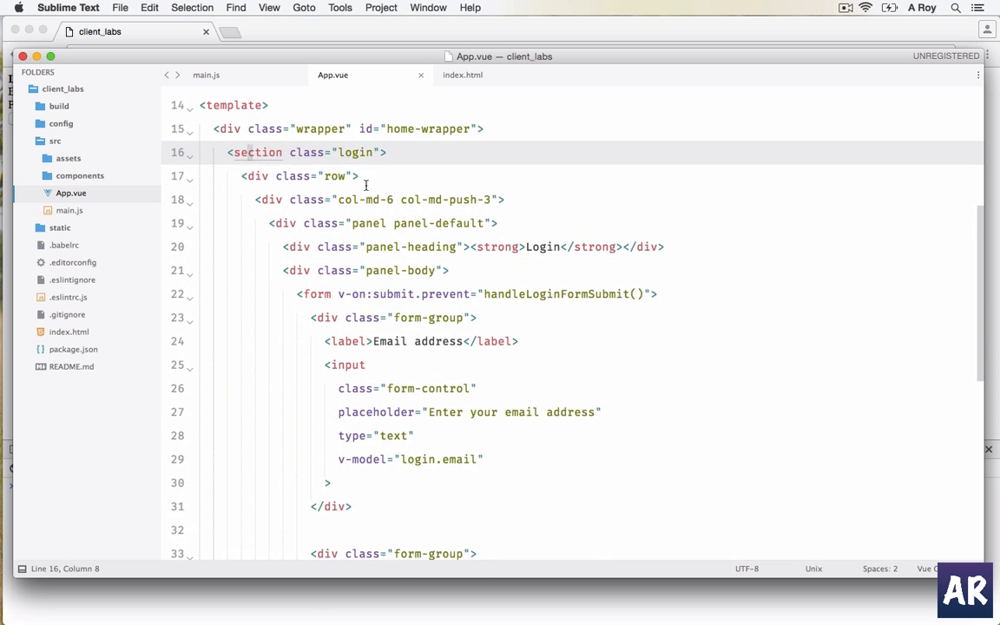
{"action": "scroll", "scroll_direction": "down", "scroll_amount": 3}
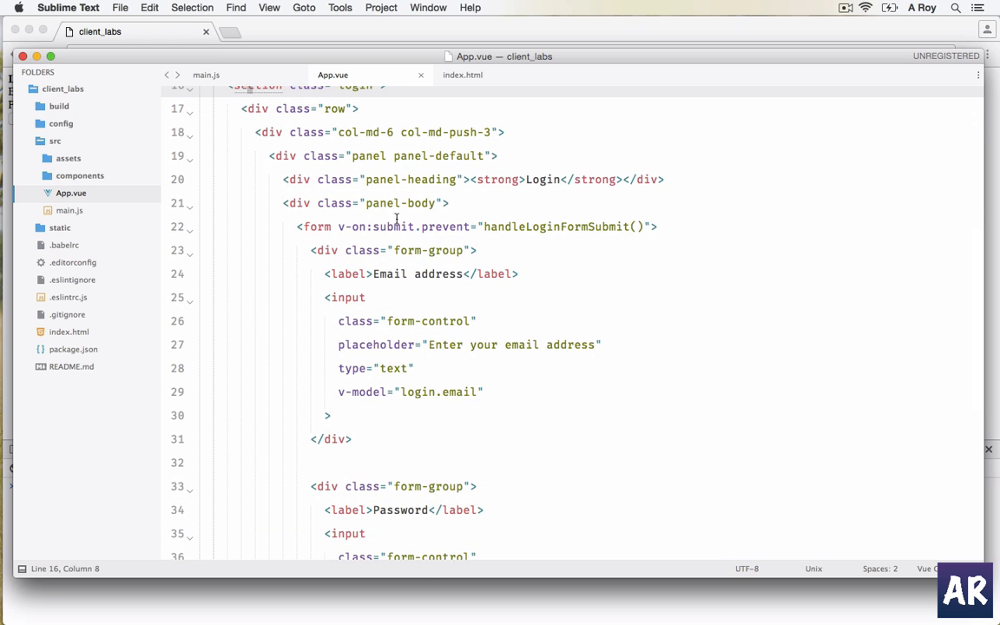
{"action": "scroll", "scroll_direction": "down", "scroll_amount": 3}
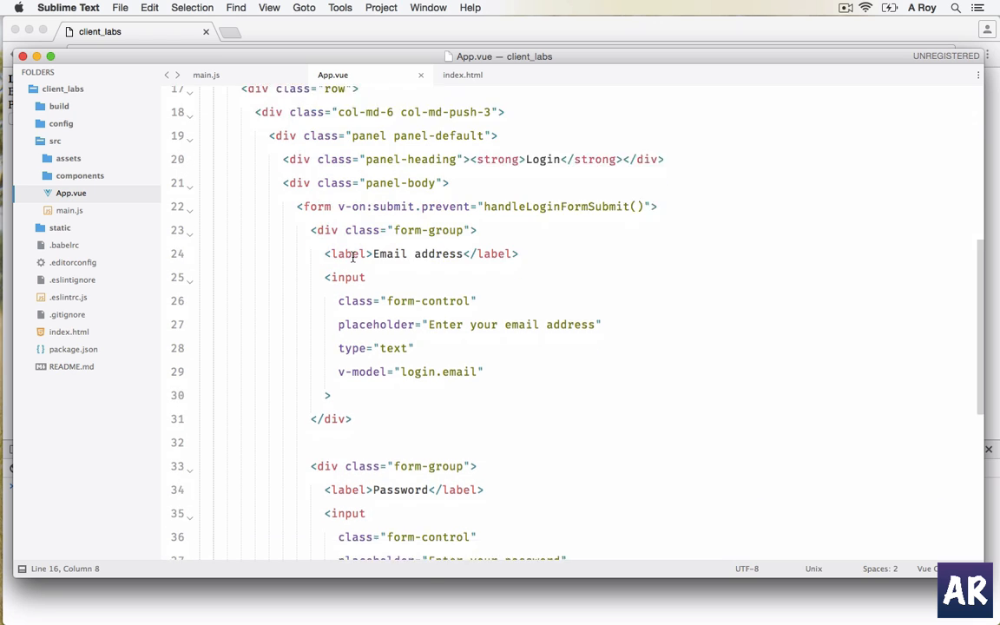
{"action": "scroll", "scroll_direction": "down", "scroll_amount": 3}
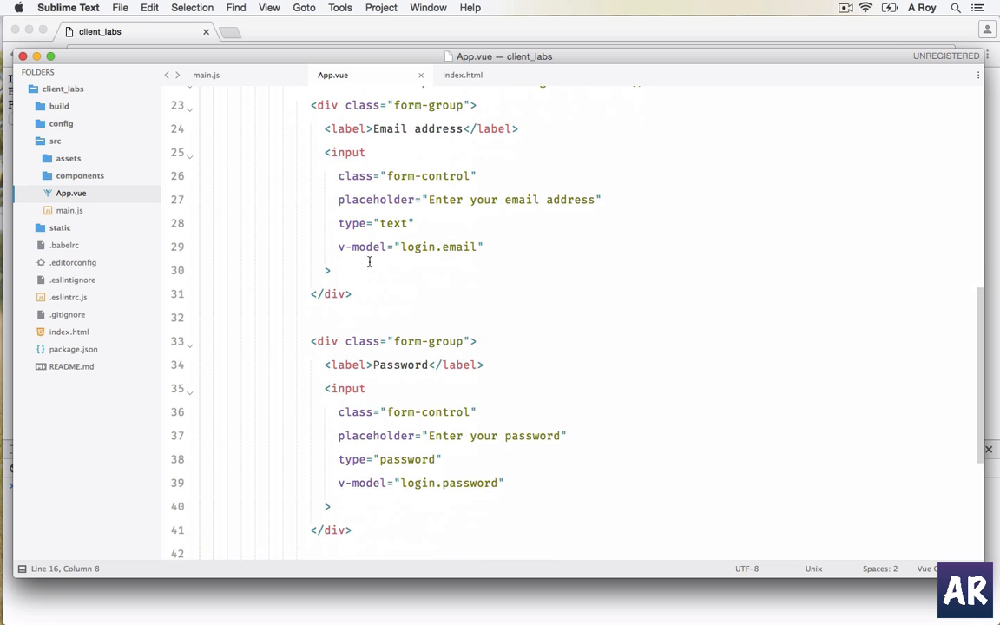
{"action": "mouse_move", "coordinate": [469, 268]}
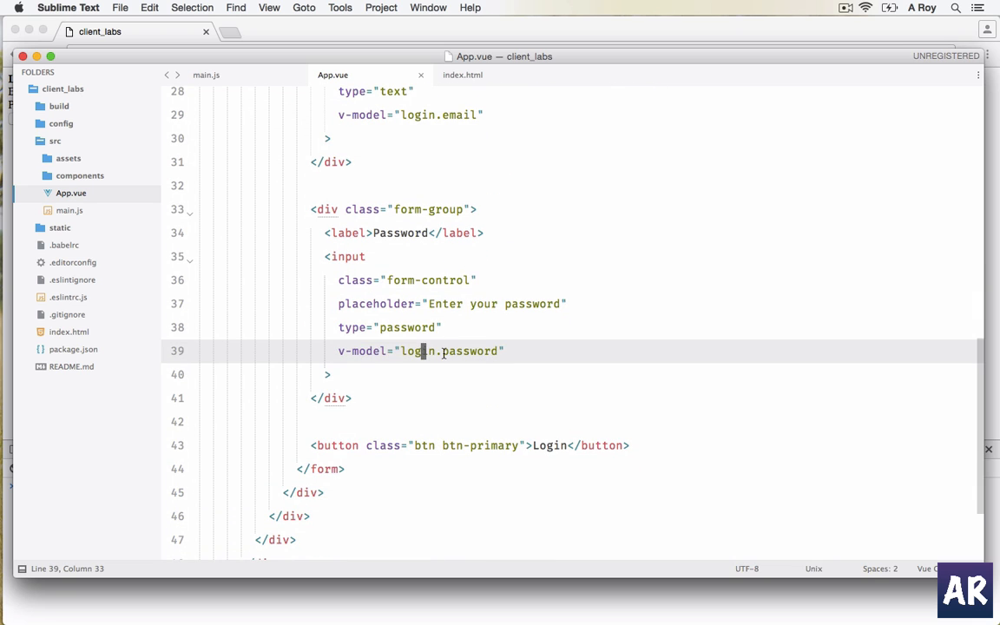
{"action": "scroll", "scroll_direction": "down", "scroll_amount": 3}
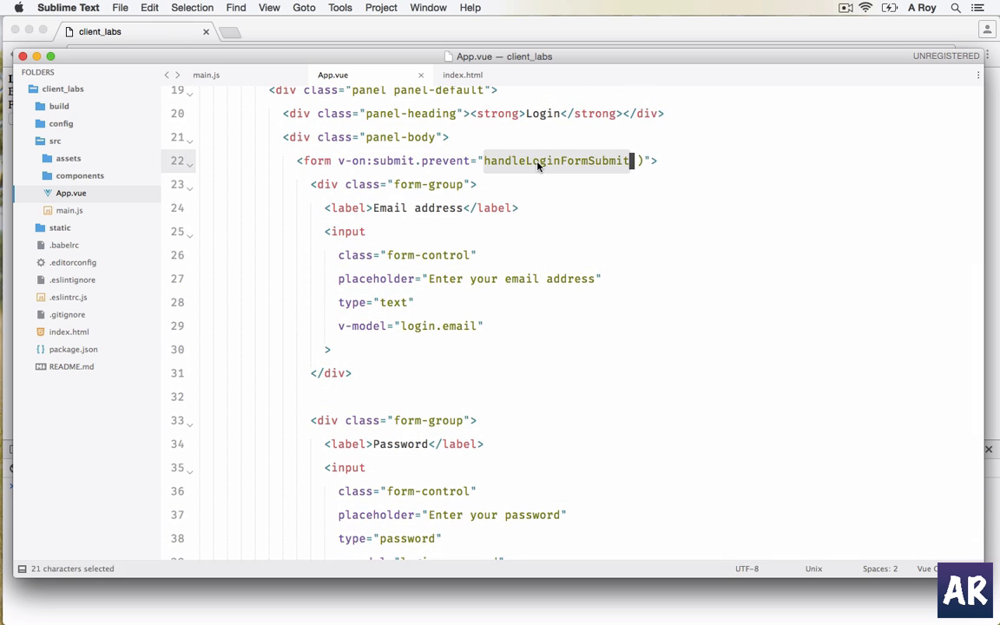
{"action": "mouse_move", "coordinate": [408, 153]}
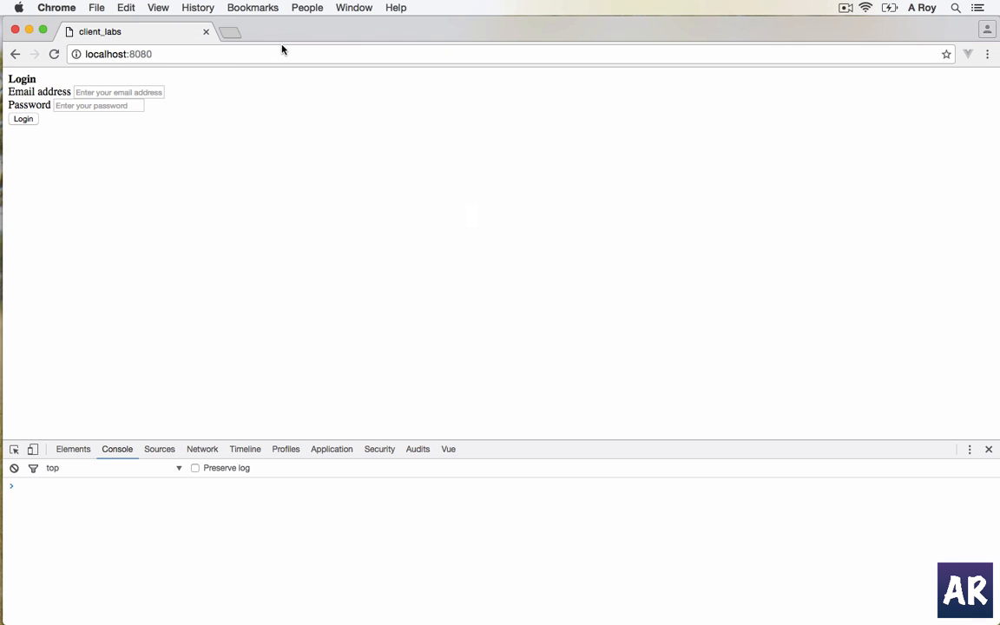
{"action": "mouse_move", "coordinate": [233, 37]}
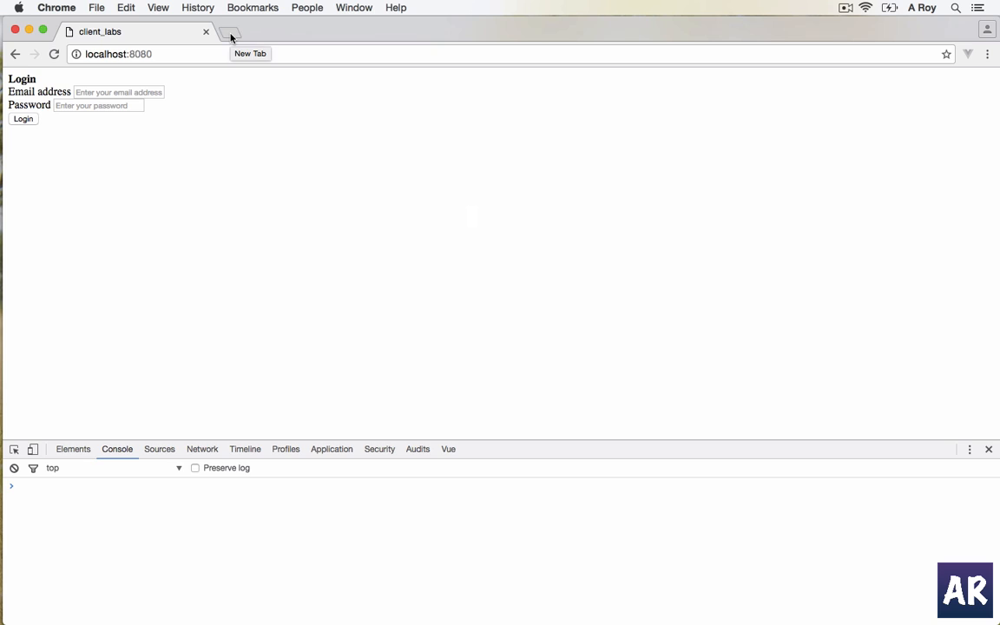
Visit bootswatch.com and open the Lumen theme's bootstrap.css download.
{"action": "type", "text": "bootswatch.com"}
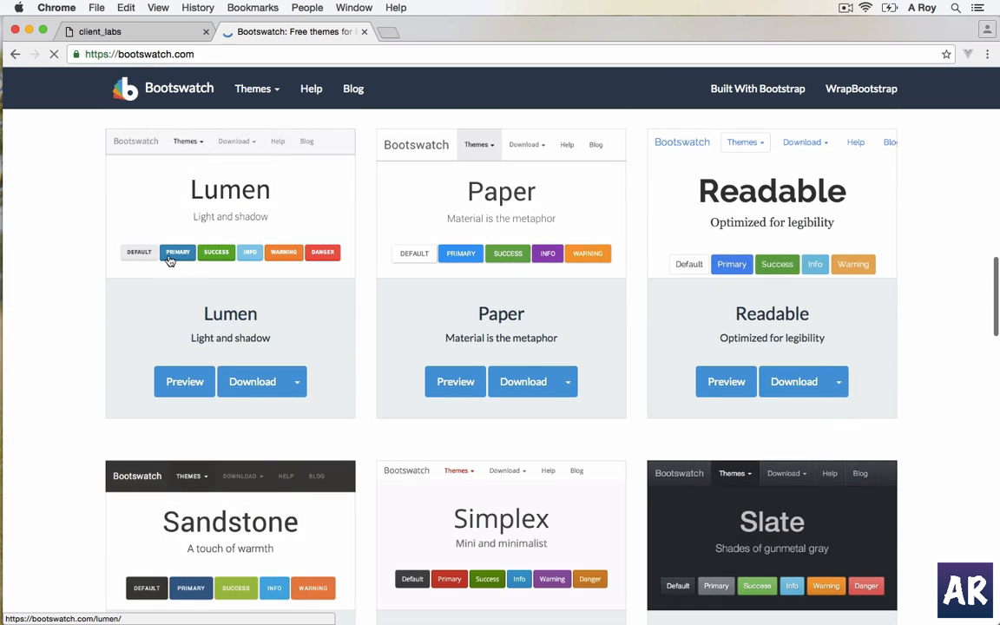
{"action": "mouse_move", "coordinate": [299, 393]}
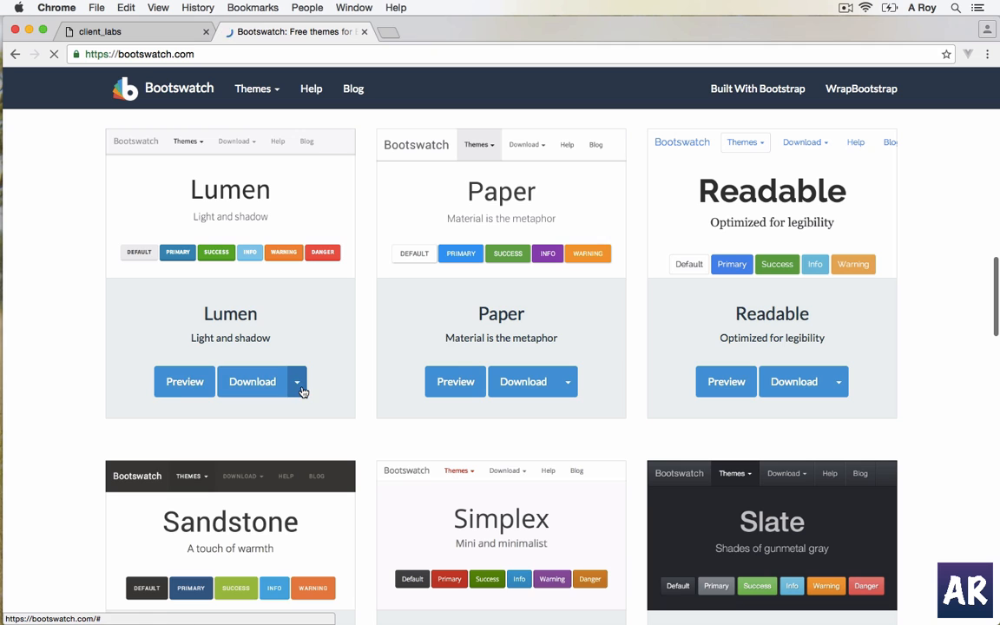
{"action": "left_click", "coordinate": [252, 382]}
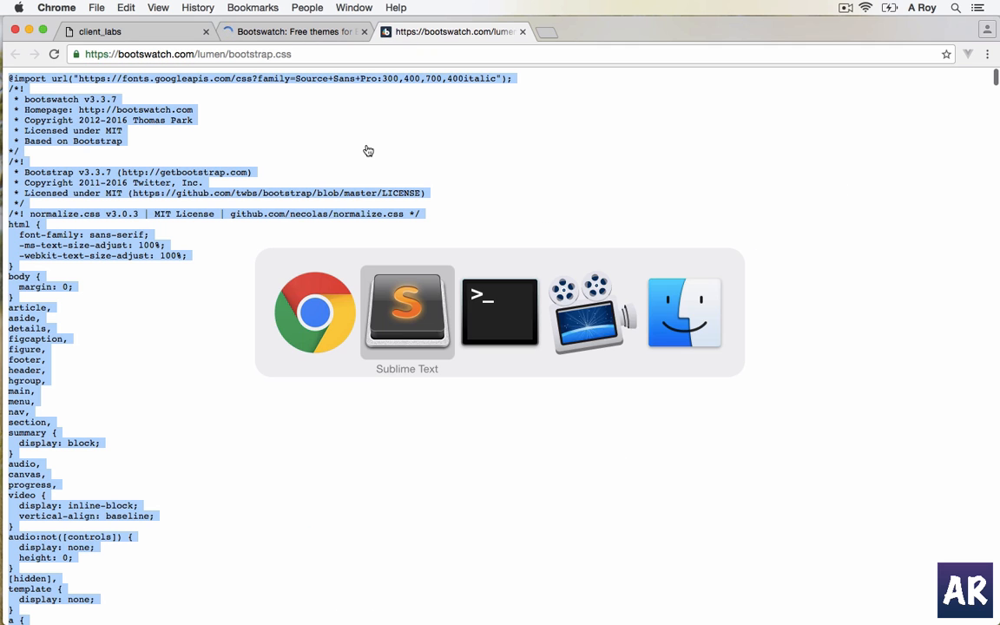
Create src/assets/css/bootstrap.css holding the Lumen stylesheet and reveal it in the sidebar.
{"action": "left_click", "coordinate": [406, 313]}
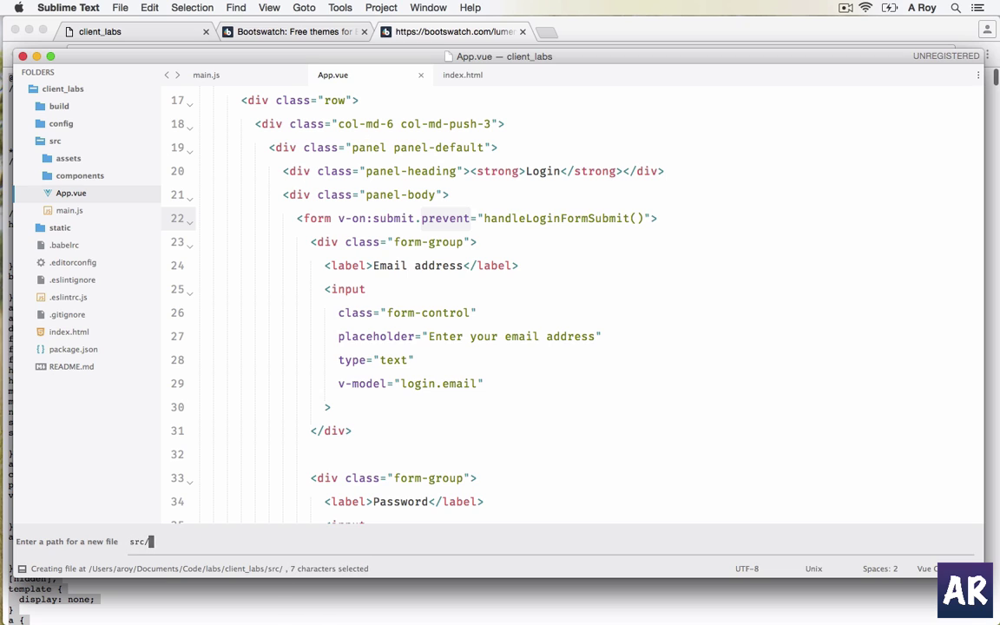
{"action": "type", "text": "assets/css/"}
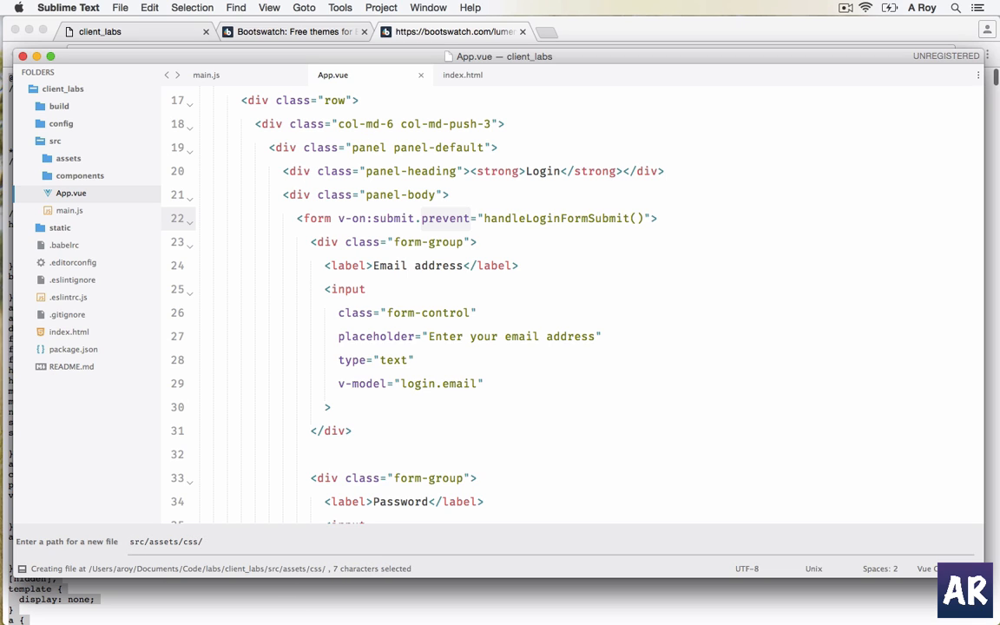
{"action": "type", "text": "bootstrap."}
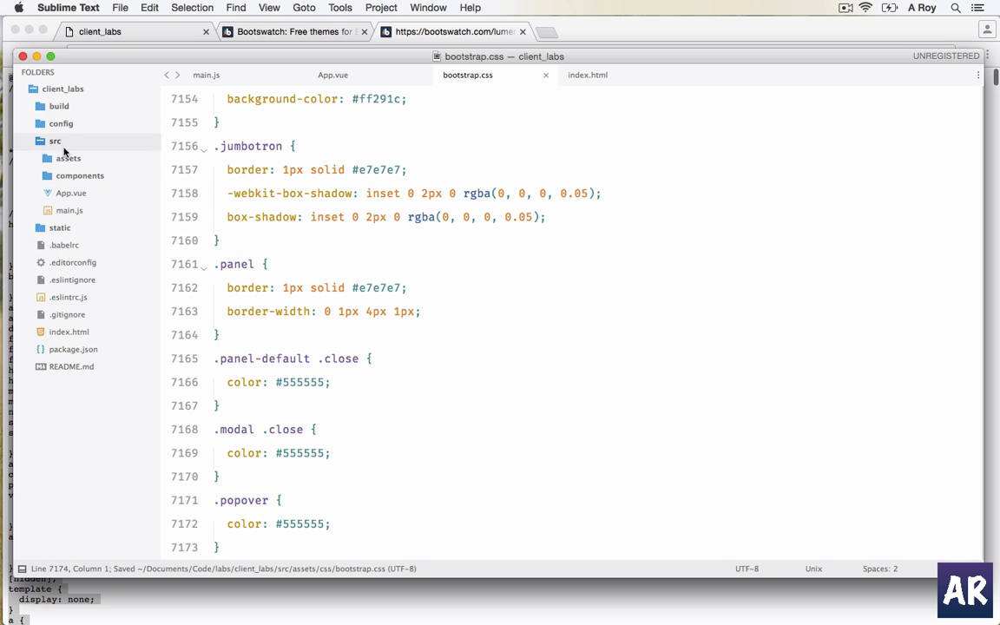
{"action": "left_click", "coordinate": [68, 158]}
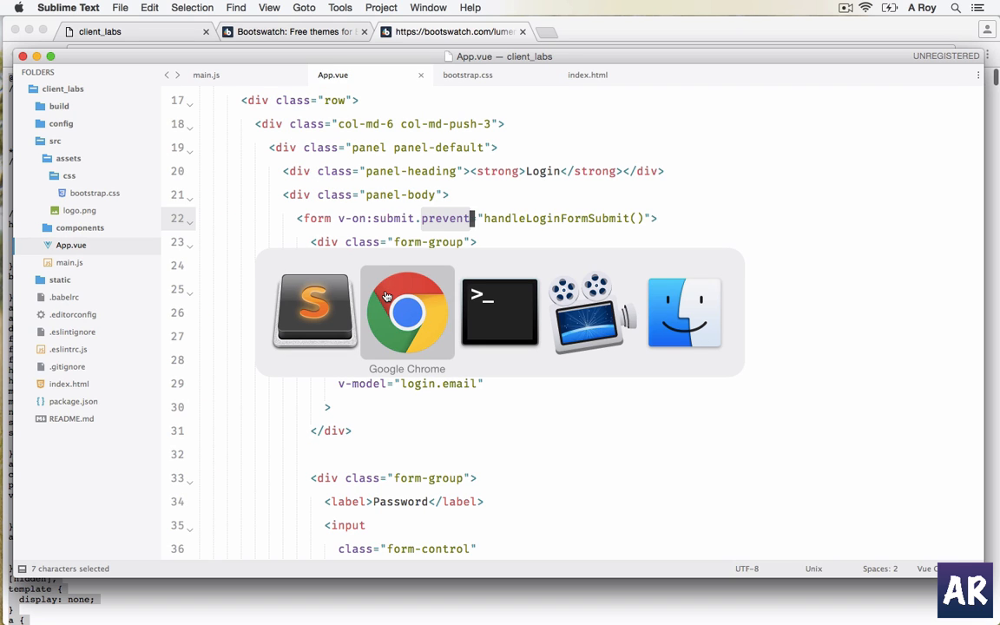
{"action": "left_click", "coordinate": [500, 311]}
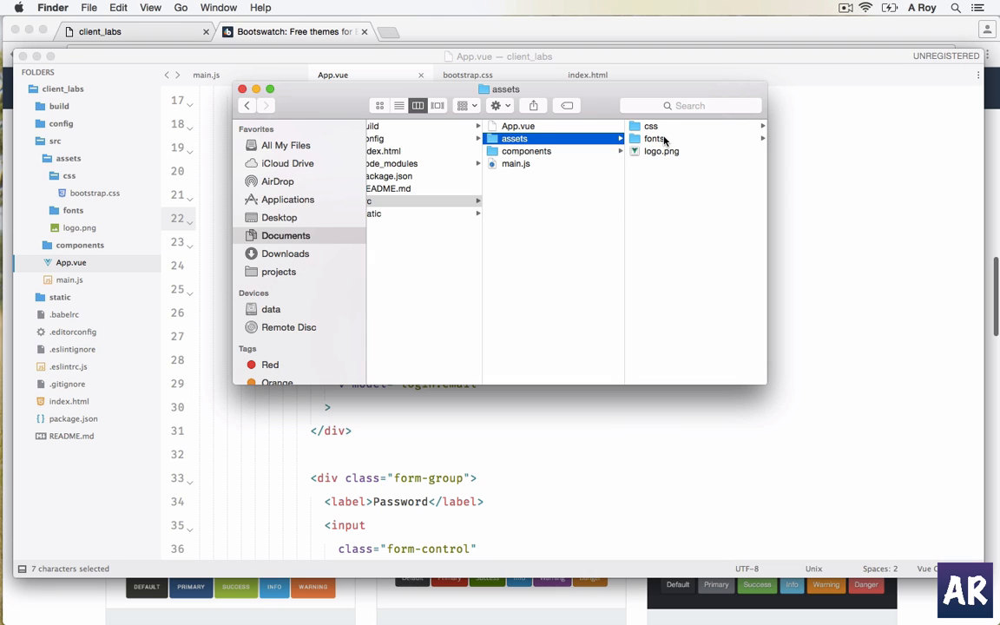
Check the glyphicons files inside the copied fonts folder, then return to the editor.
{"action": "left_click", "coordinate": [657, 139]}
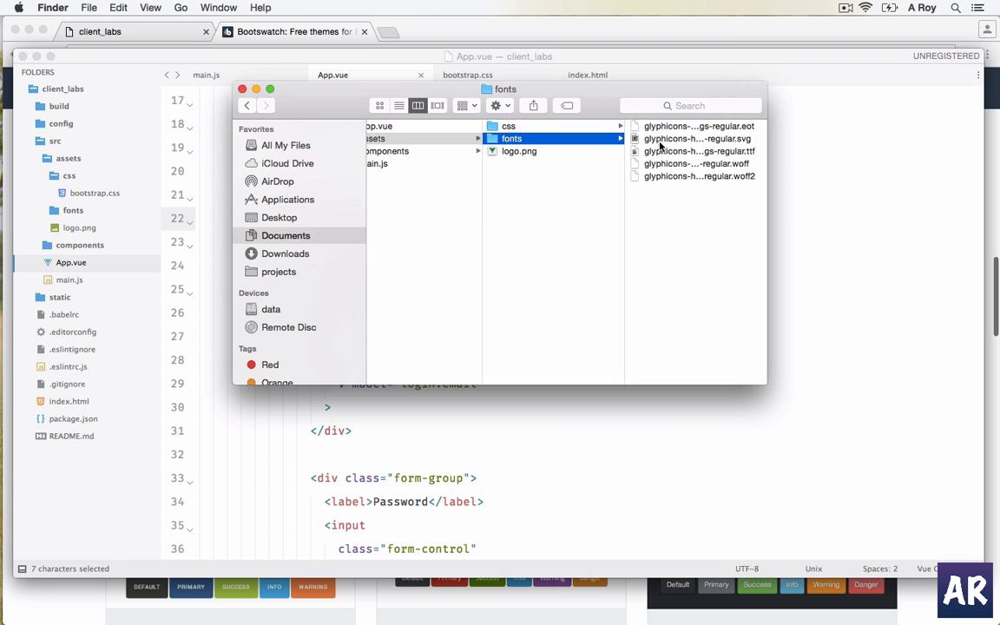
{"action": "mouse_move", "coordinate": [619, 163]}
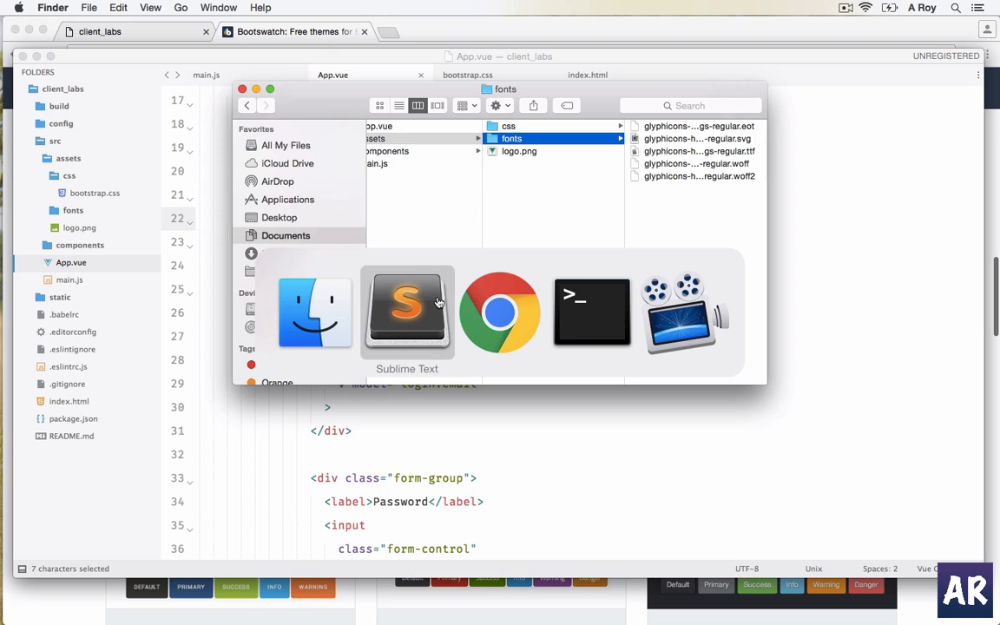
{"action": "left_click", "coordinate": [407, 313]}
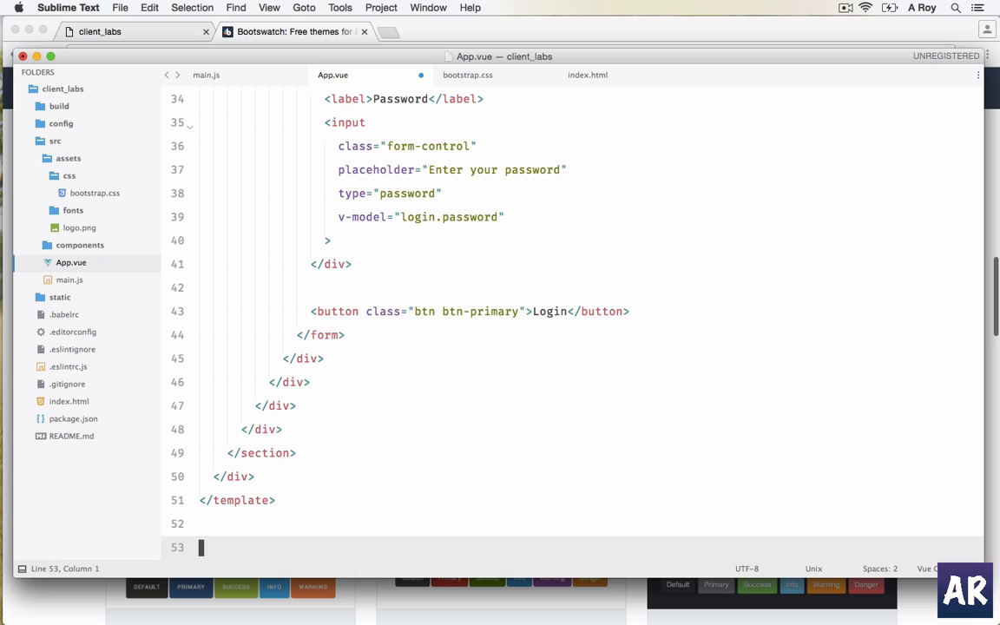
Add <style lang="sass"></style> after the closing template tag in App.vue.
{"action": "type", "text": "<style></style>"}
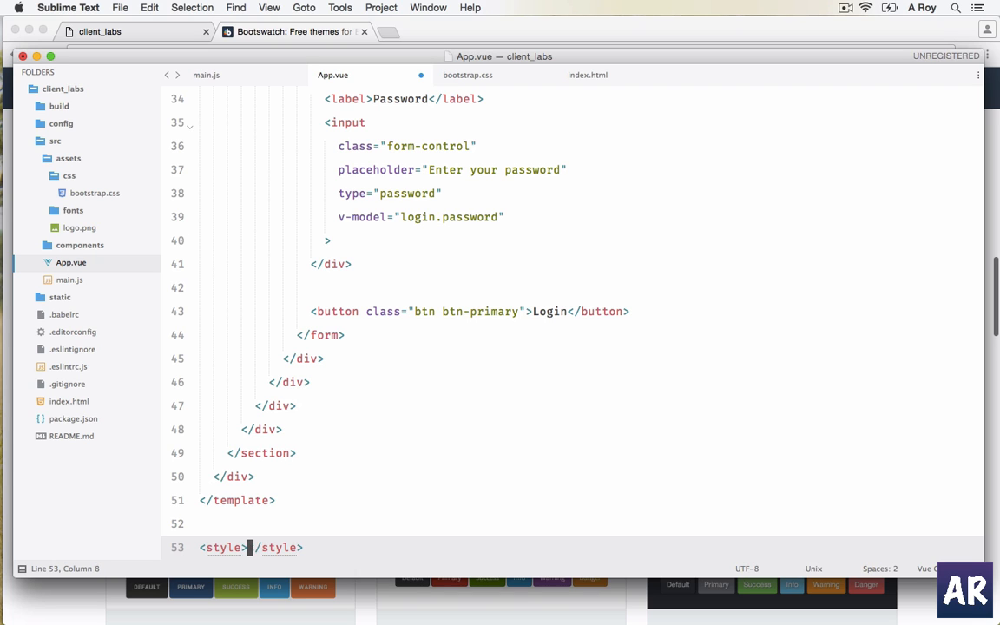
{"action": "type", "text": "lang=\"s"}
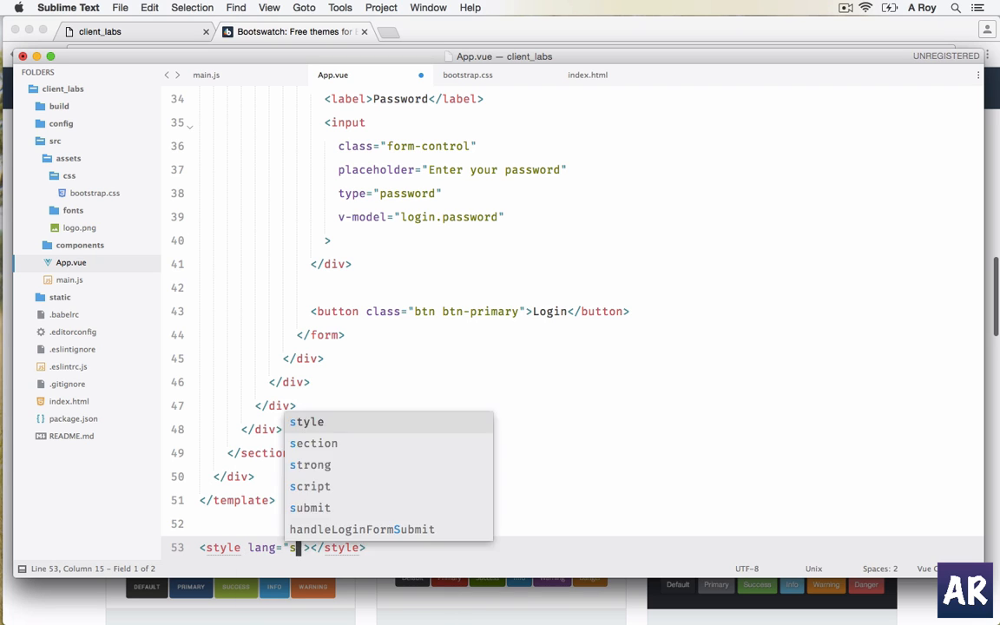
{"action": "type", "text": "ass"}
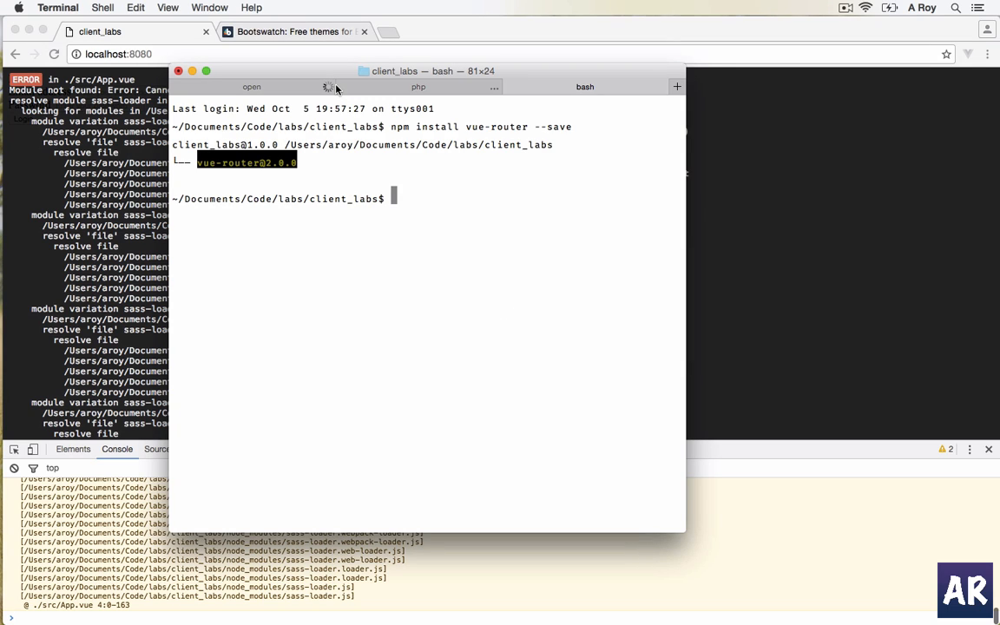
Install node-sass and sass-loader with npm --save in the client_labs project.
{"action": "type", "text": "npm install"}
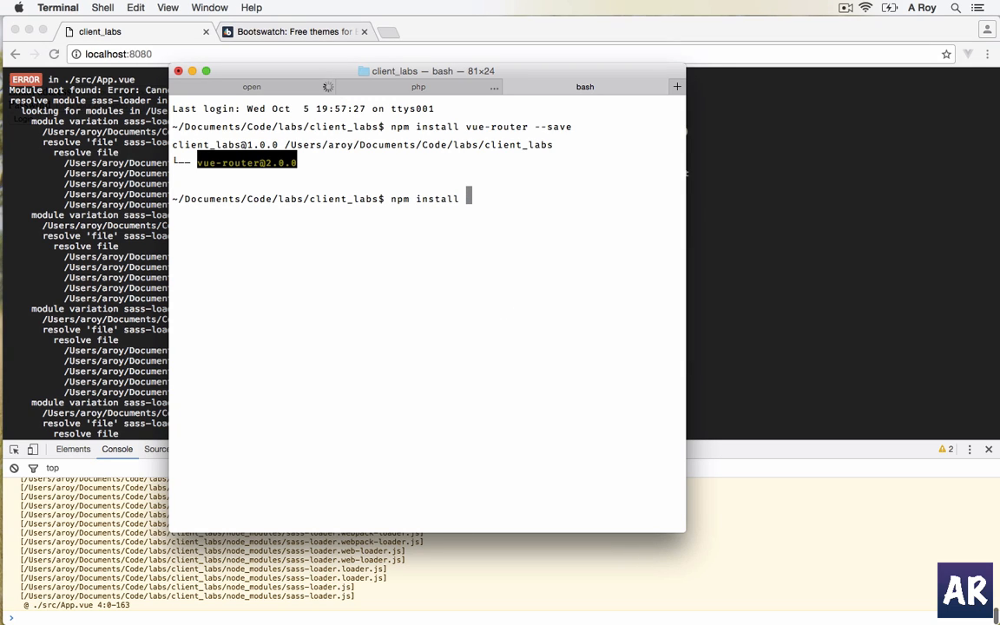
{"action": "type", "text": "node-sass --save"}
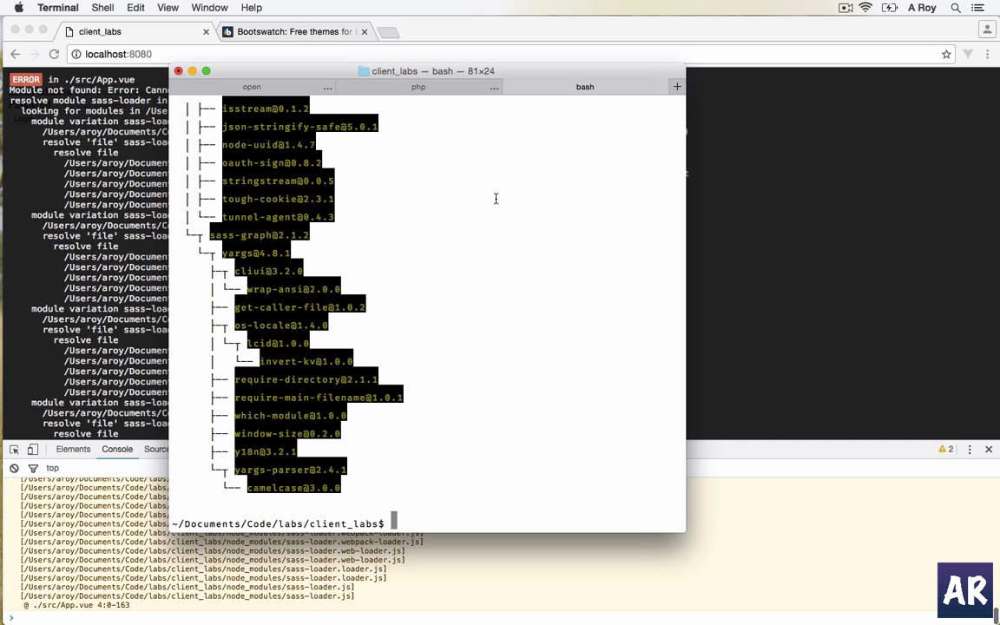
{"action": "type", "text": "npm install node-sass --save"}
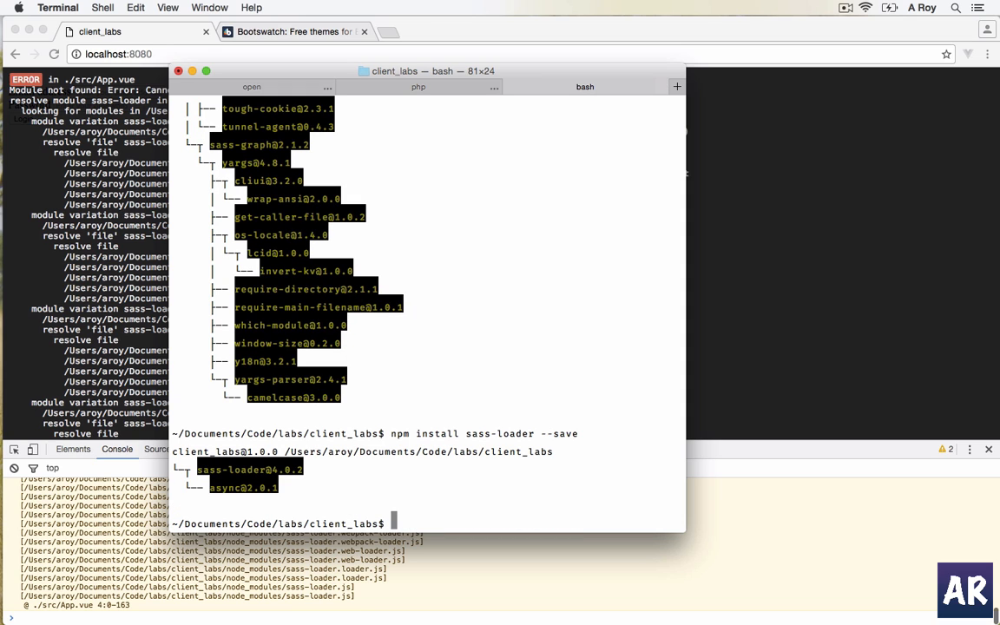
{"action": "mouse_move", "coordinate": [778, 285]}
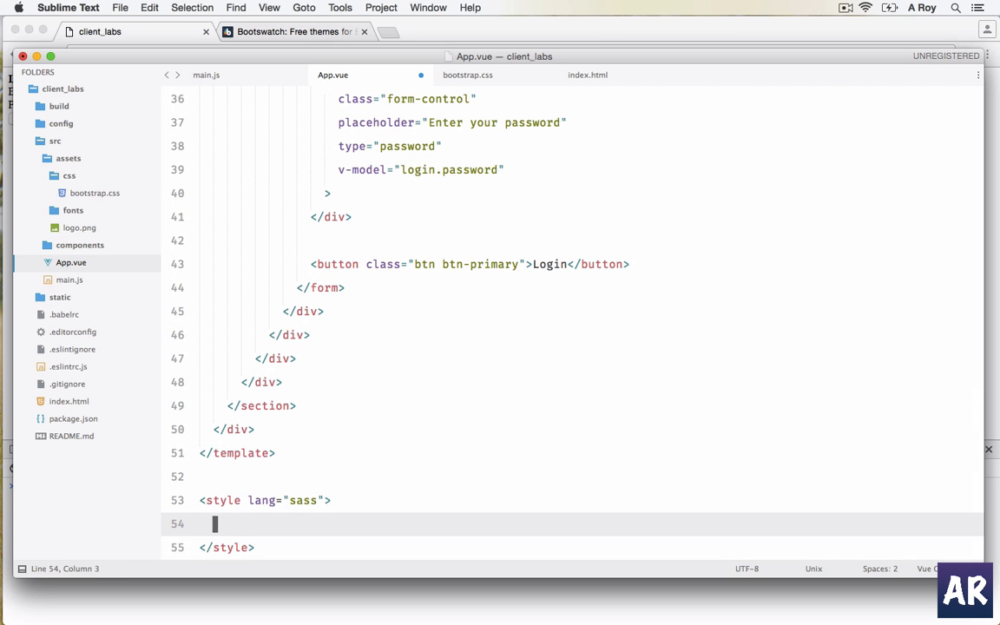
Import './assets/css/bootstrap.css' inside App.vue's sass style block.
{"action": "type", "text": "@import"}
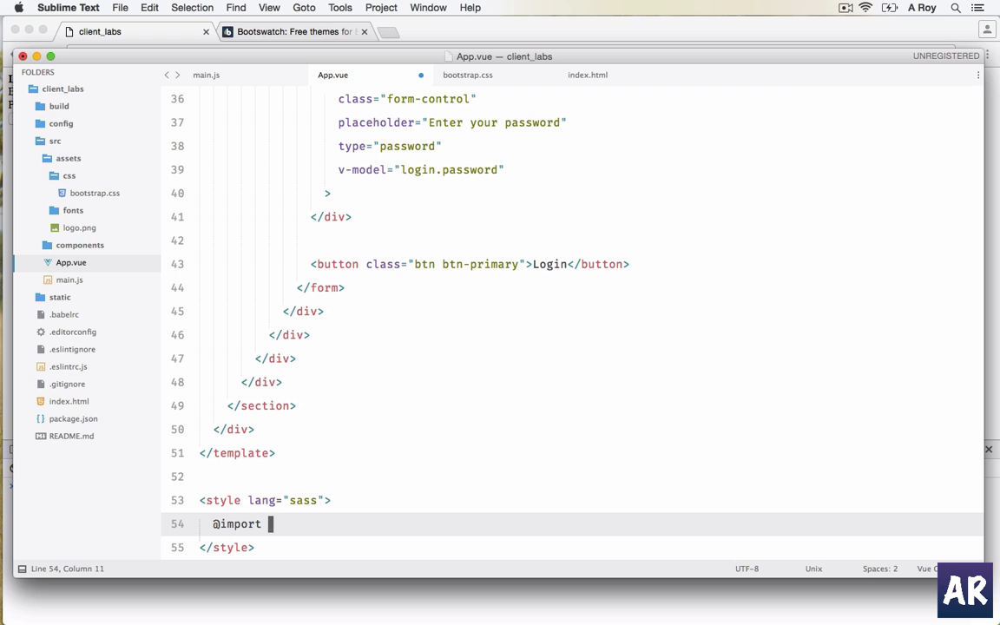
{"action": "type", "text": "'./assets"}
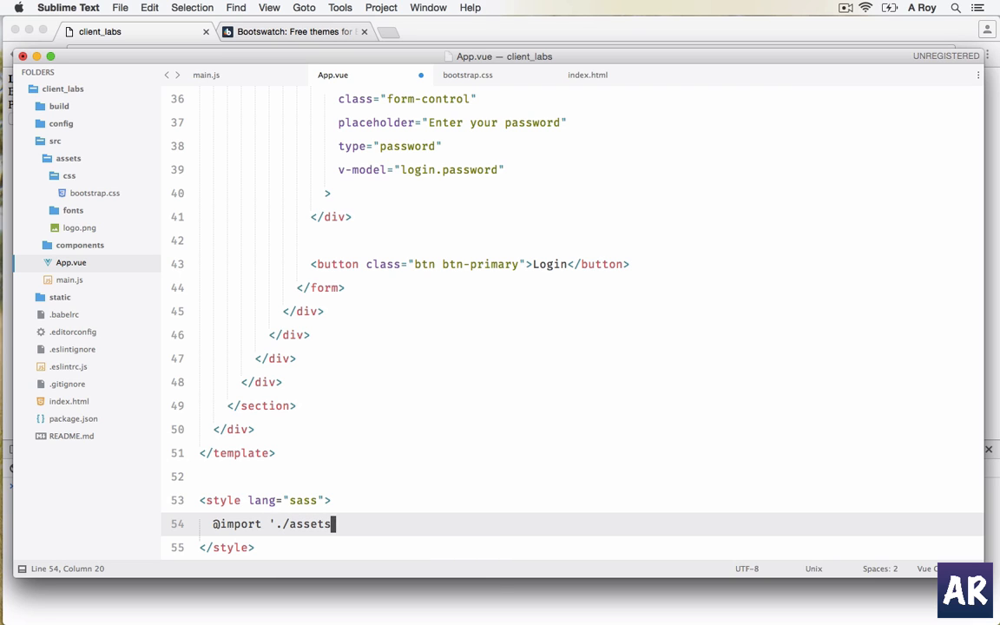
{"action": "type", "text": "/css/"}
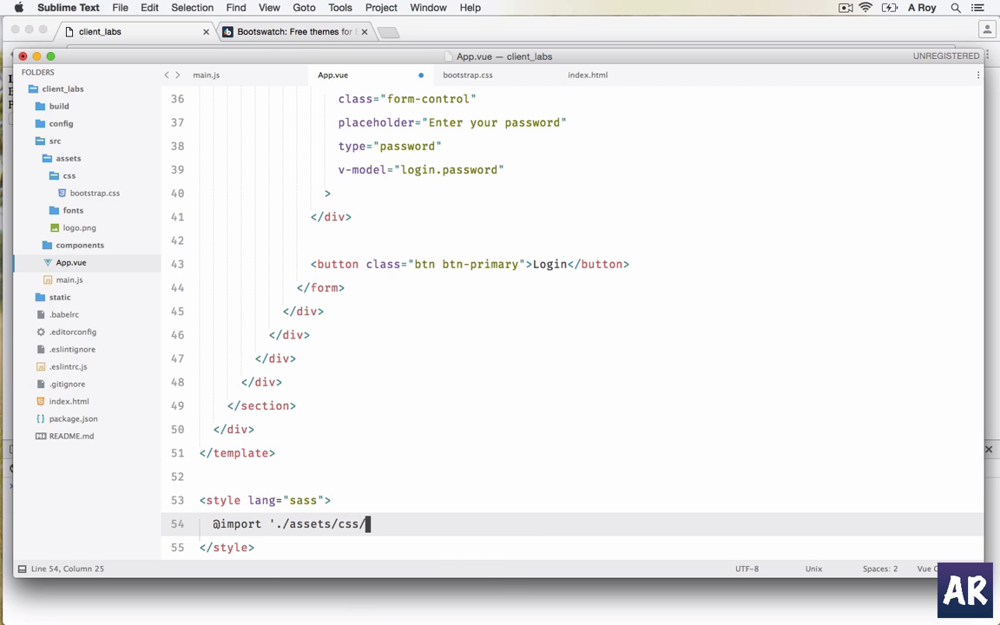
{"action": "type", "text": "bootst"}
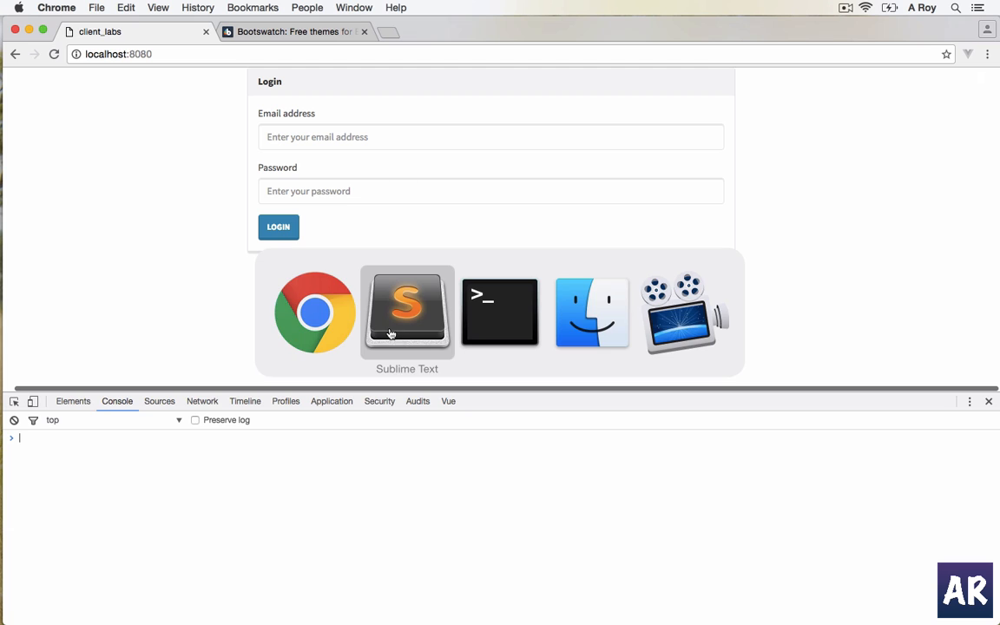
Add a methods section with an empty handleLoginFormSubmit() to App.vue's script.
{"action": "left_click", "coordinate": [406, 313]}
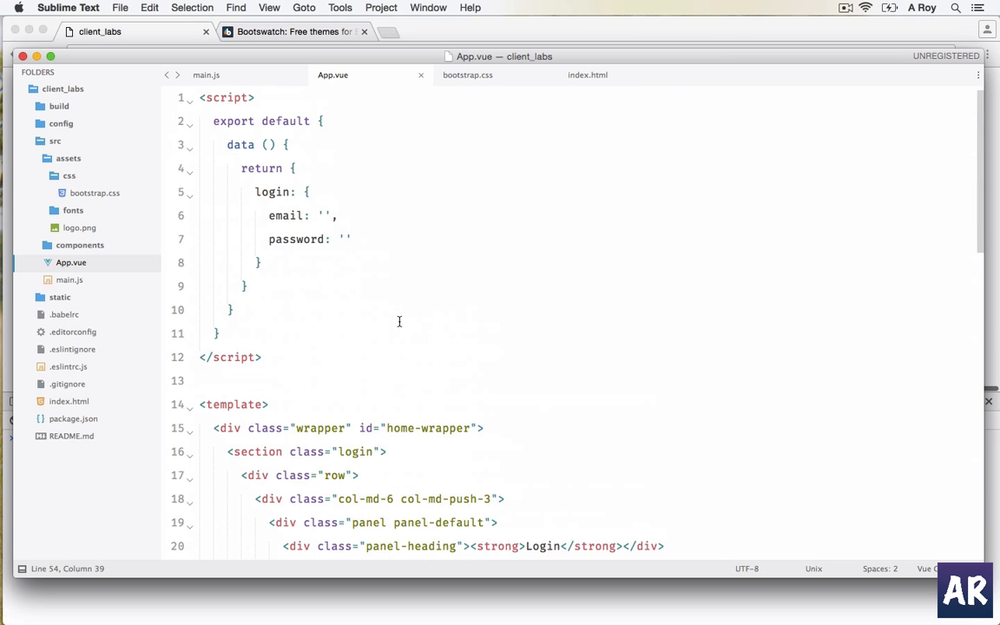
{"action": "scroll", "scroll_direction": "down", "scroll_amount": 3}
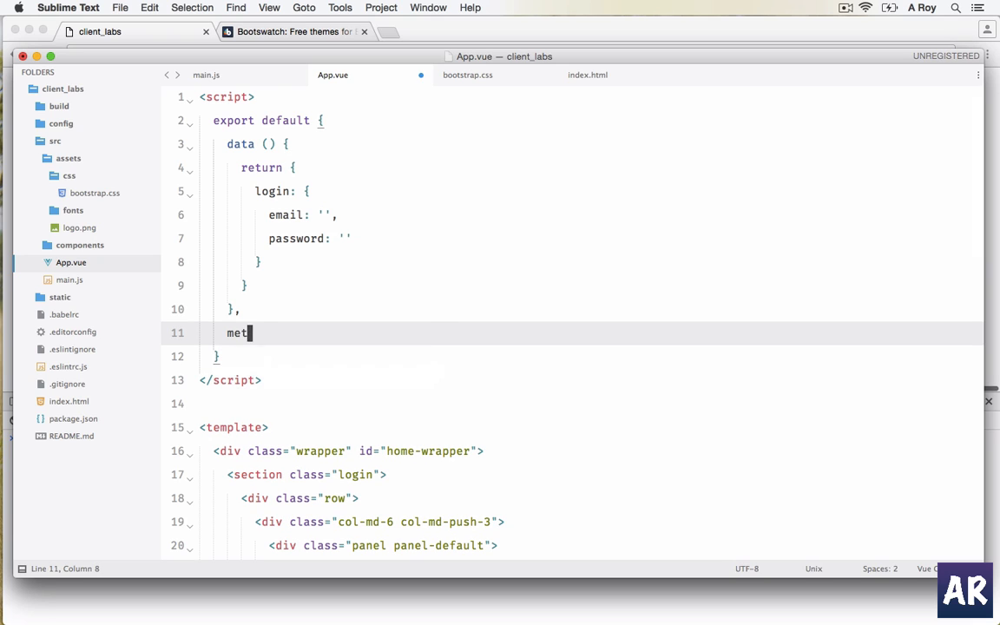
{"action": "type", "text": "hods: {"}
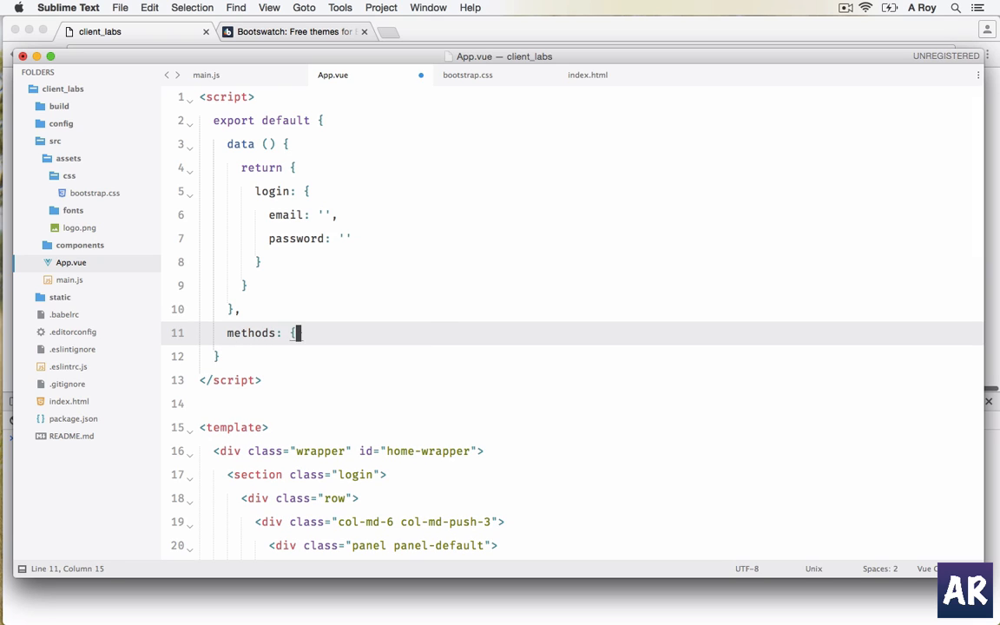
{"action": "type", "text": "handleLoginFormSubmit()"}
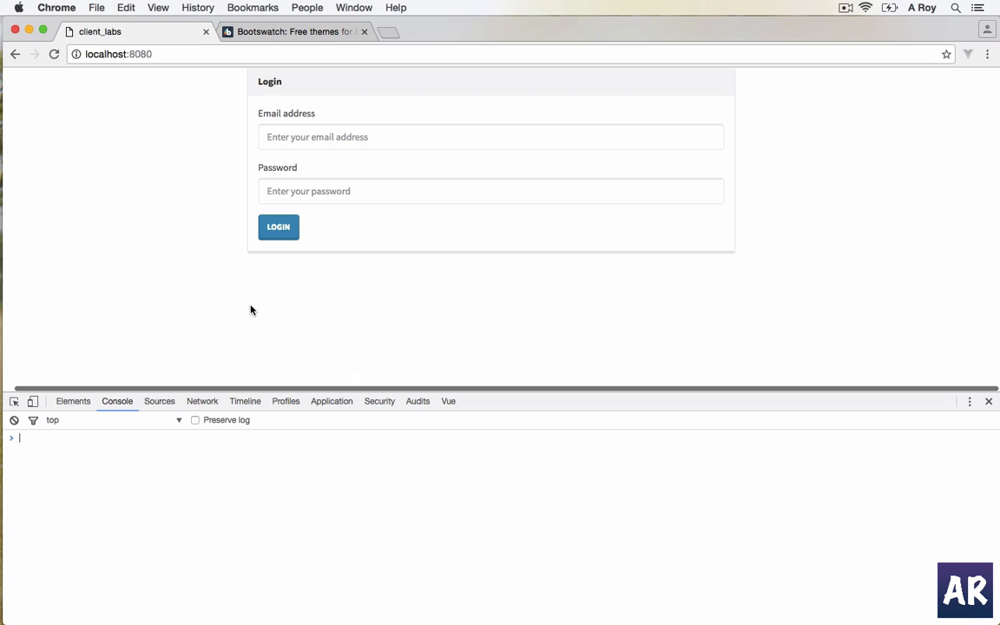
Open UsersTableSeeder.php from the server_labs project sidebar.
{"action": "left_click", "coordinate": [278, 226]}
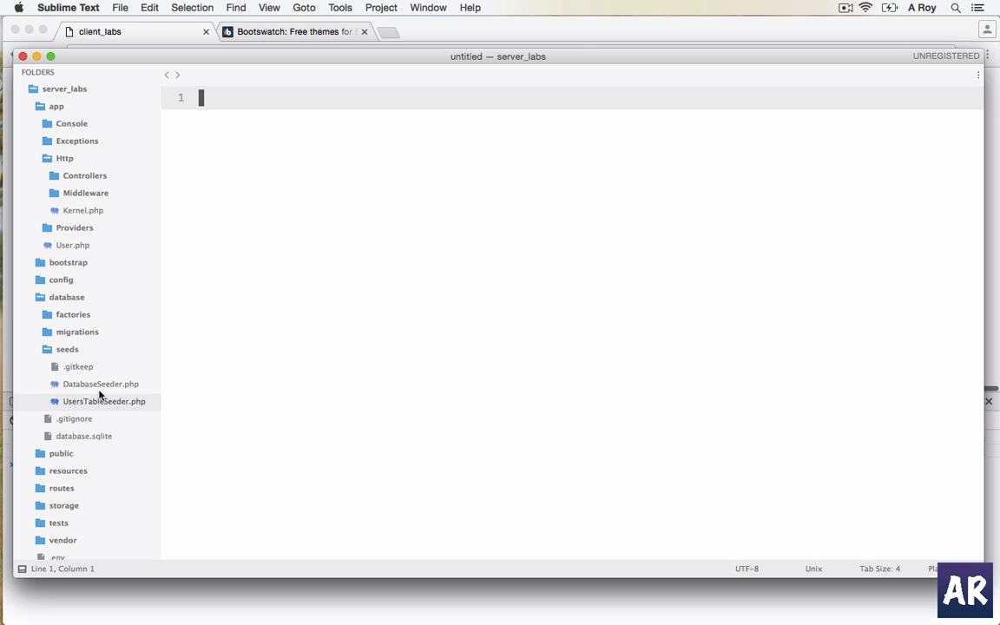
{"action": "double_click", "coordinate": [104, 403]}
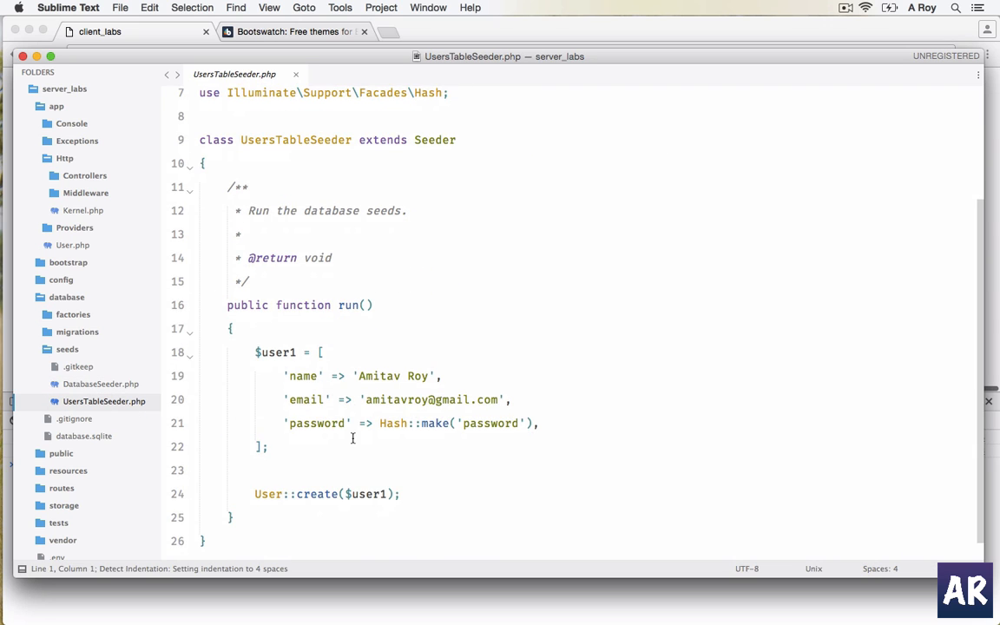
{"action": "mouse_move", "coordinate": [438, 399]}
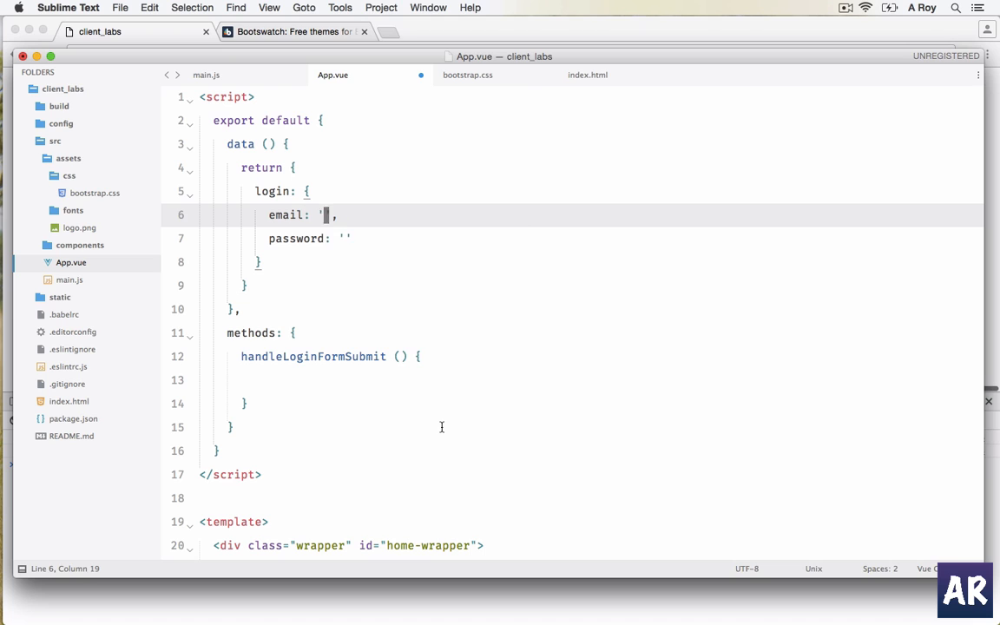
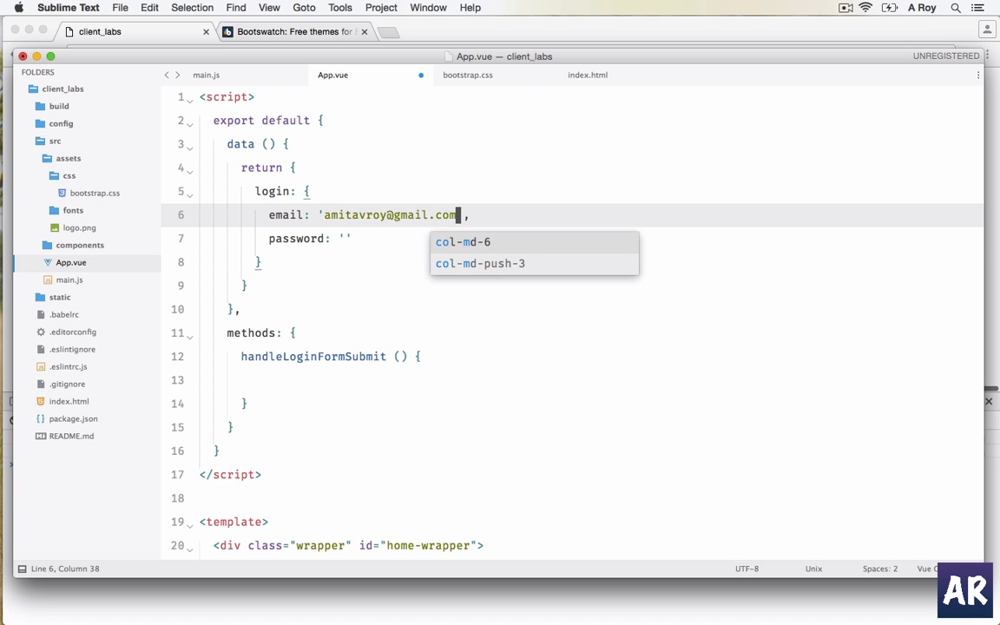
{"action": "type", "text": "password"}
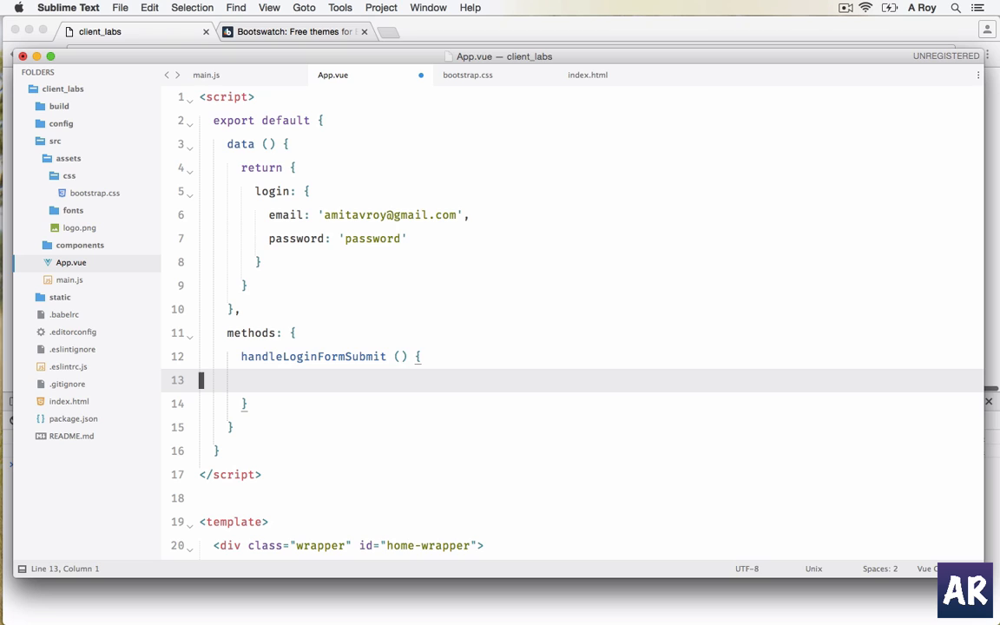
{"action": "key", "text": "Tab"}
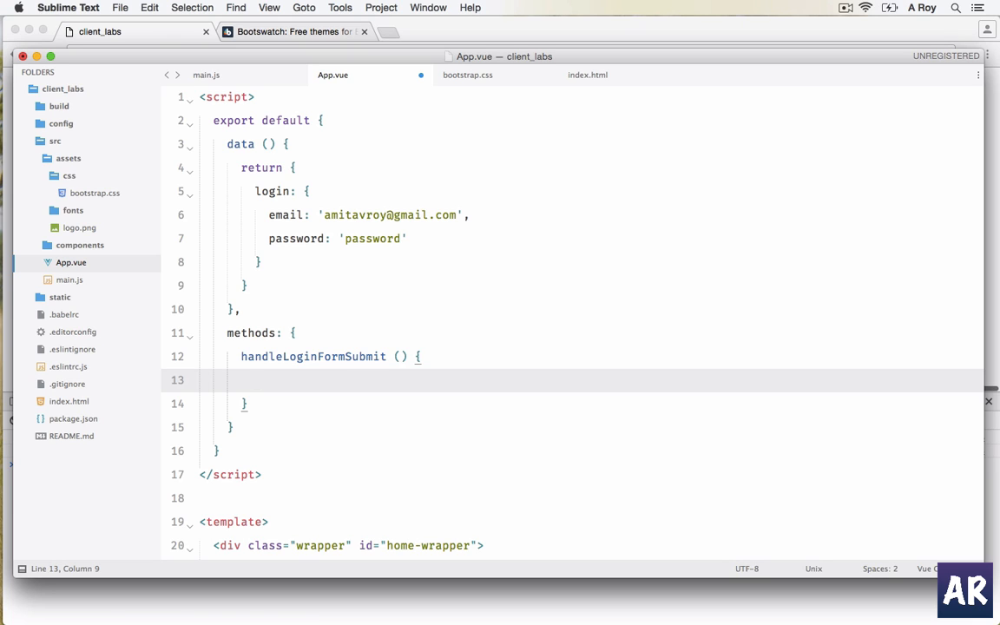
{"action": "type", "text": "this.$"}
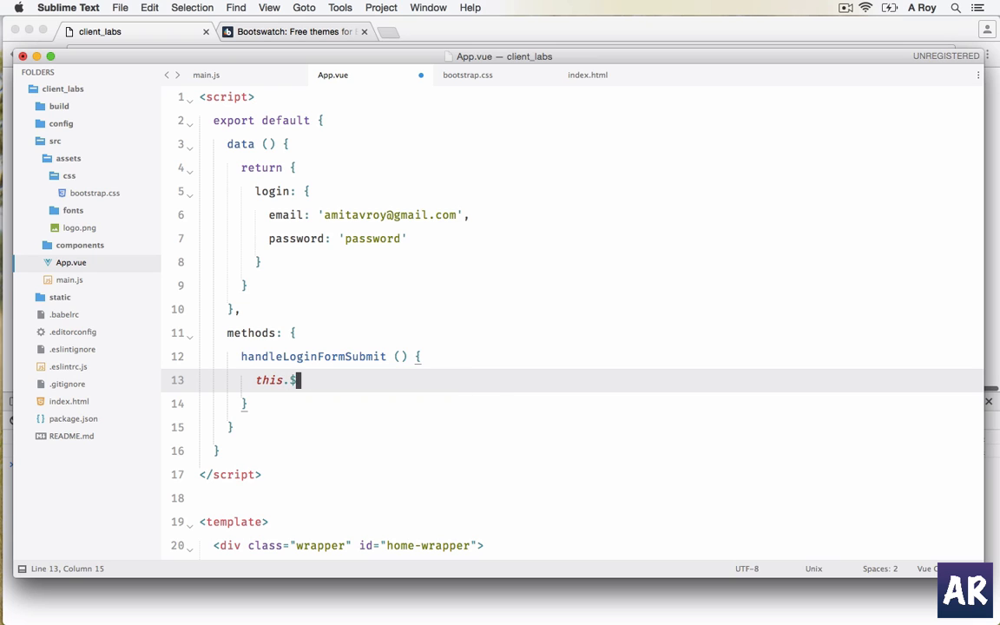
{"action": "type", "text": "http."}
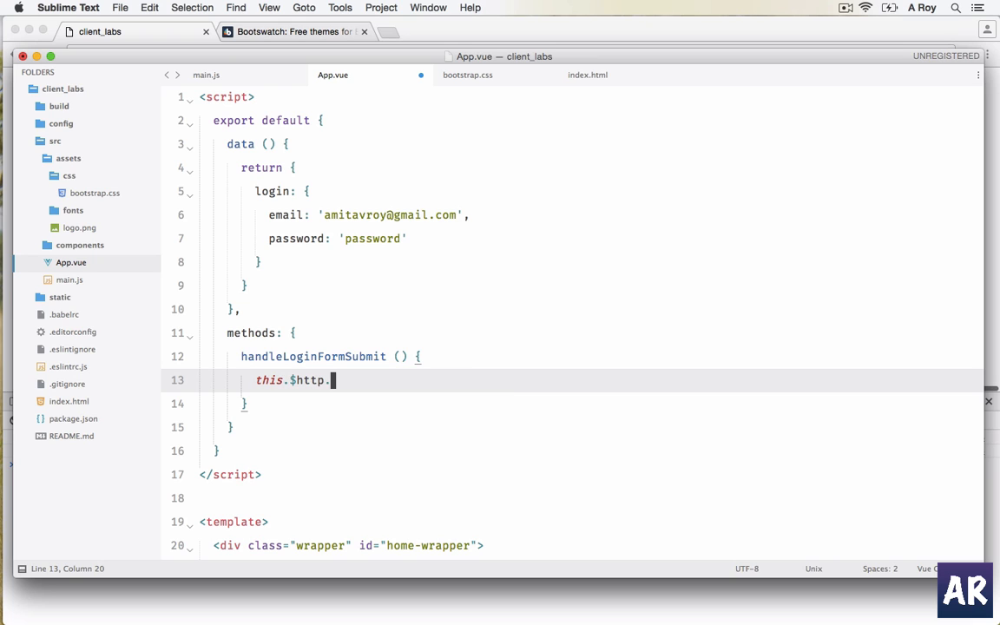
{"action": "type", "text": "post('')"}
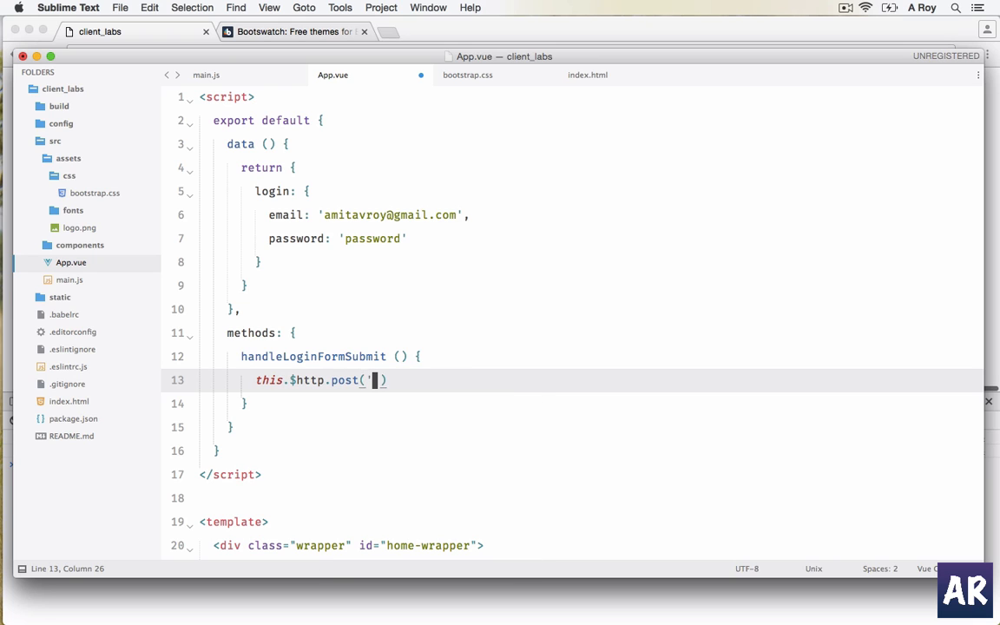
{"action": "type", "text": "http://localhost:8000/oa"}
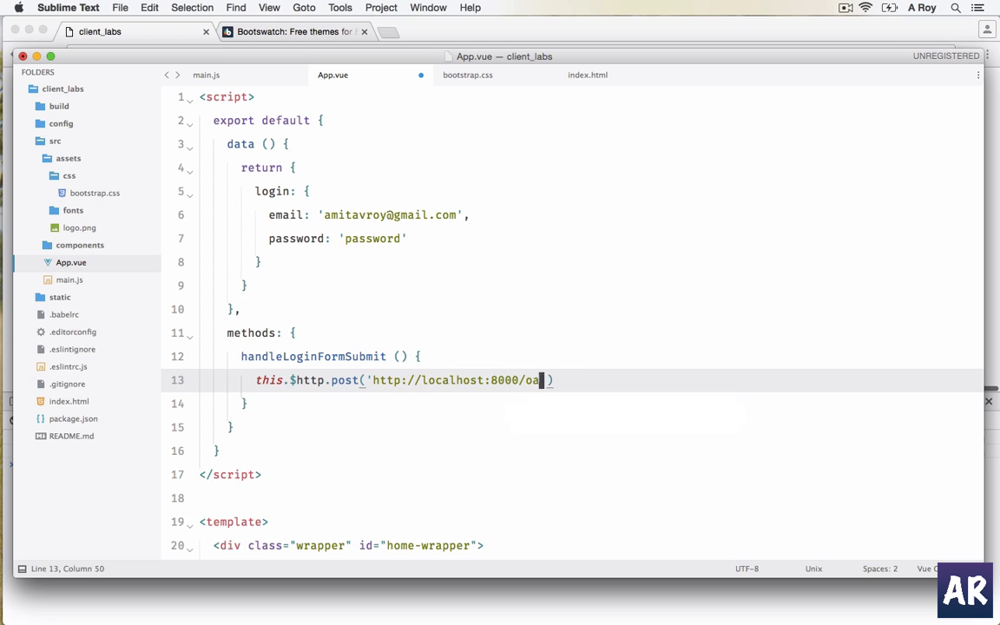
{"action": "type", "text": "uth/token"}
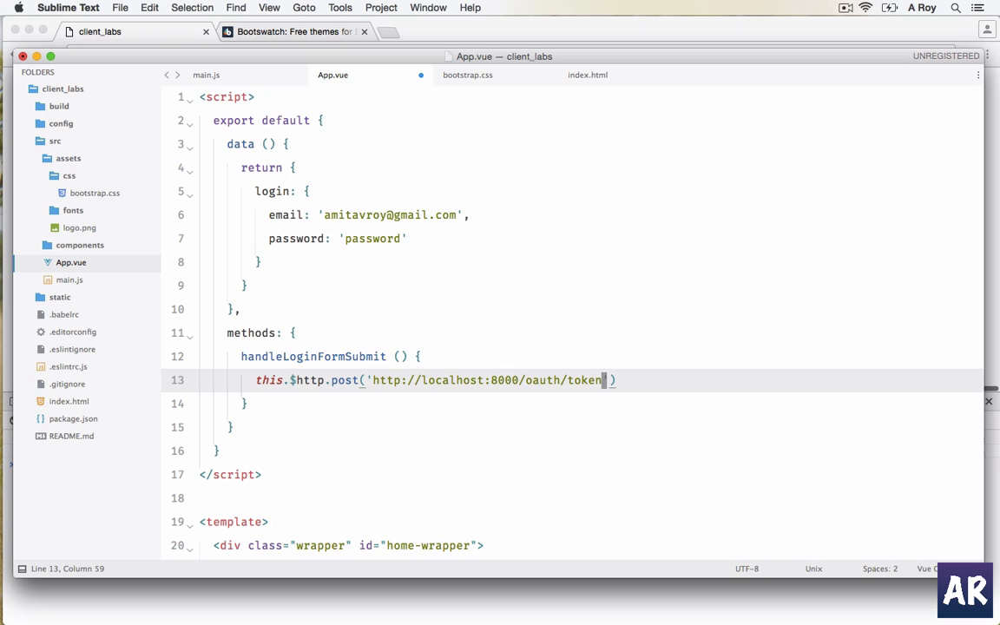
{"action": "mouse_move", "coordinate": [410, 384]}
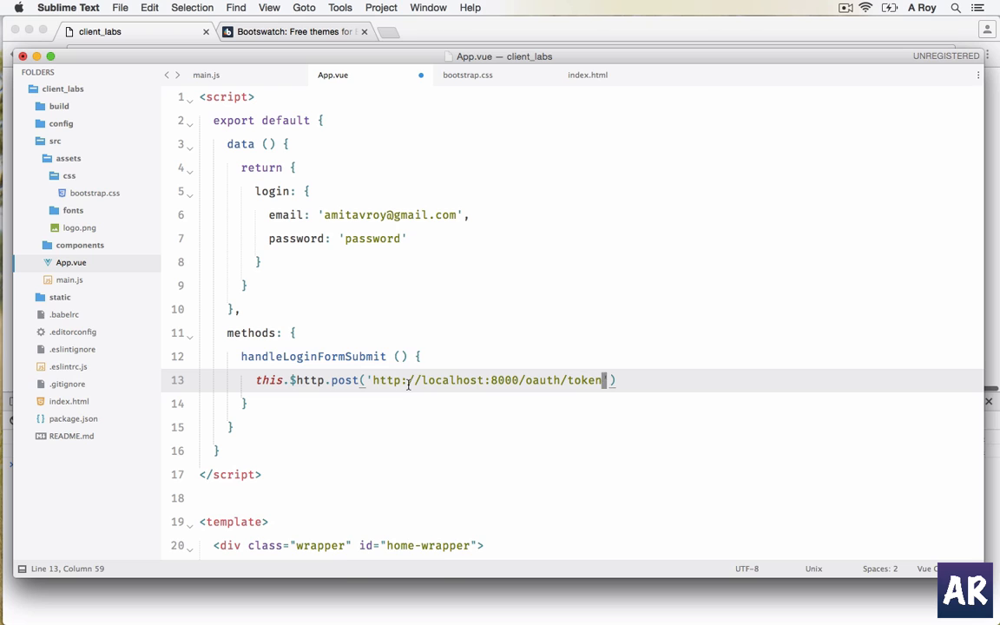
{"action": "type", "text": "src/config.js"}
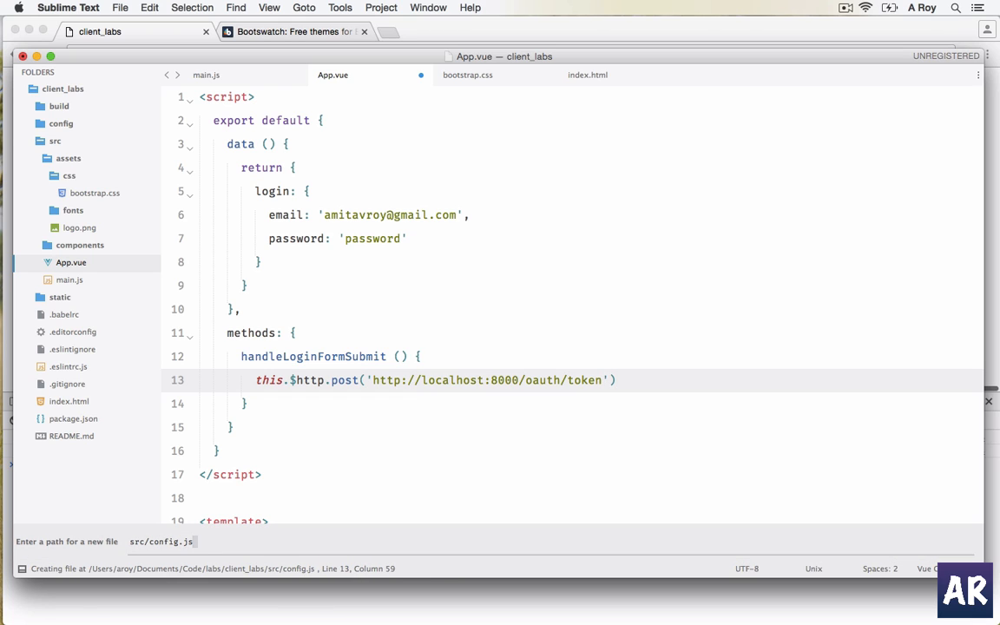
{"action": "key", "text": "Enter"}
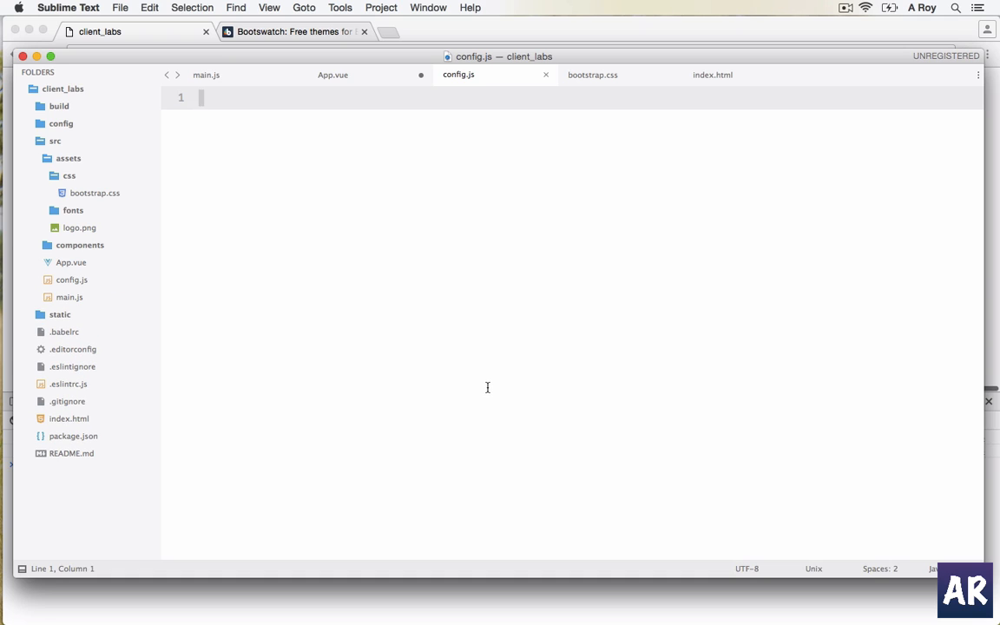
{"action": "type", "text": "export cons"}
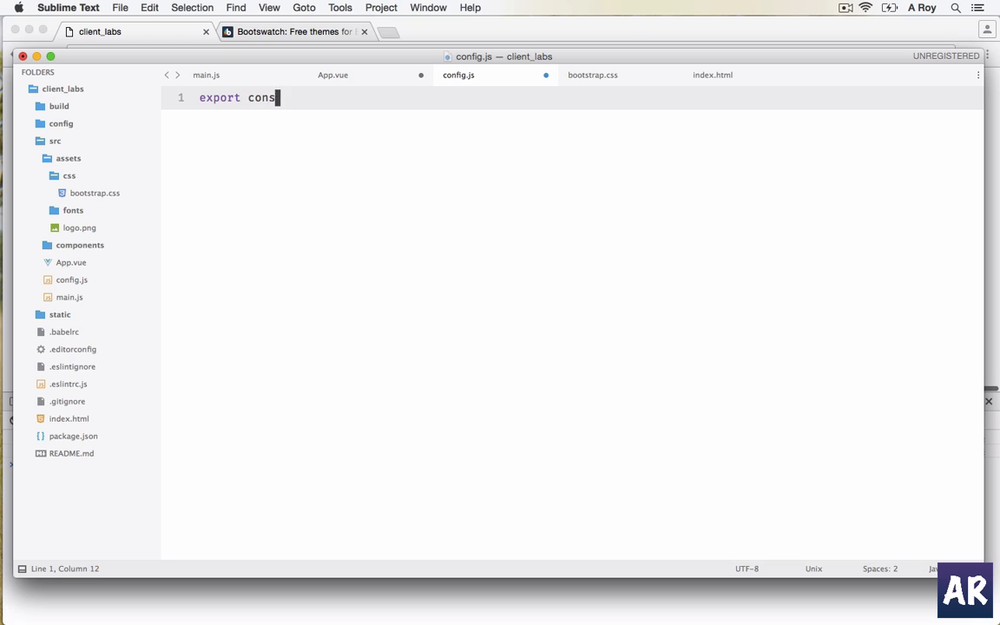
{"action": "type", "text": "t"}
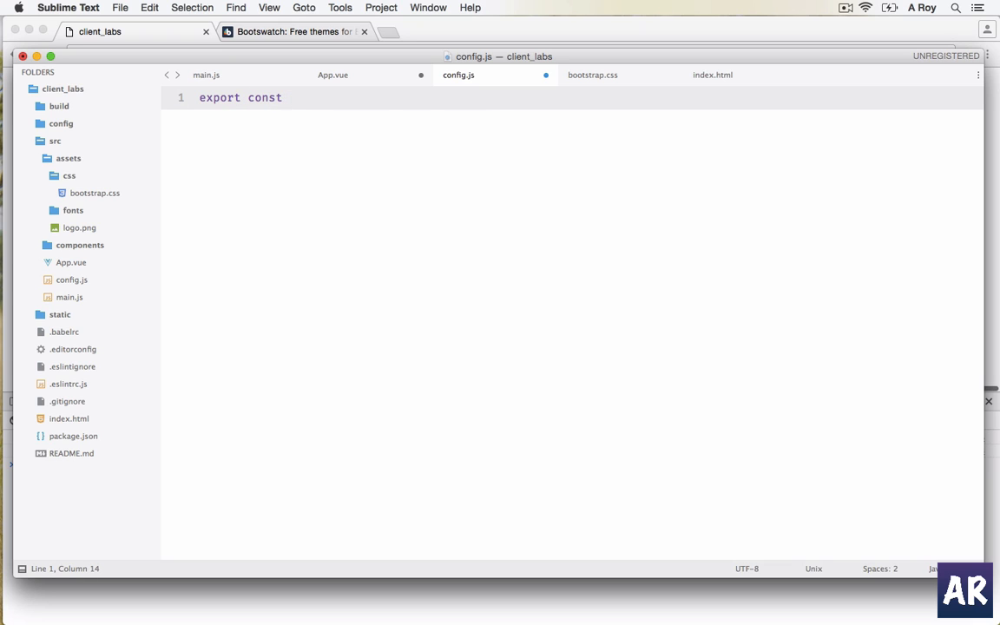
{"action": "type", "text": "apiDomain"}
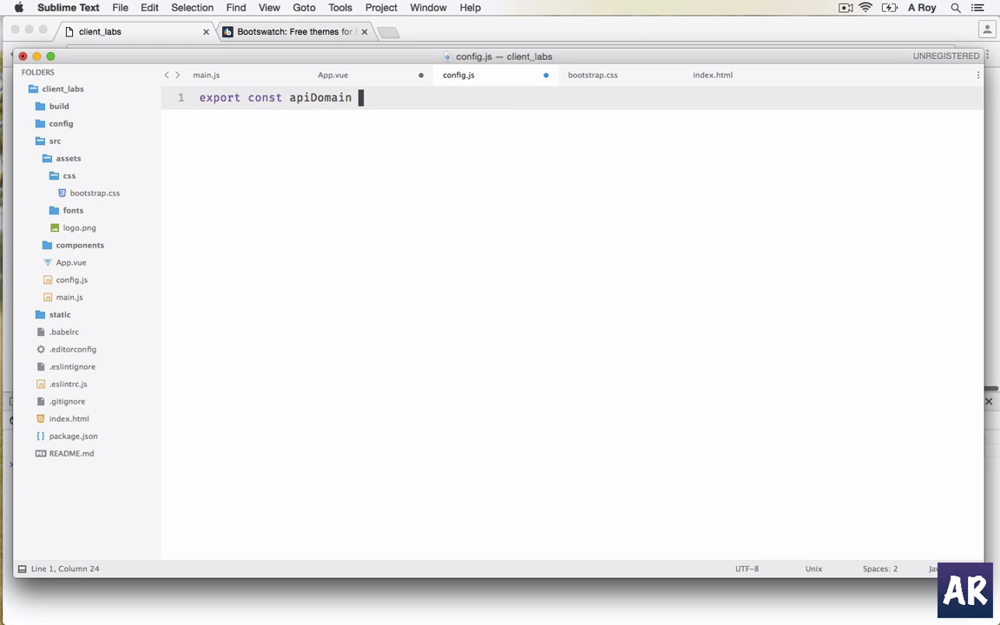
{"action": "type", "text": "="}
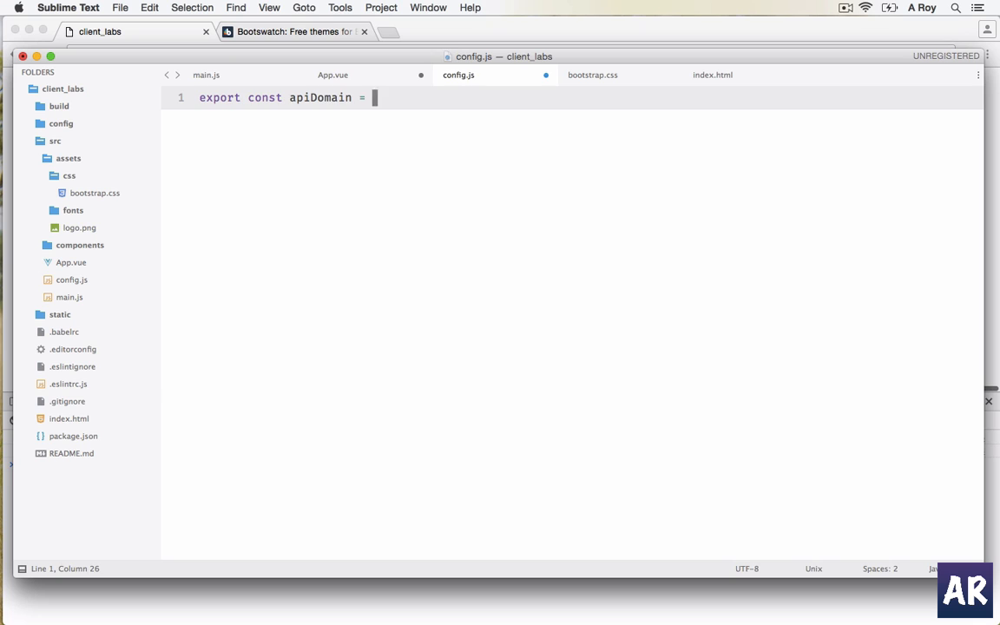
{"action": "left_click", "coordinate": [331, 75]}
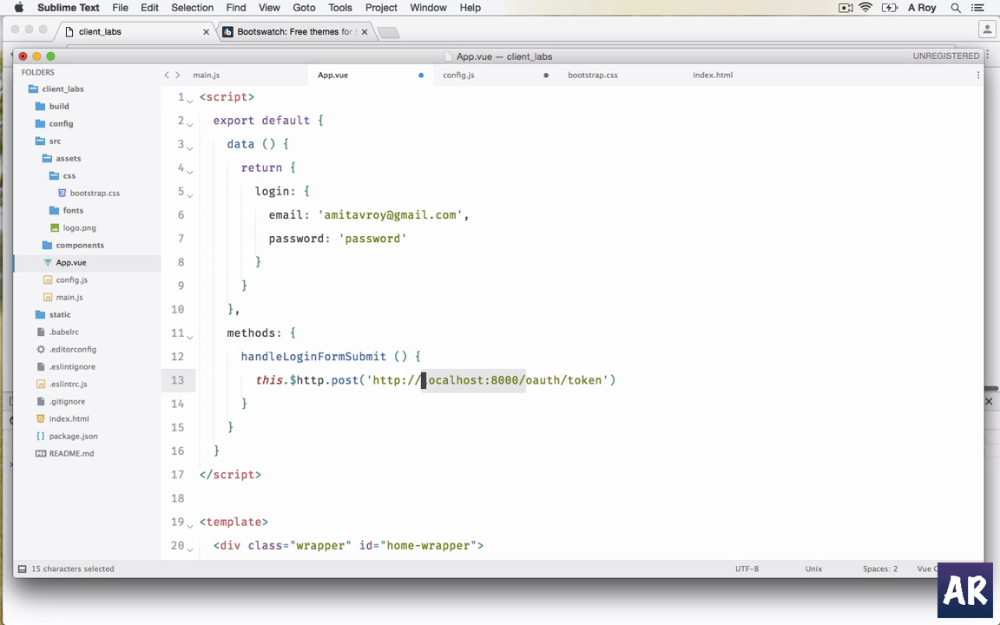
{"action": "left_click", "coordinate": [462, 75]}
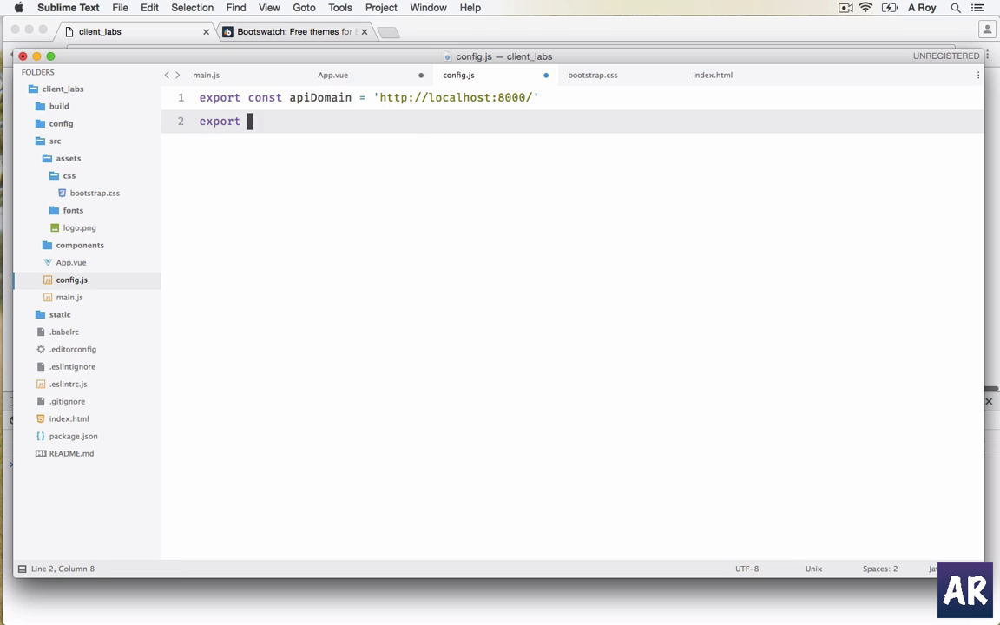
Export loginUrl as apiDomain + 'oauth/token' in config.js.
{"action": "type", "text": "const"}
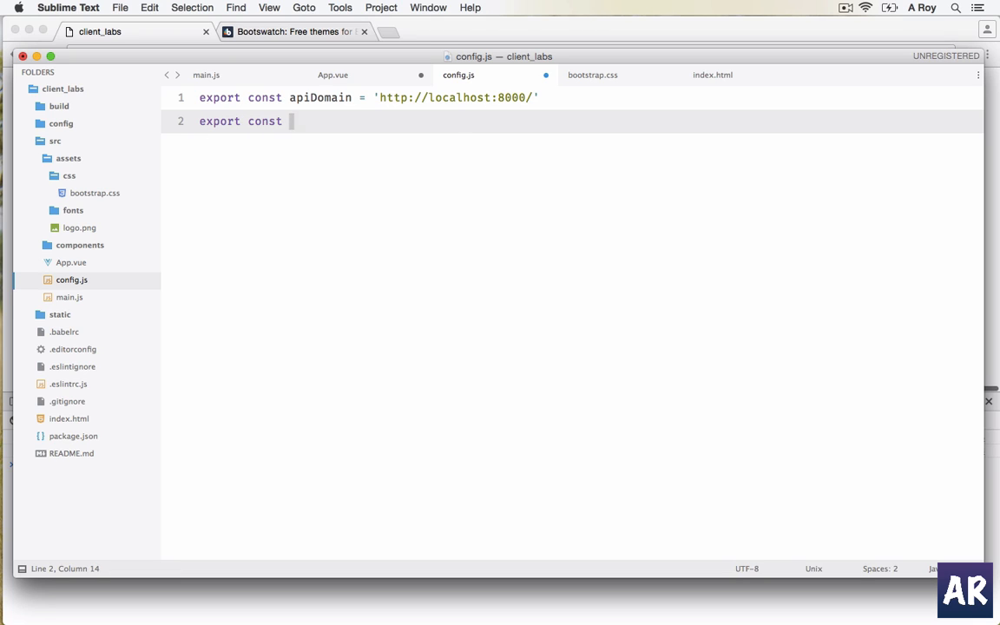
{"action": "type", "text": "loginUrl ="}
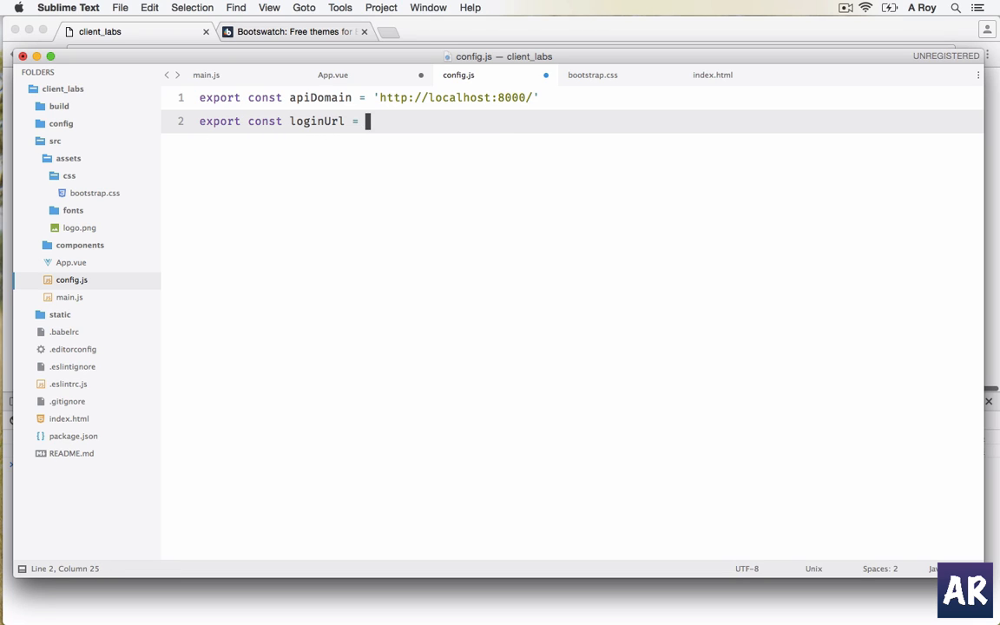
{"action": "type", "text": "apiDomain"}
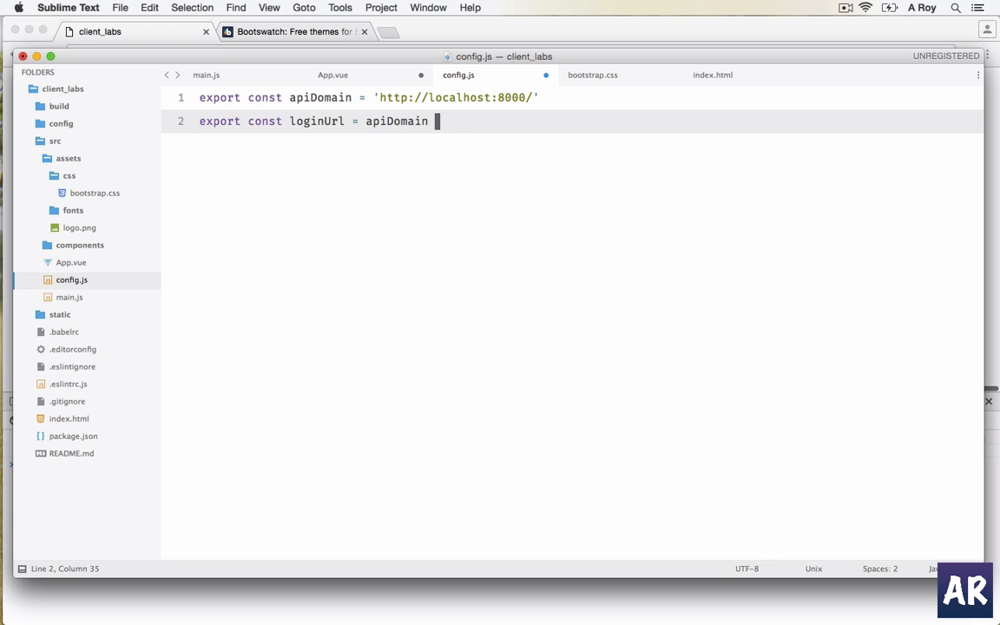
{"action": "left_click", "coordinate": [334, 74]}
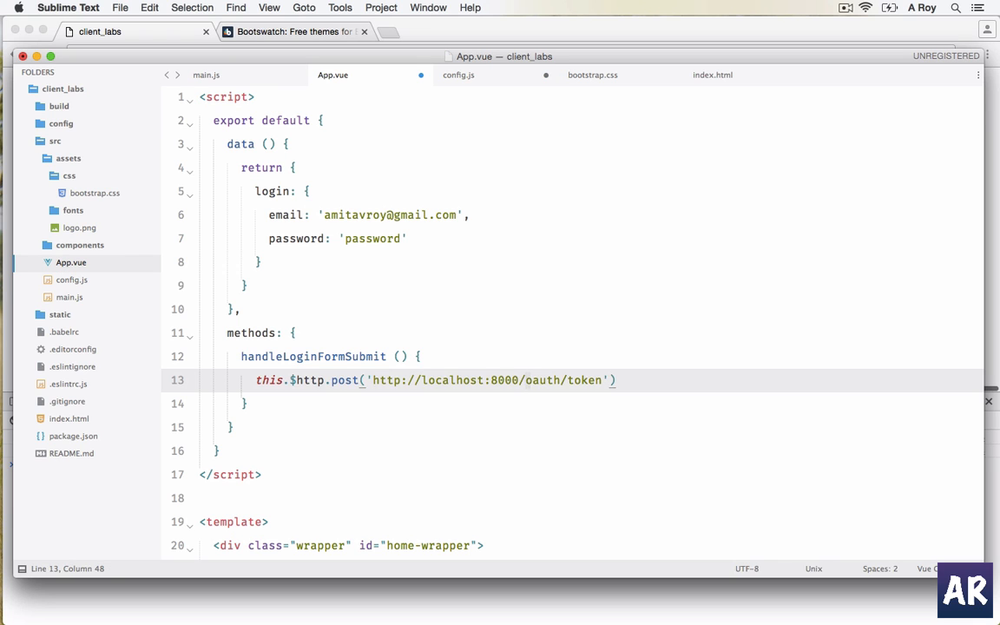
{"action": "left_click", "coordinate": [460, 74]}
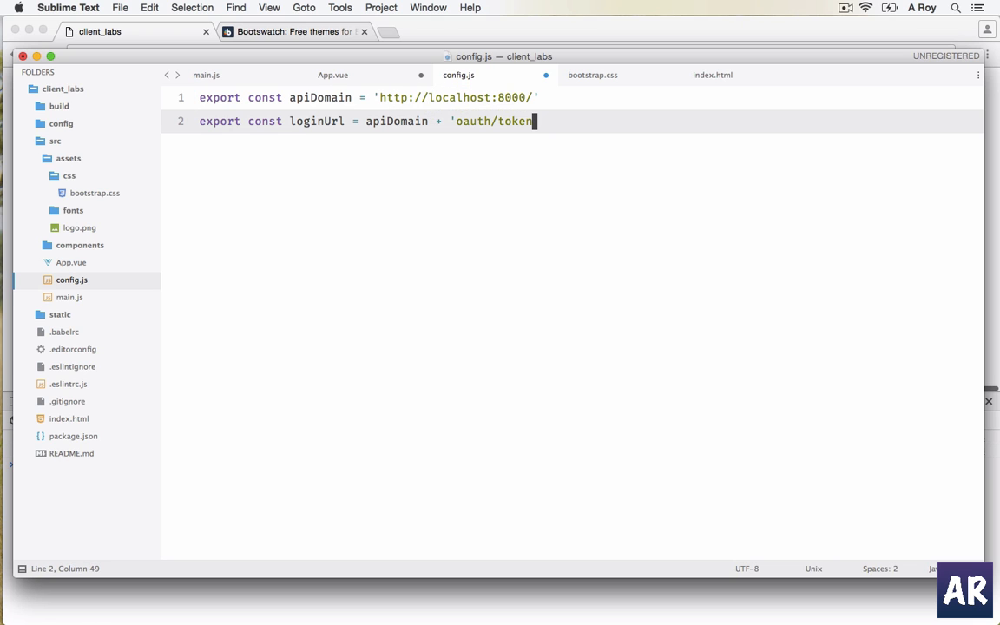
{"action": "type", "text": "'"}
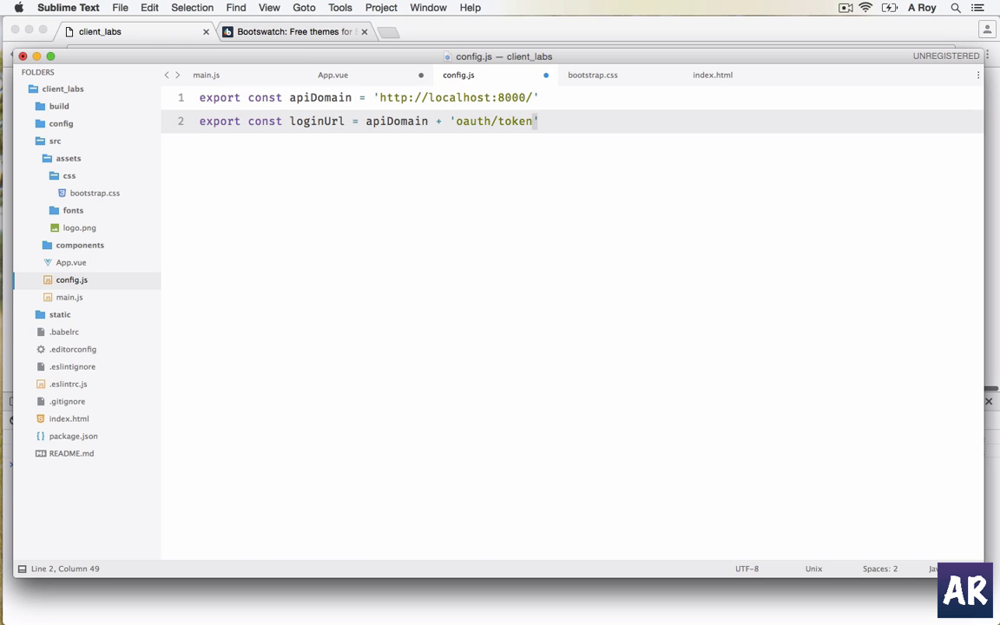
Import {loginUrl} from './config' at the top of App.vue's script.
{"action": "double_click", "coordinate": [316, 122]}
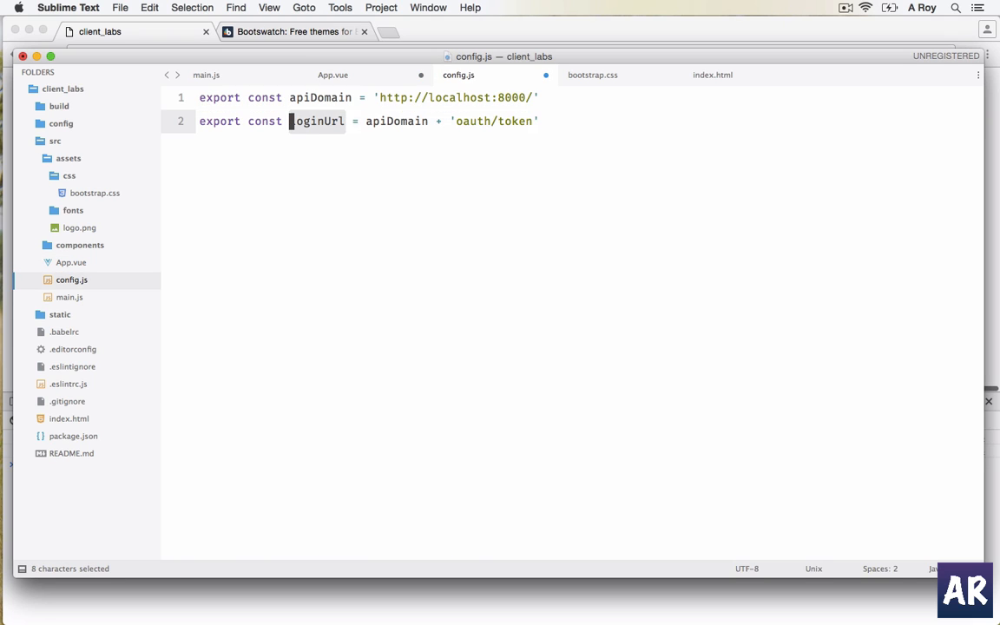
{"action": "left_click", "coordinate": [332, 74]}
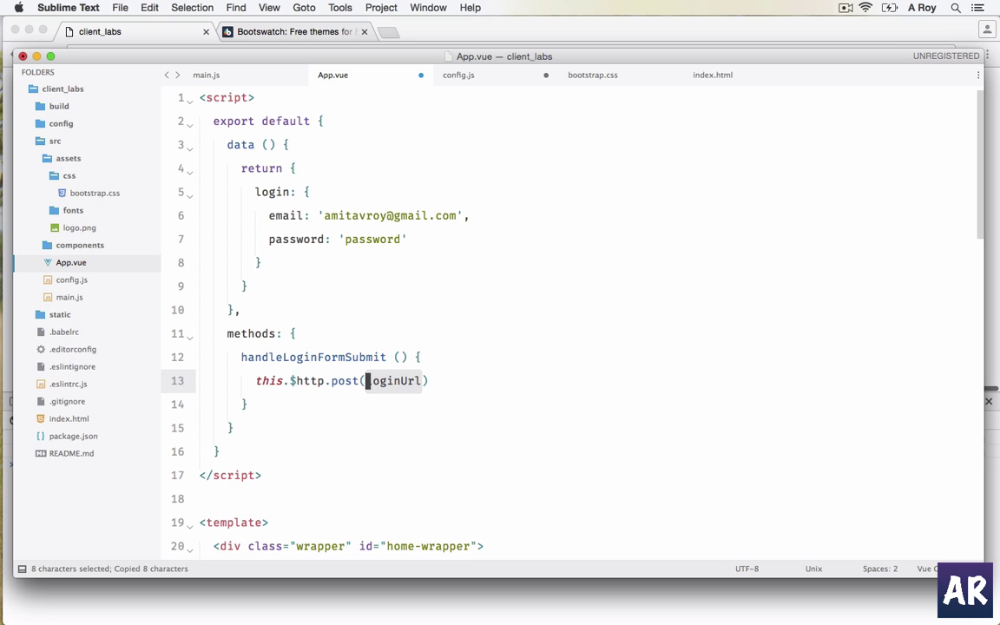
{"action": "type", "text": "im"}
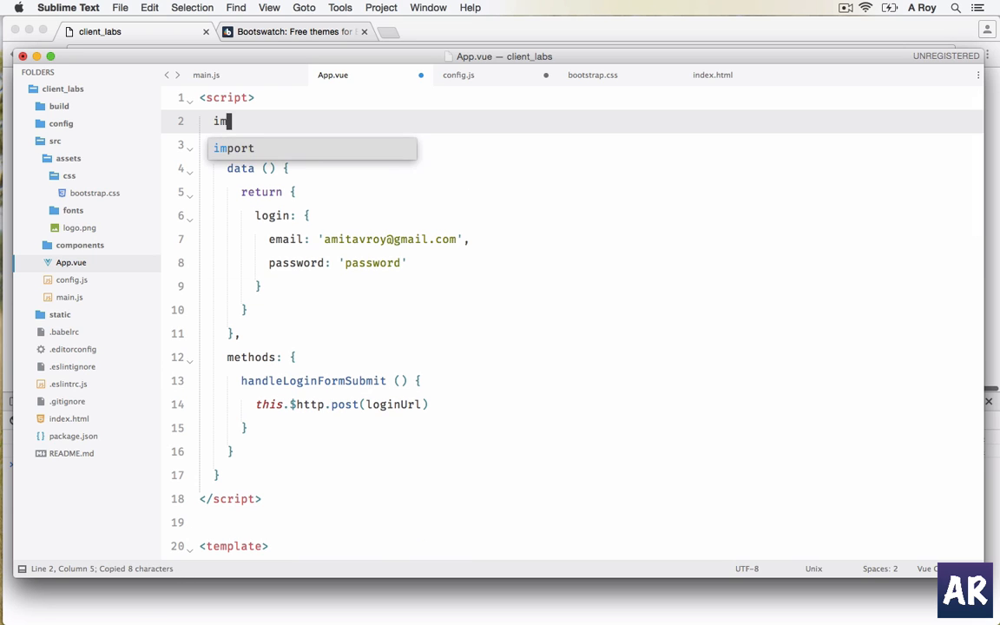
{"action": "type", "text": "port {loginUrl}"}
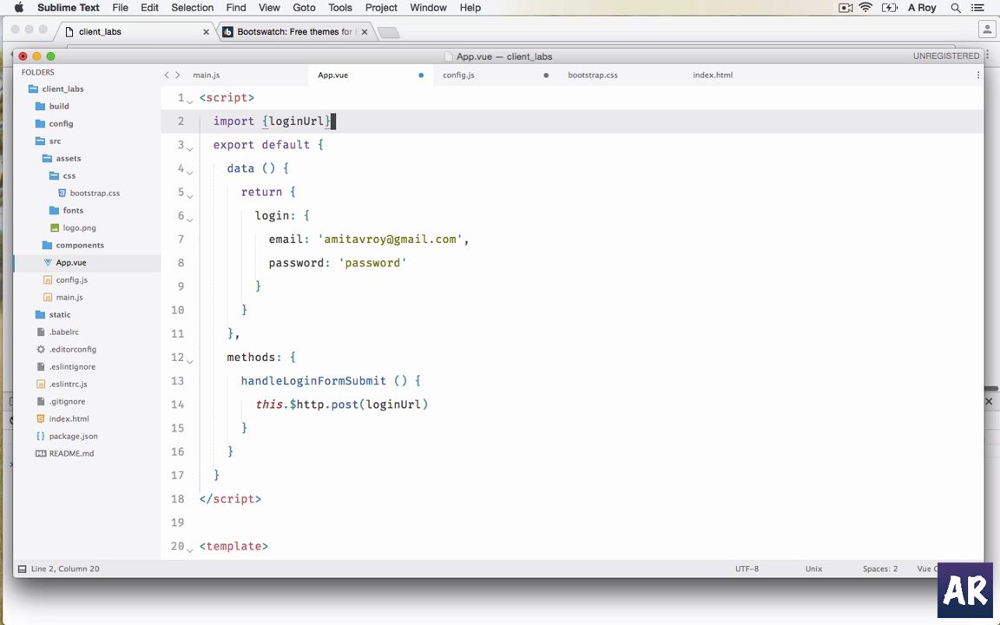
{"action": "type", "text": "from '"}
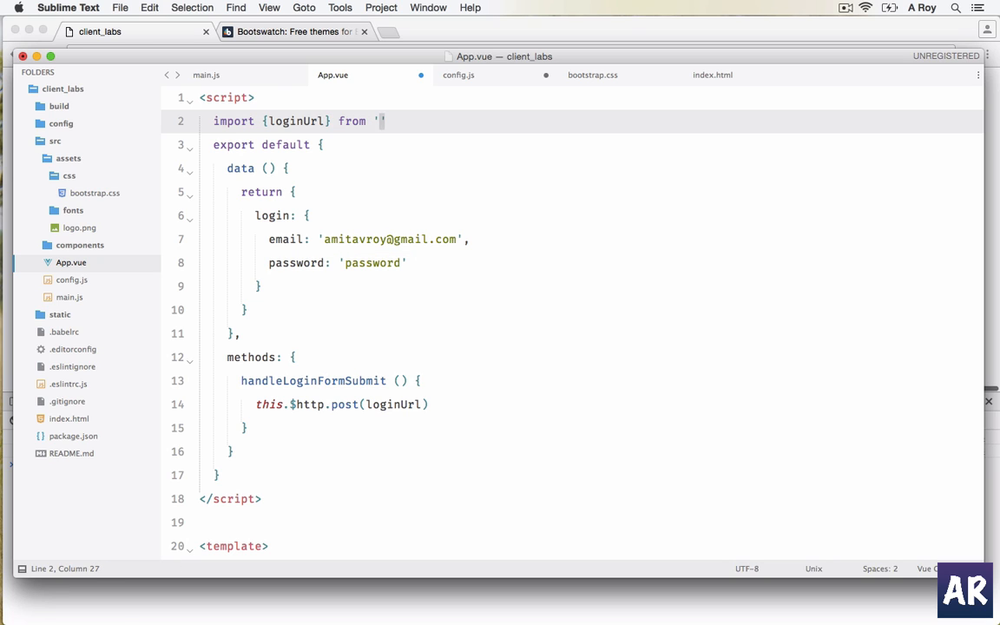
{"action": "type", "text": "./config"}
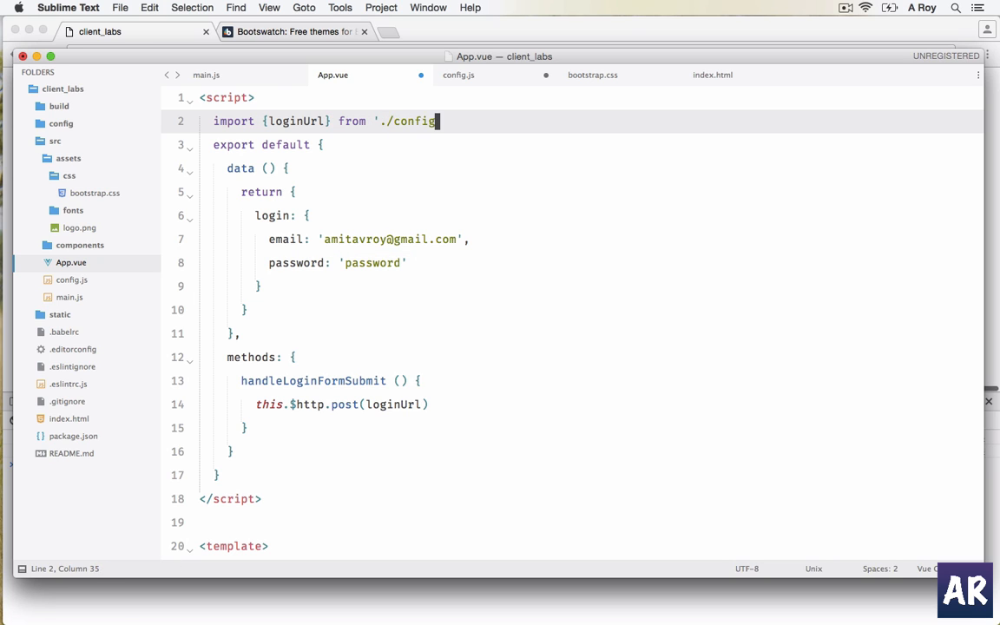
{"action": "type", "text": "'"}
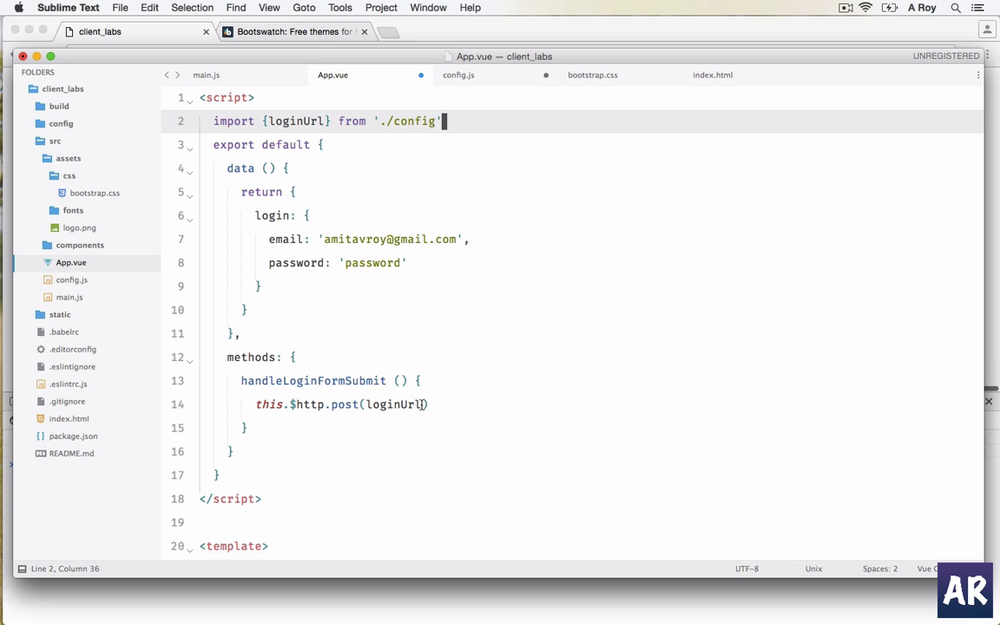
Start a const postData declaration inside handleLoginFormSubmit.
{"action": "left_click", "coordinate": [424, 404]}
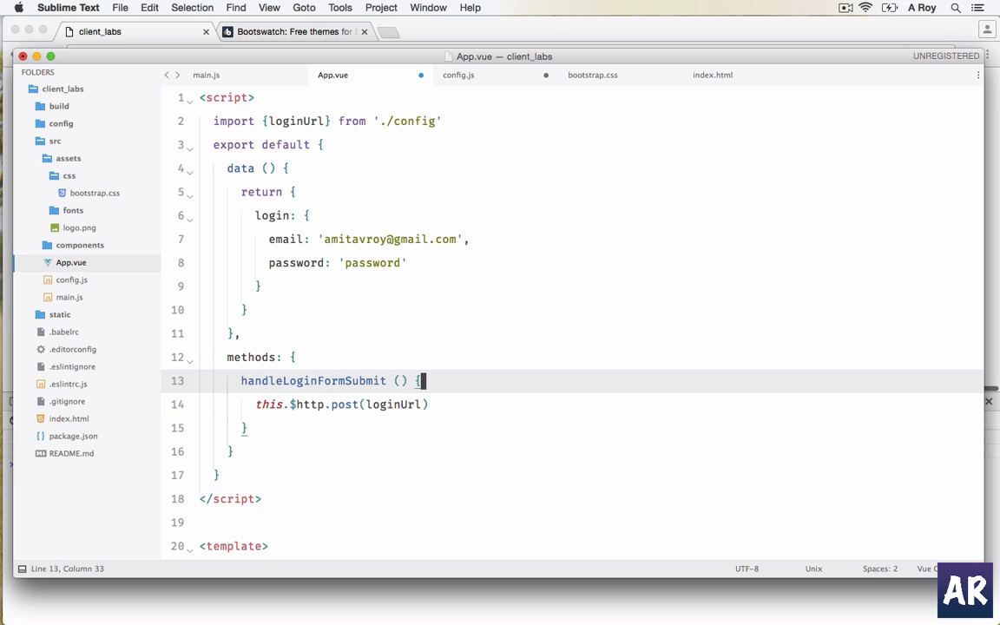
{"action": "type", "text": "const postData = {"}
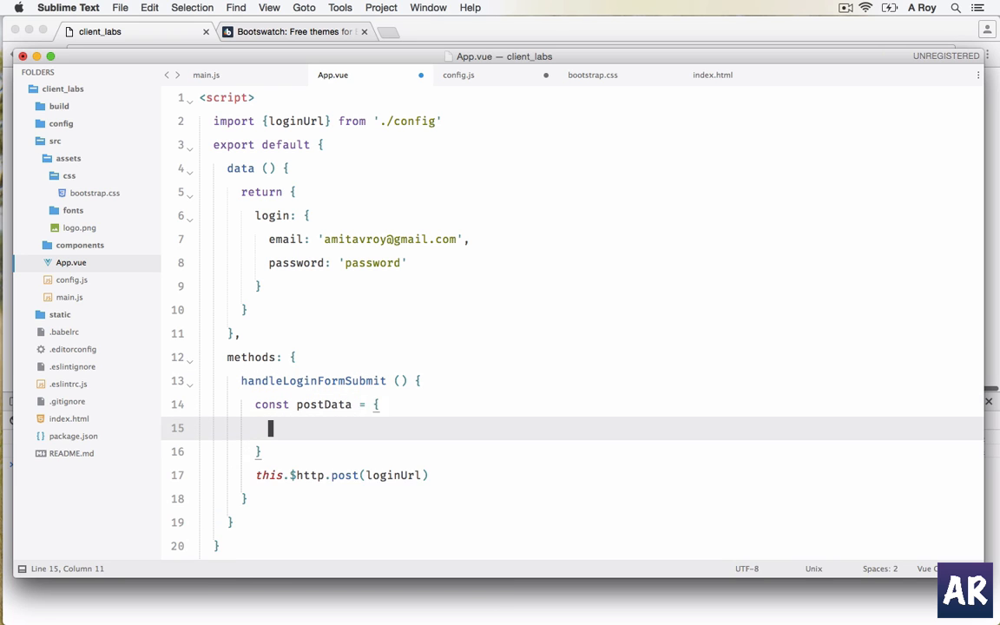
Build postData with grant_type password, client_id, client_secret, username, password and scope, passed to the post call.
{"action": "scroll", "scroll_direction": "down", "scroll_amount": 3}
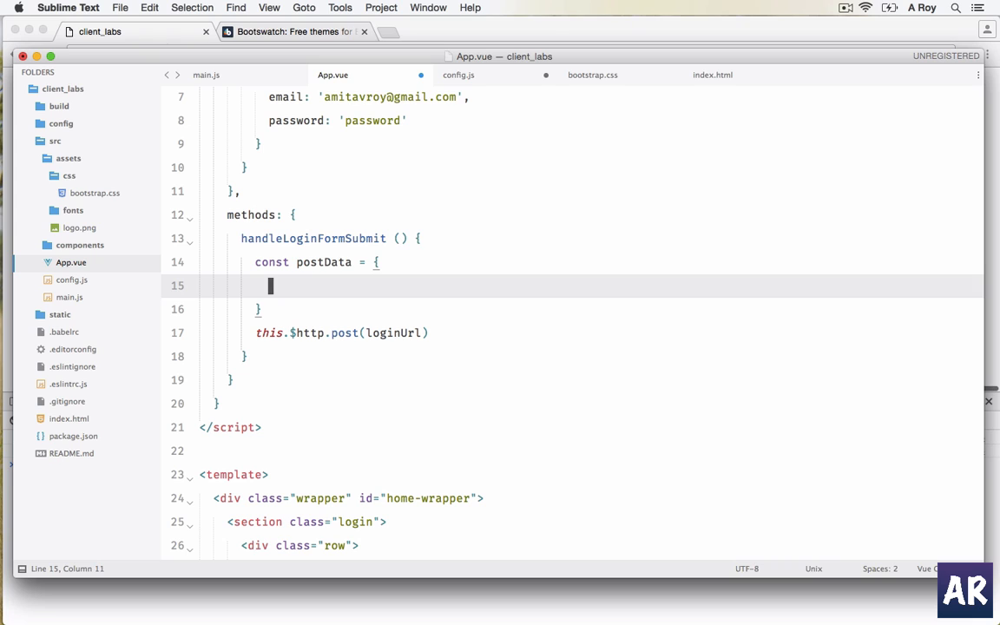
{"action": "type", "text": "grant_type: 'password',"}
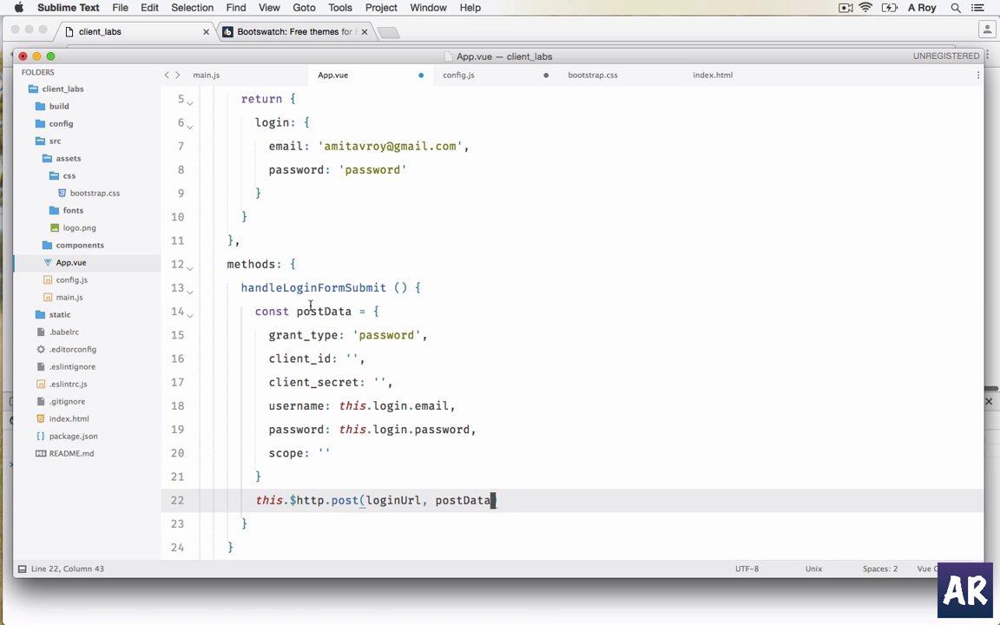
{"action": "double_click", "coordinate": [462, 500]}
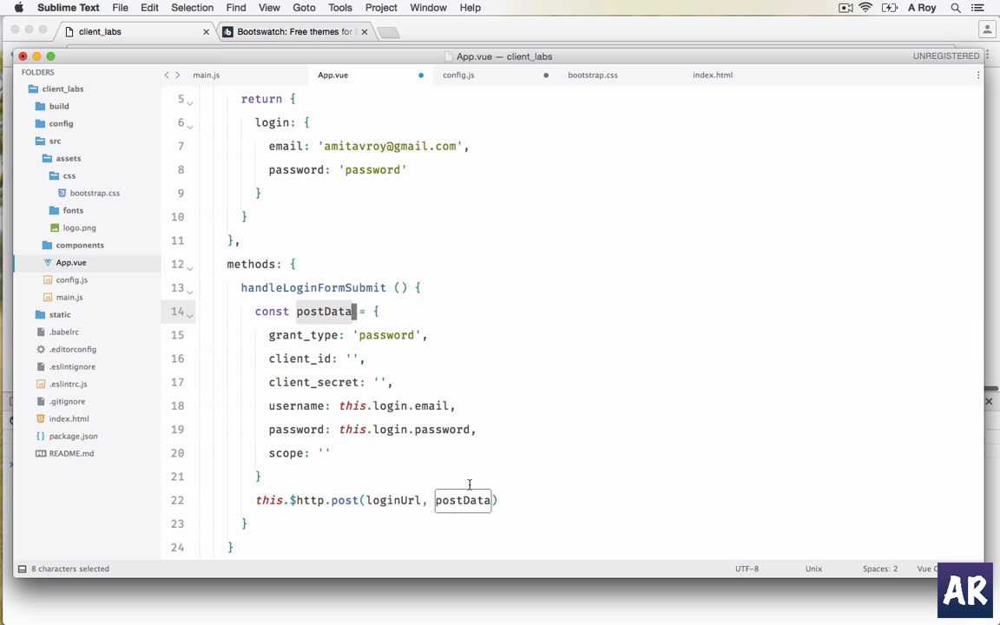
{"action": "left_click", "coordinate": [312, 357]}
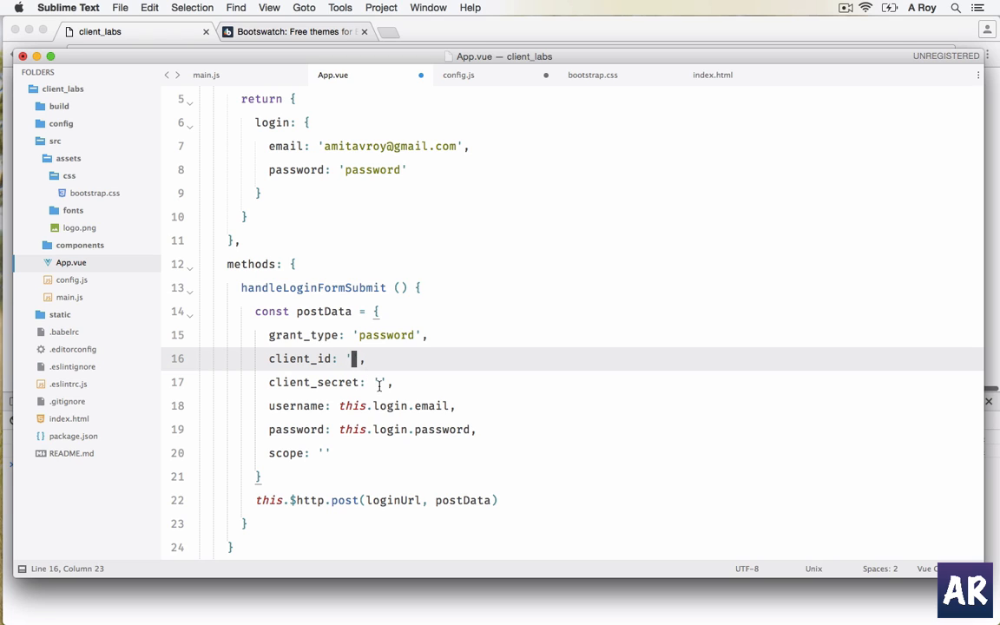
{"action": "left_click", "coordinate": [381, 382]}
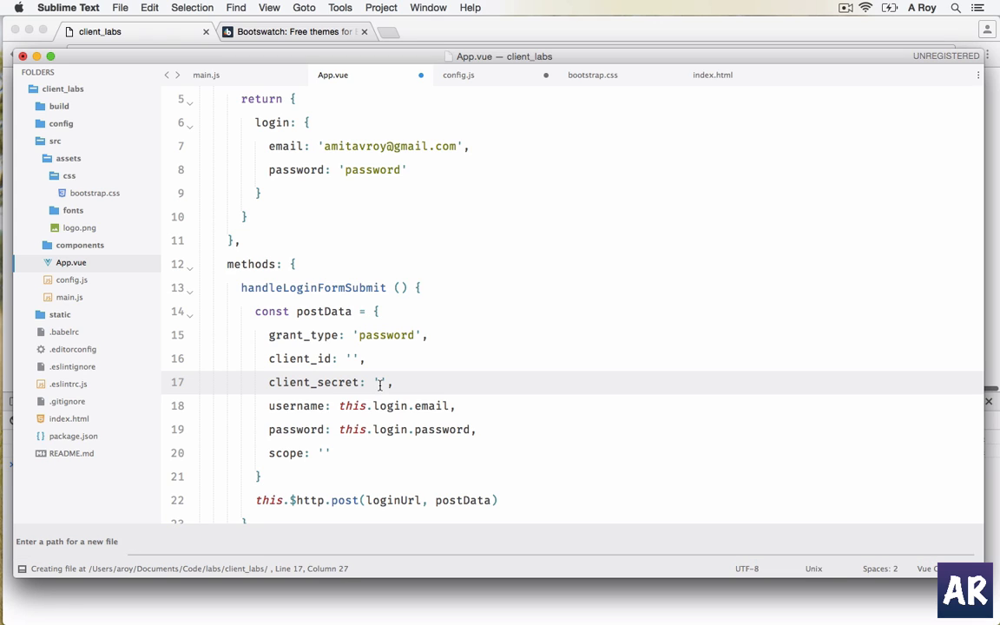
Create env.example.js exporting empty client_id and client_secret constants.
{"action": "type", "text": "env.example"}
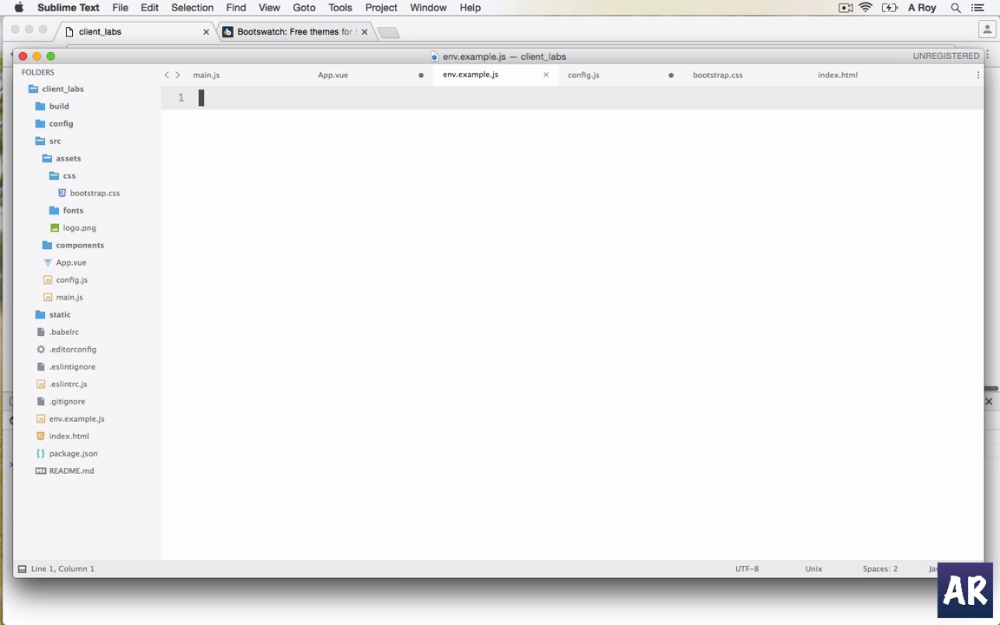
{"action": "left_click", "coordinate": [353, 75]}
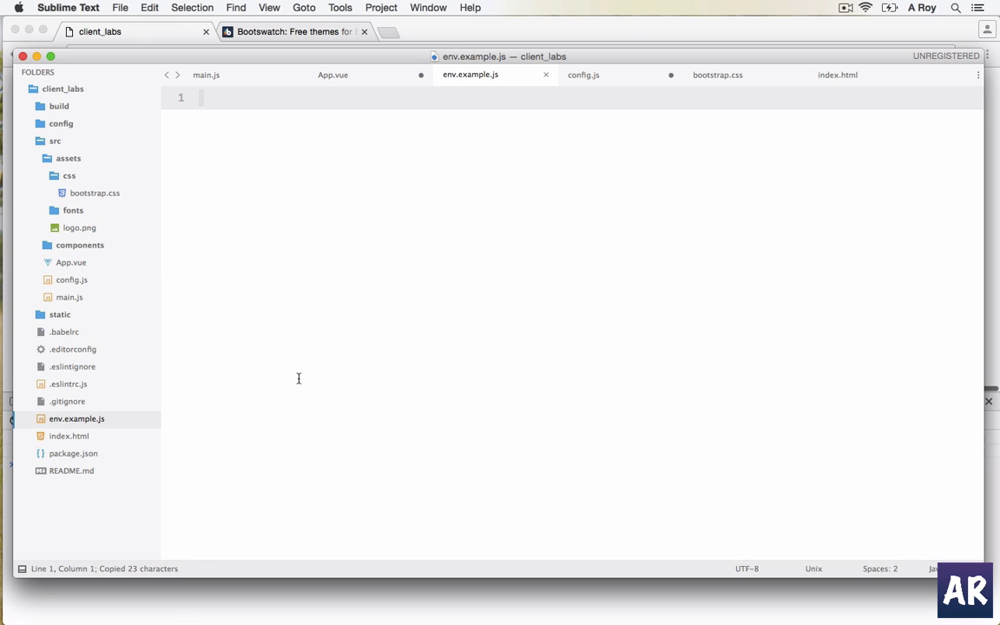
{"action": "type", "text": "export client_id"}
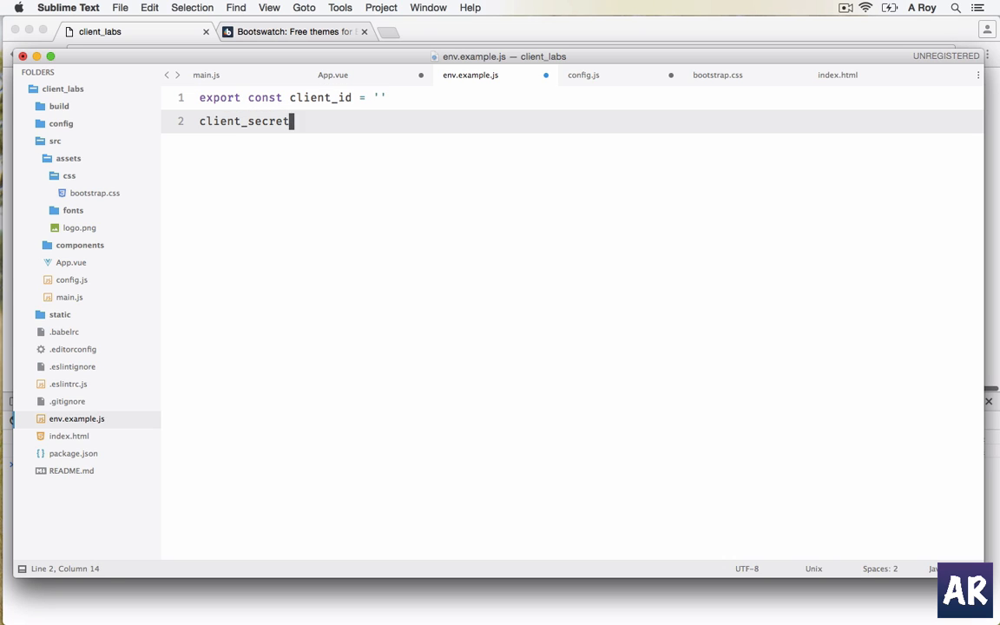
{"action": "type", "text": "export con"}
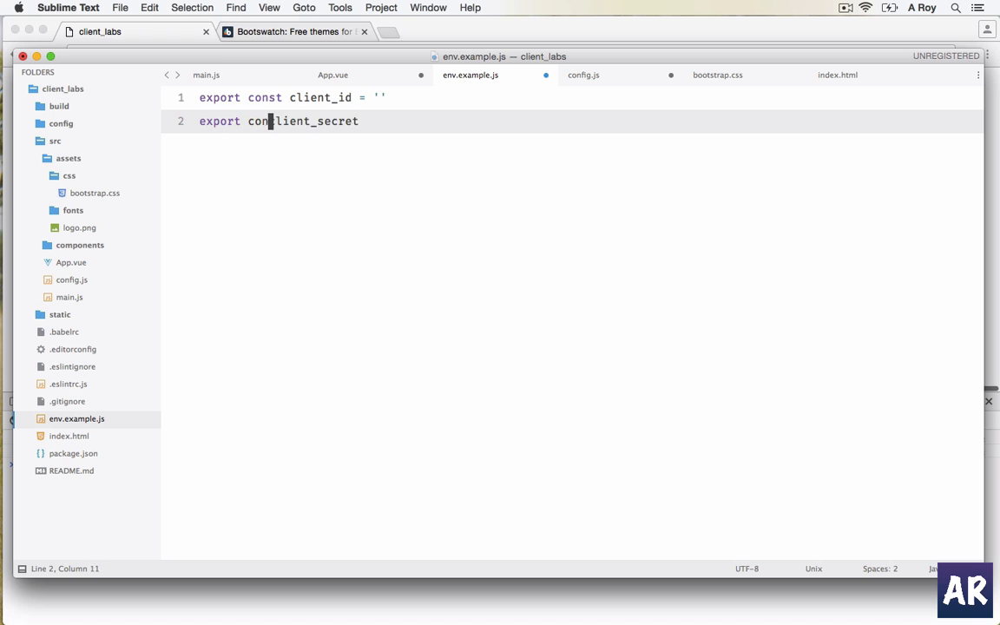
{"action": "type", "text": "st client_secret = '"}
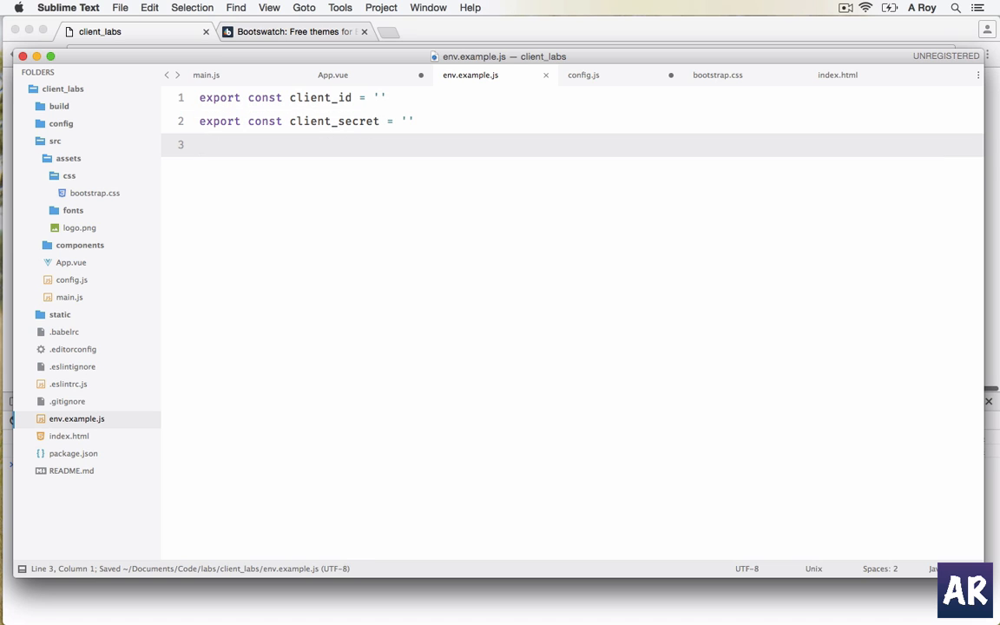
Select env.example.js contents to copy into a new env.js file.
{"action": "double_click", "coordinate": [320, 97]}
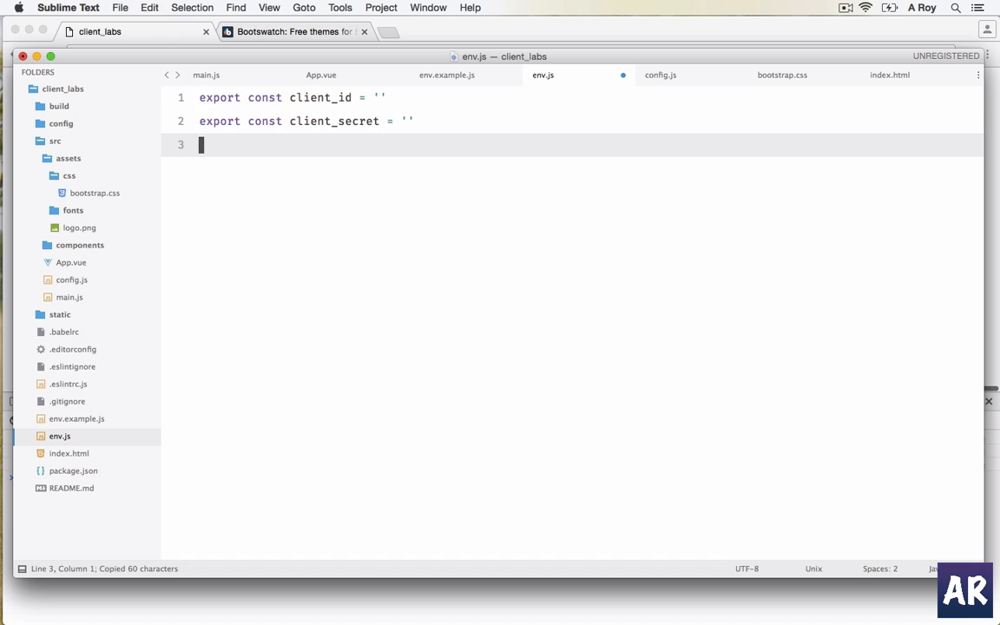
Add the line src/env.js to .gitignore and save it so the credentials file stays untracked.
{"action": "left_click", "coordinate": [327, 75]}
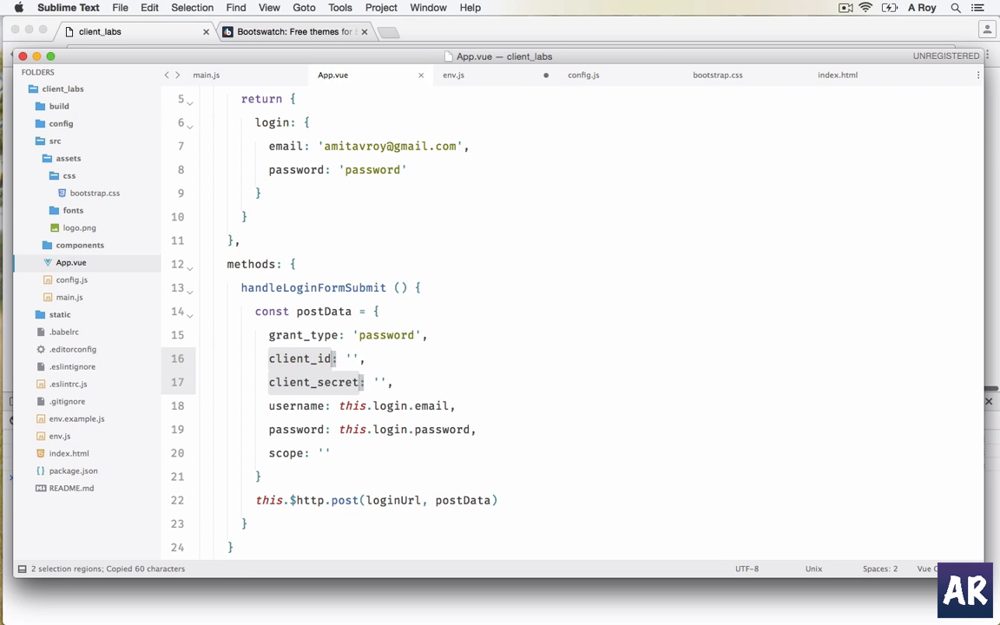
{"action": "left_click", "coordinate": [54, 435]}
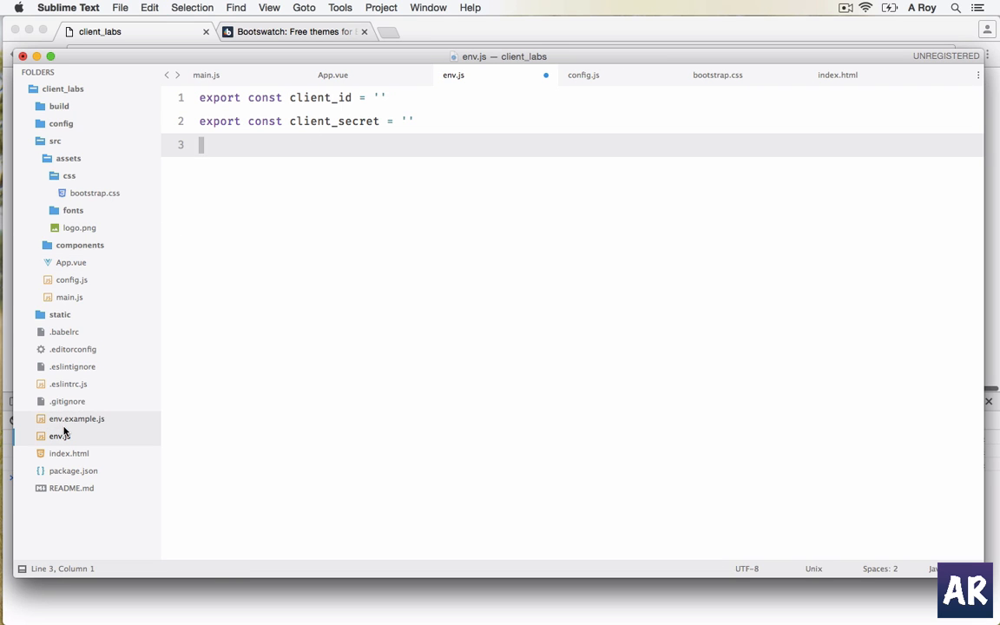
{"action": "left_click", "coordinate": [68, 401]}
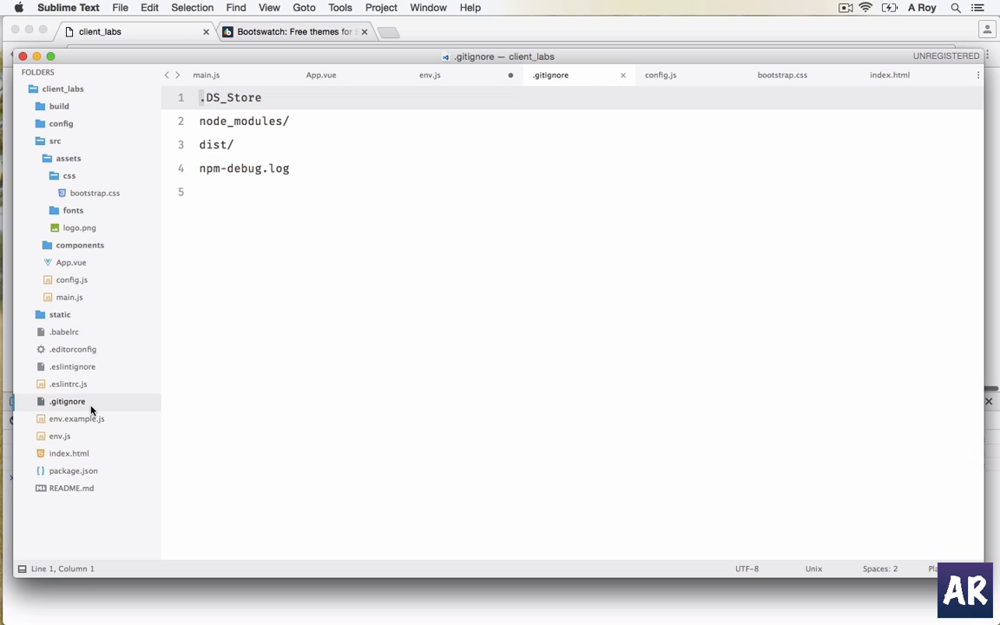
{"action": "type", "text": "src/"}
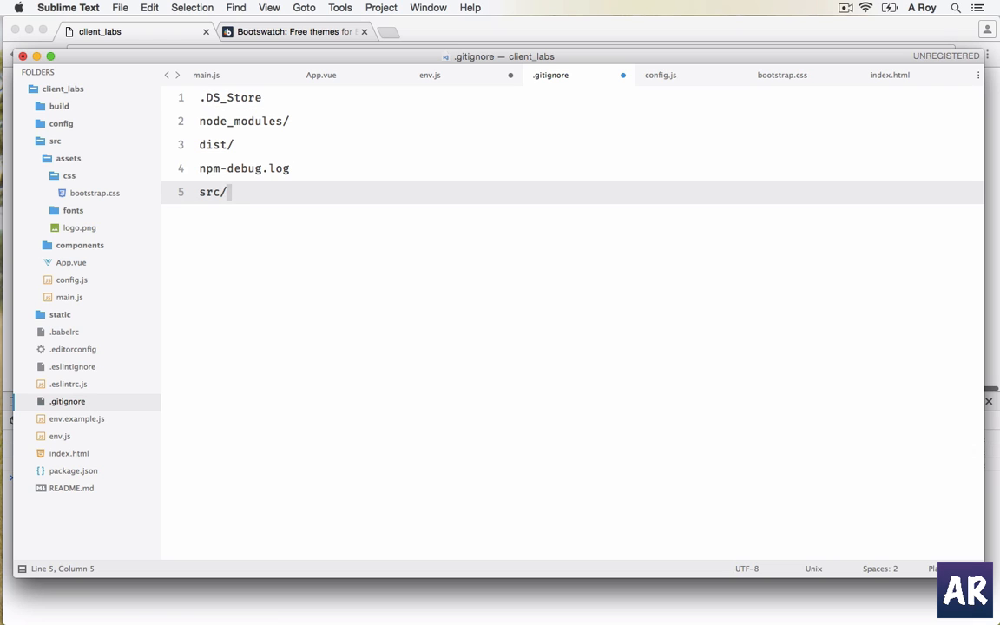
{"action": "type", "text": "env.js"}
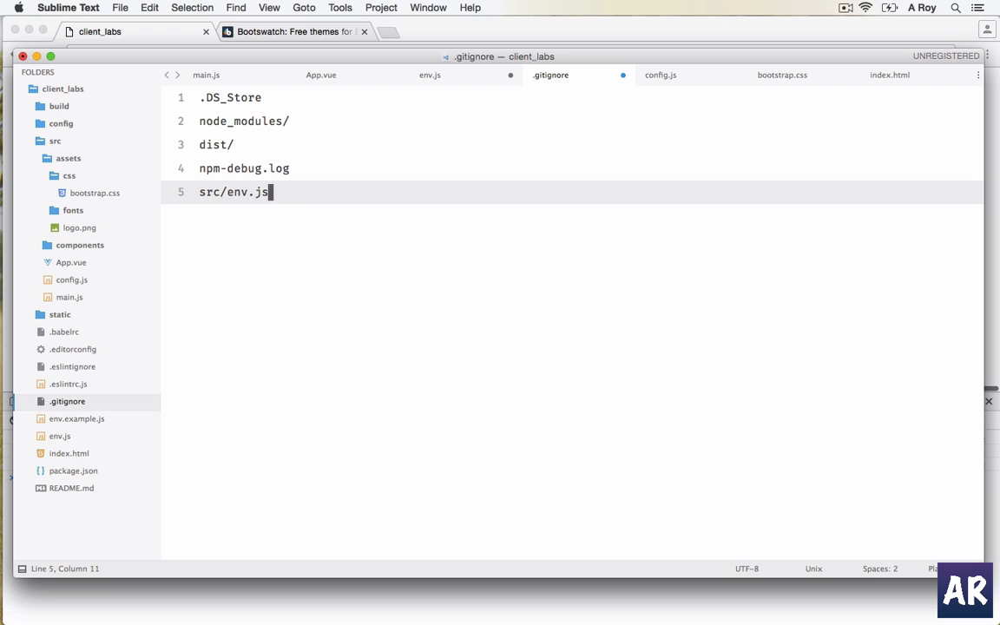
{"action": "key", "text": "Enter"}
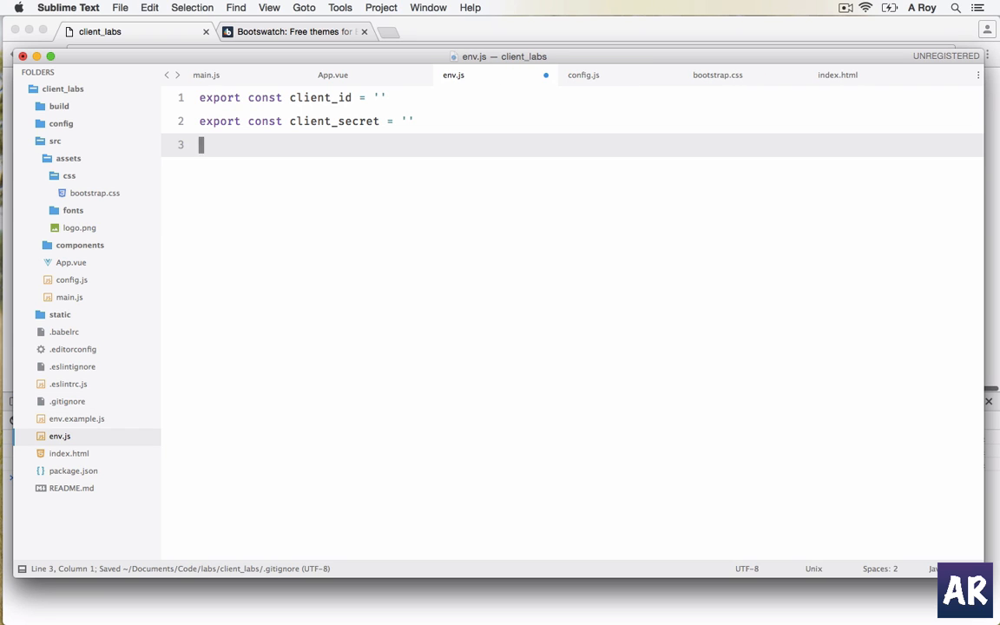
Copy the password-grant client's secret from oauth_clients into env.js with client_id '2' and save.
{"action": "key", "text": "cmd+space"}
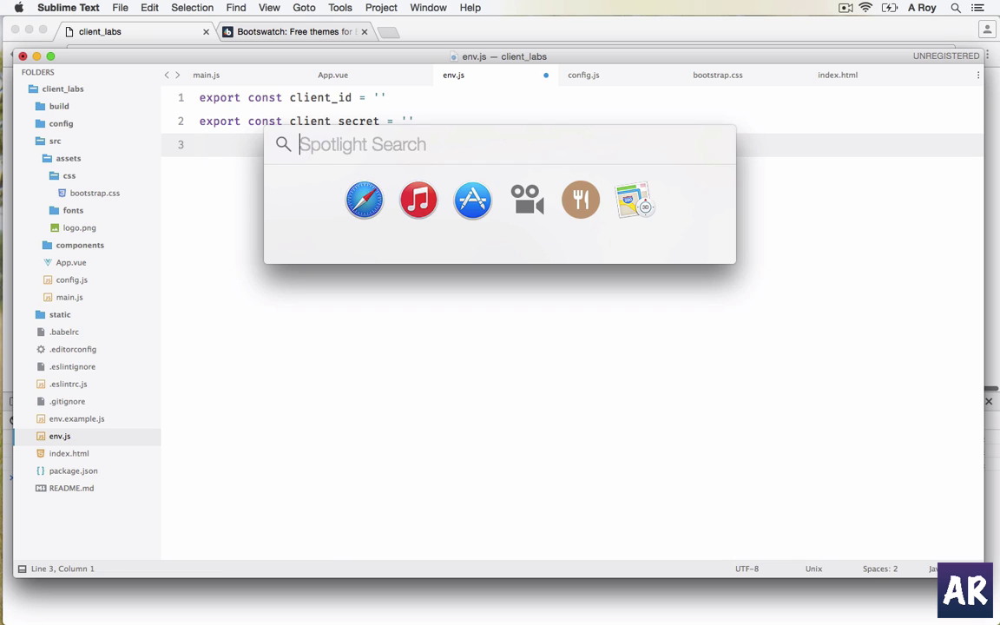
{"action": "key", "text": "escape"}
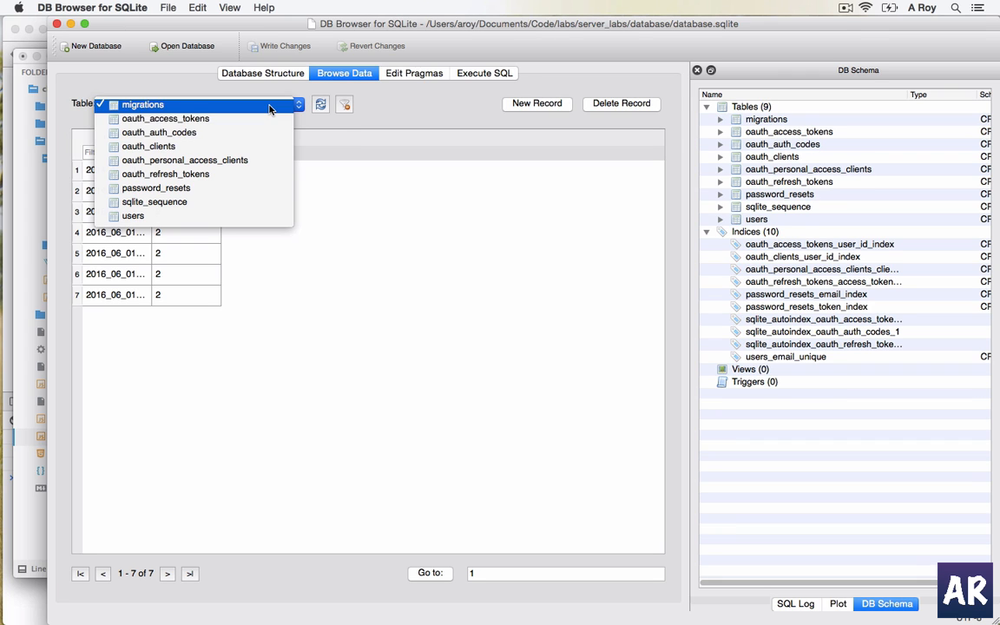
{"action": "left_click", "coordinate": [148, 146]}
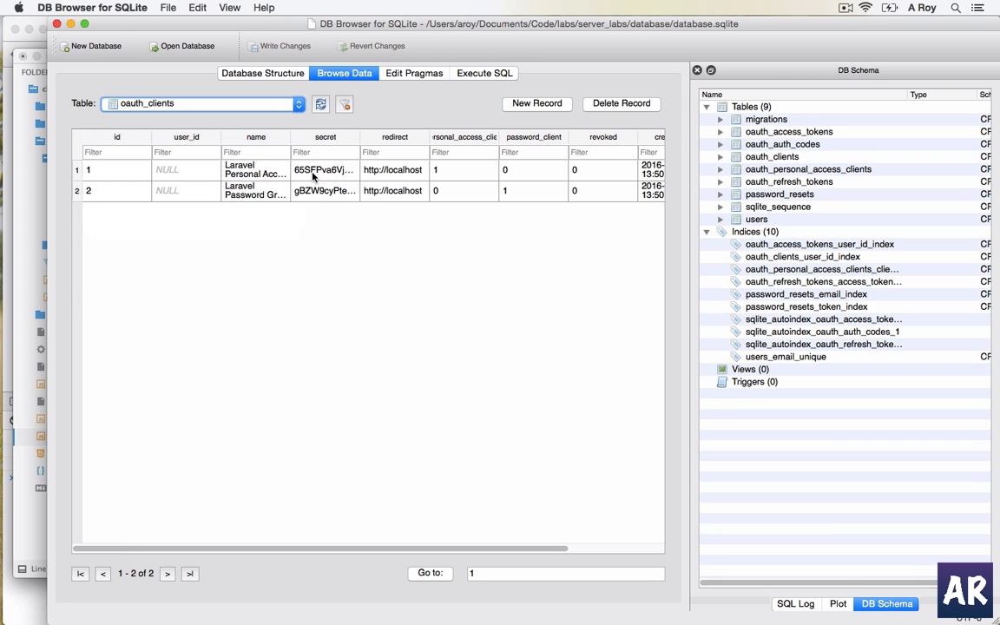
{"action": "double_click", "coordinate": [323, 190]}
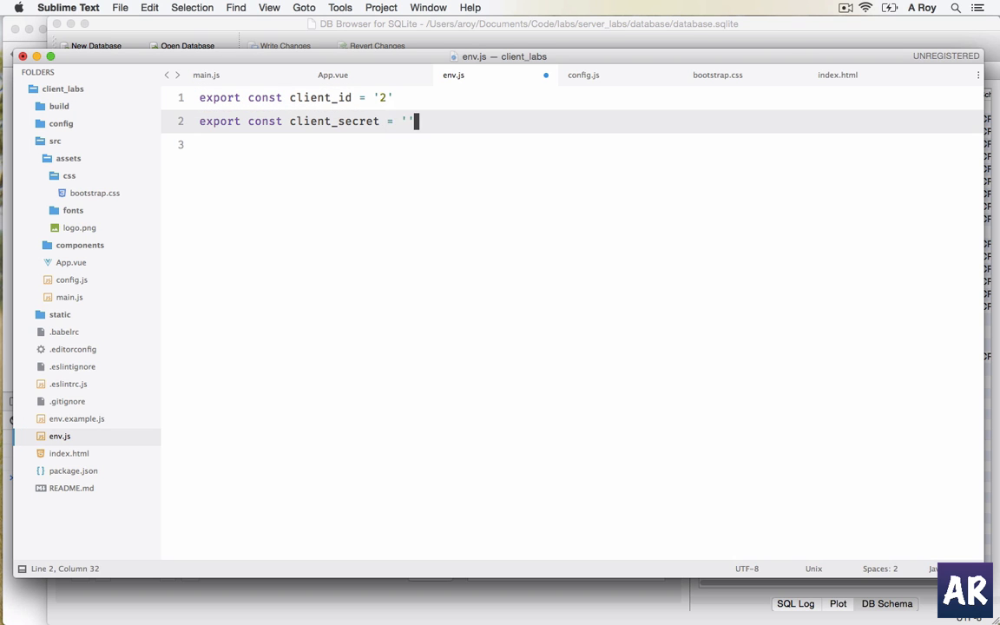
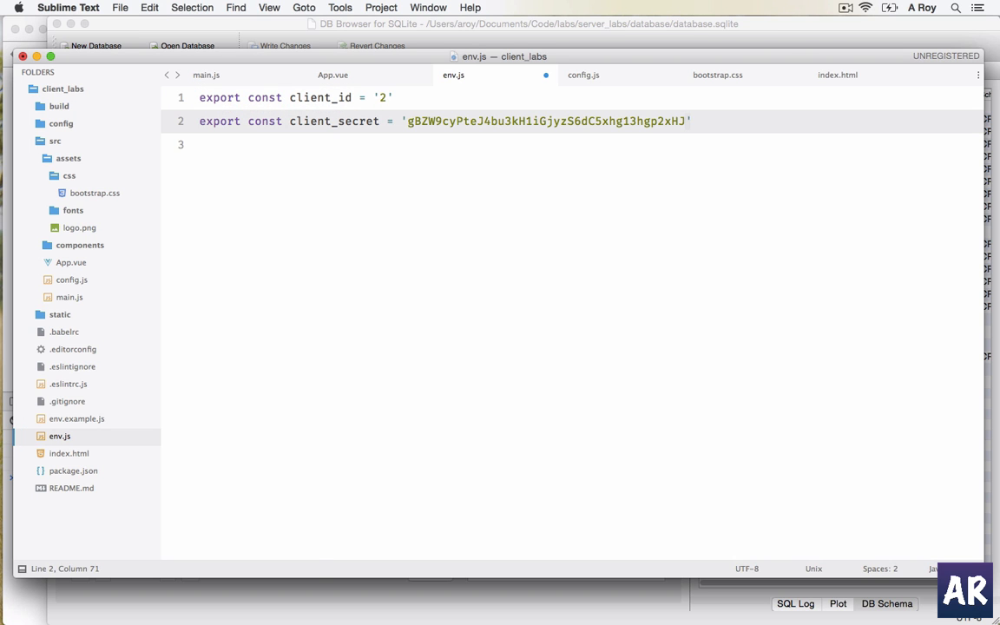
{"action": "key", "text": "cmd+s"}
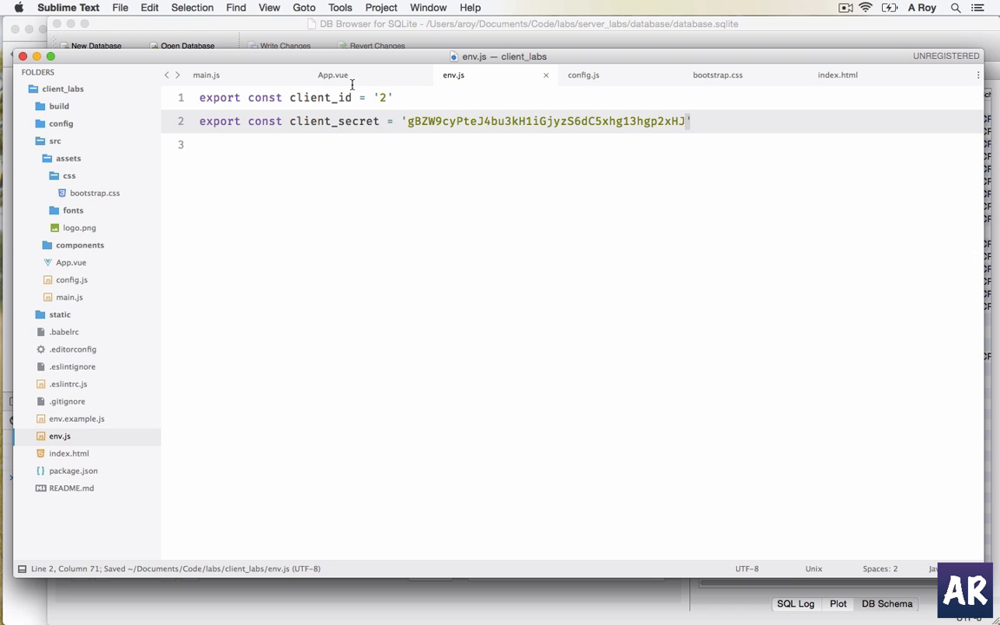
Import client_id and client_secret from './env' at the top of App.vue.
{"action": "left_click", "coordinate": [331, 75]}
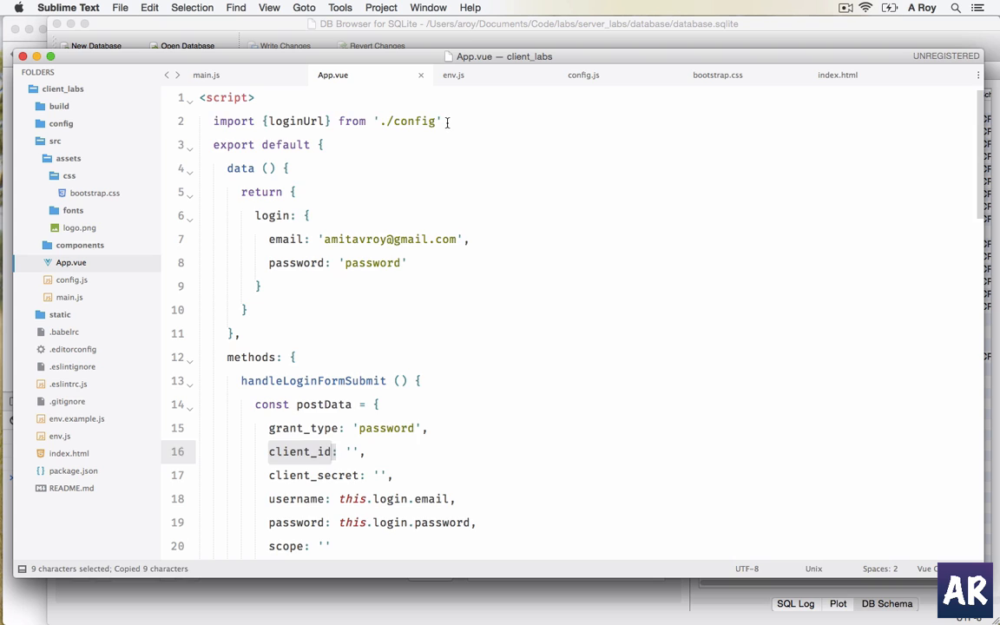
{"action": "type", "text": "import {client_id"}
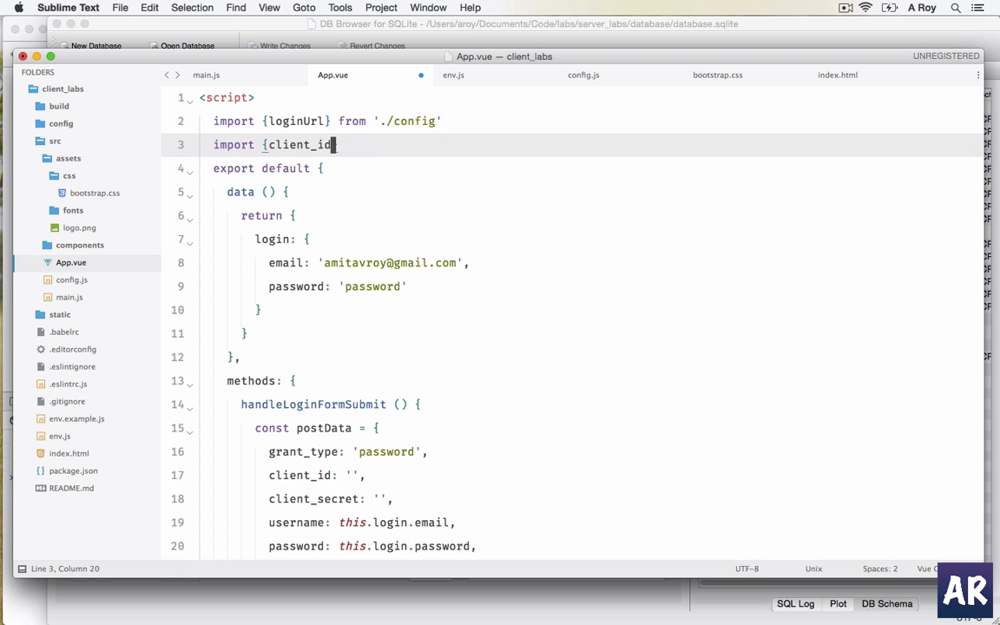
{"action": "left_click", "coordinate": [455, 75]}
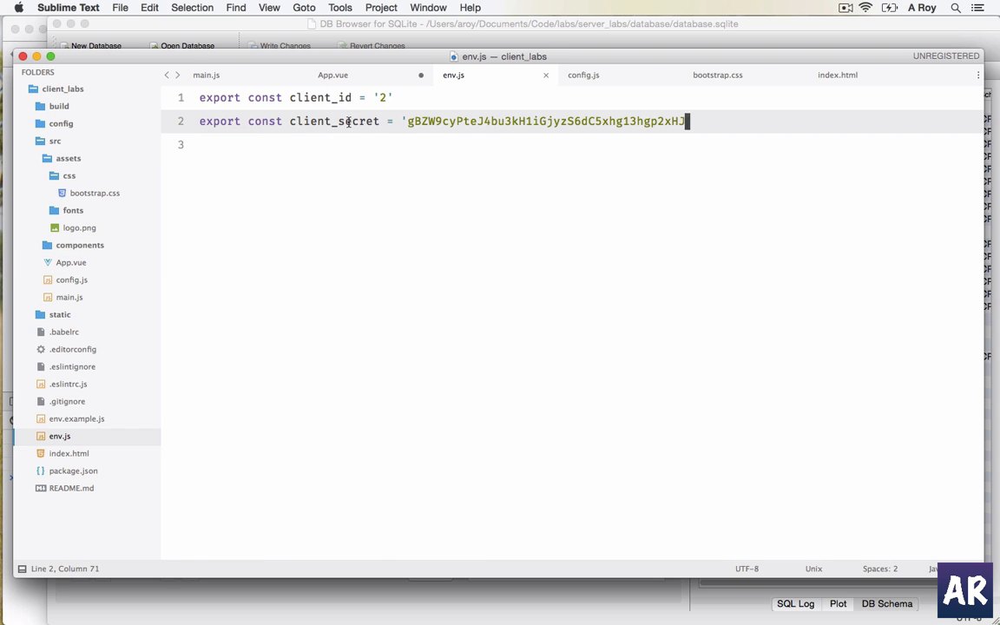
{"action": "left_click", "coordinate": [334, 75]}
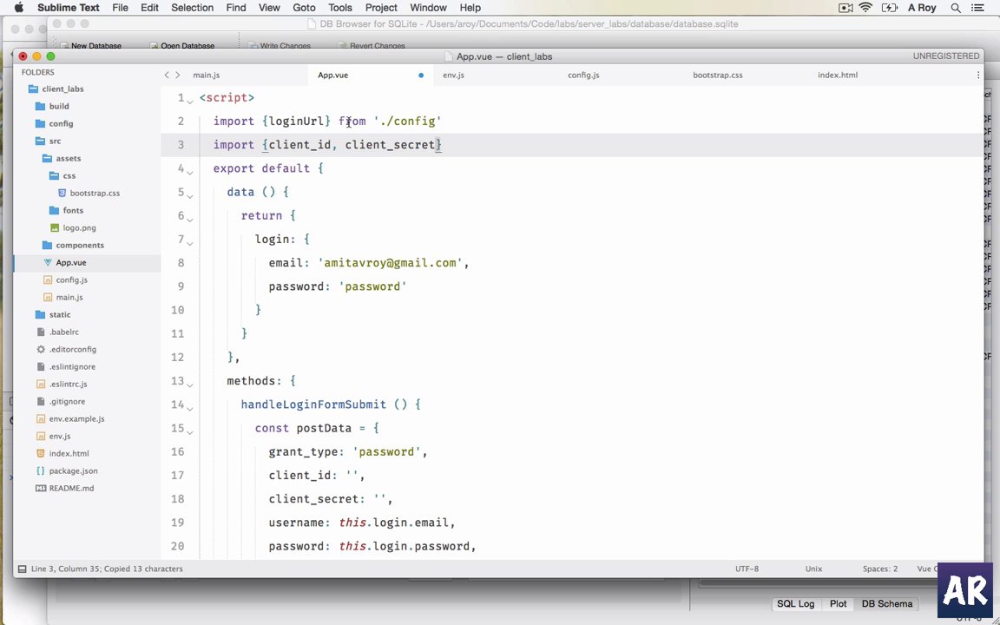
{"action": "type", "text": "from"}
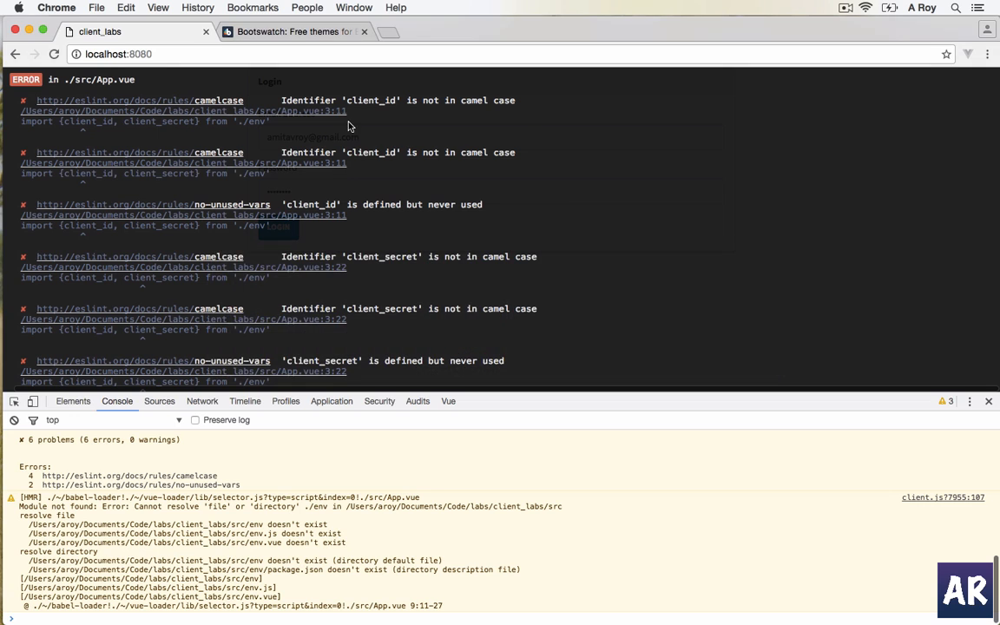
{"action": "mouse_move", "coordinate": [399, 122]}
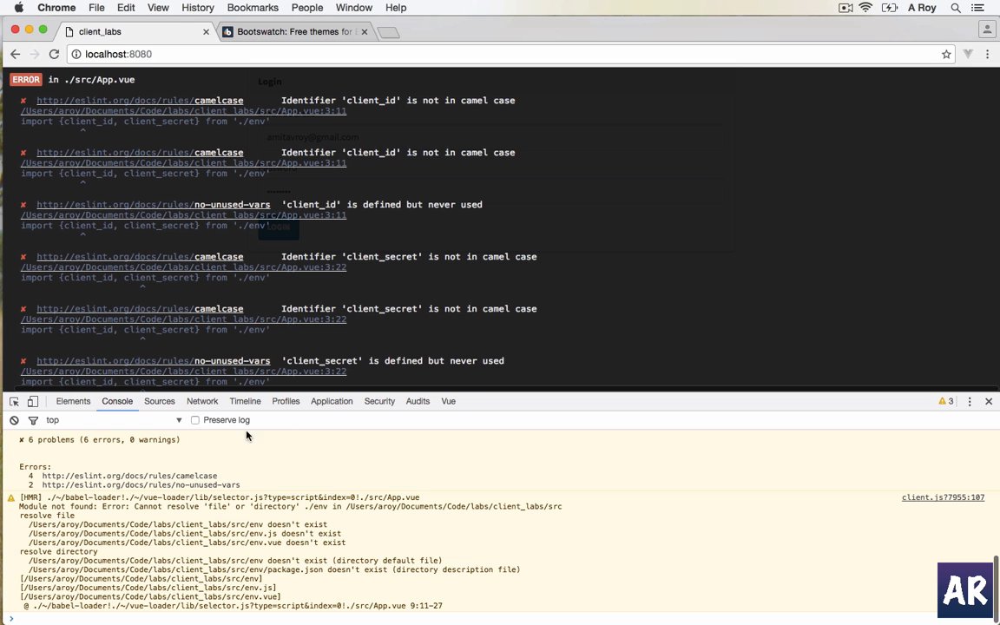
{"action": "mouse_move", "coordinate": [279, 91]}
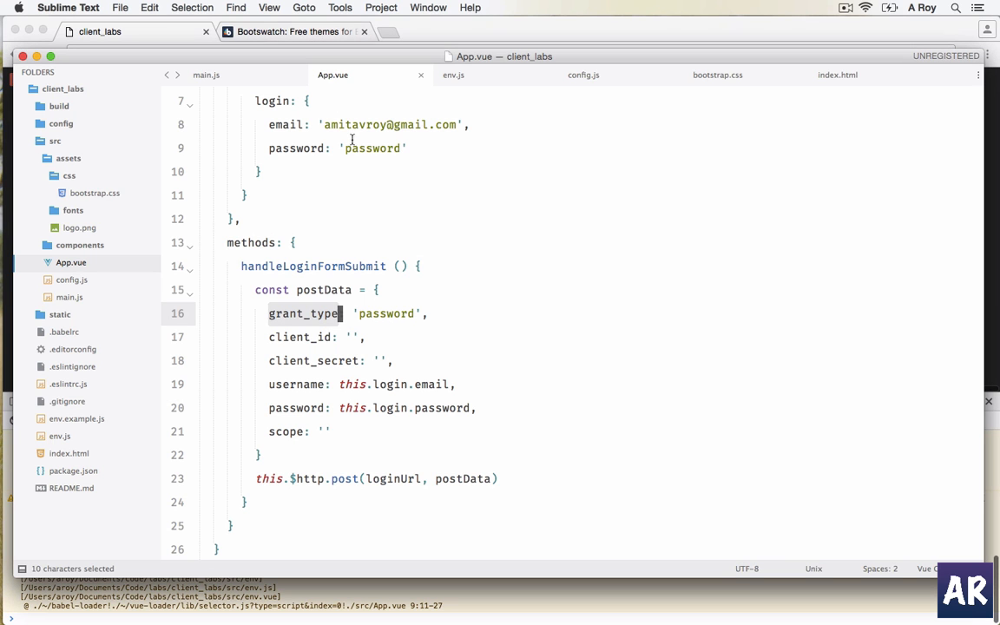
Rename the imported names to camelCase clientId and clientSecret, matching env.js exports.
{"action": "left_click", "coordinate": [345, 337]}
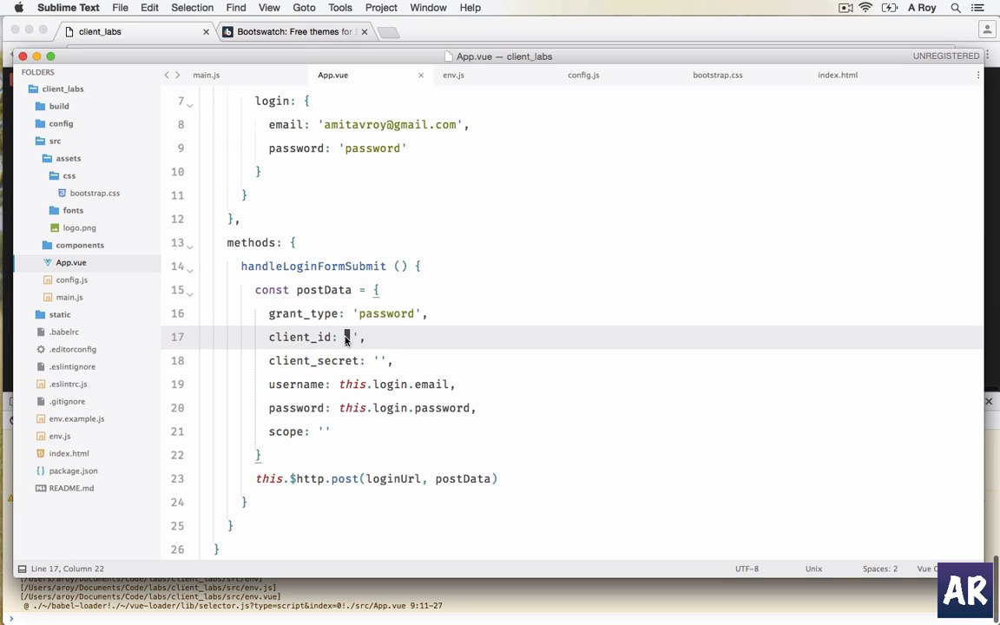
{"action": "left_click", "coordinate": [455, 75]}
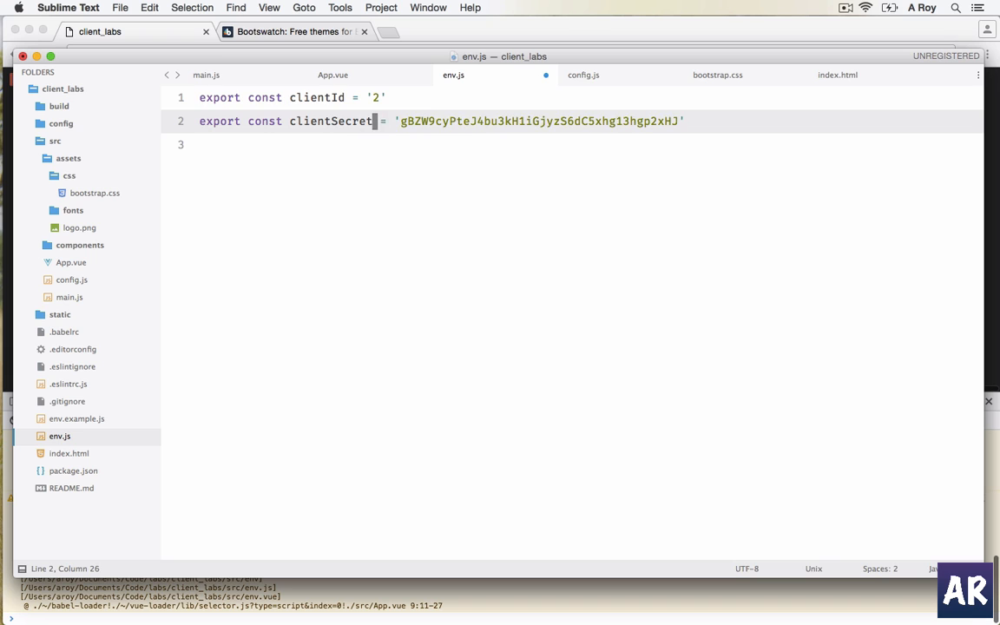
{"action": "left_click", "coordinate": [332, 74]}
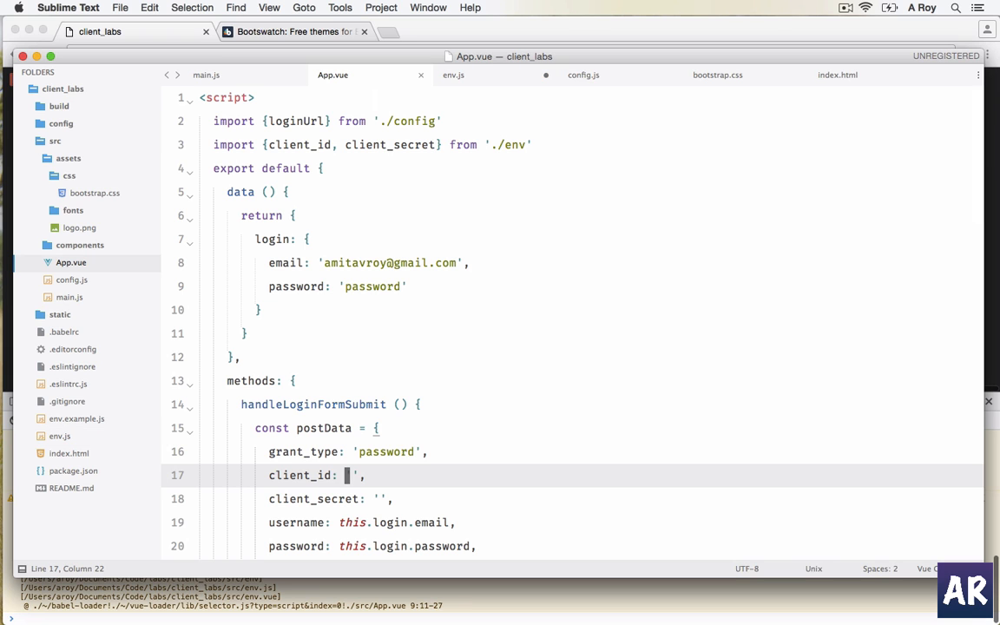
{"action": "double_click", "coordinate": [299, 144]}
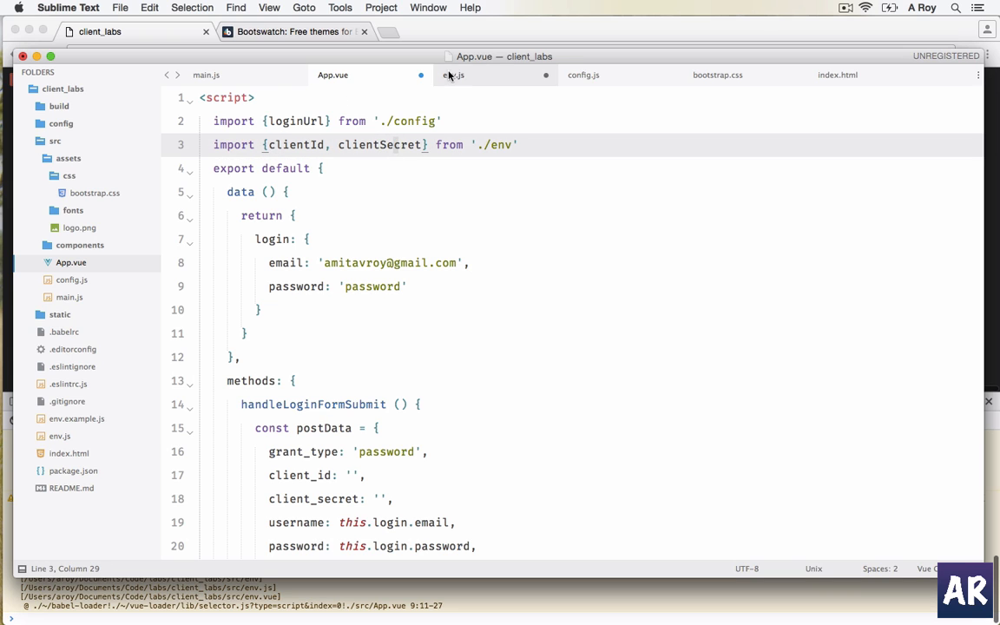
{"action": "left_click", "coordinate": [454, 74]}
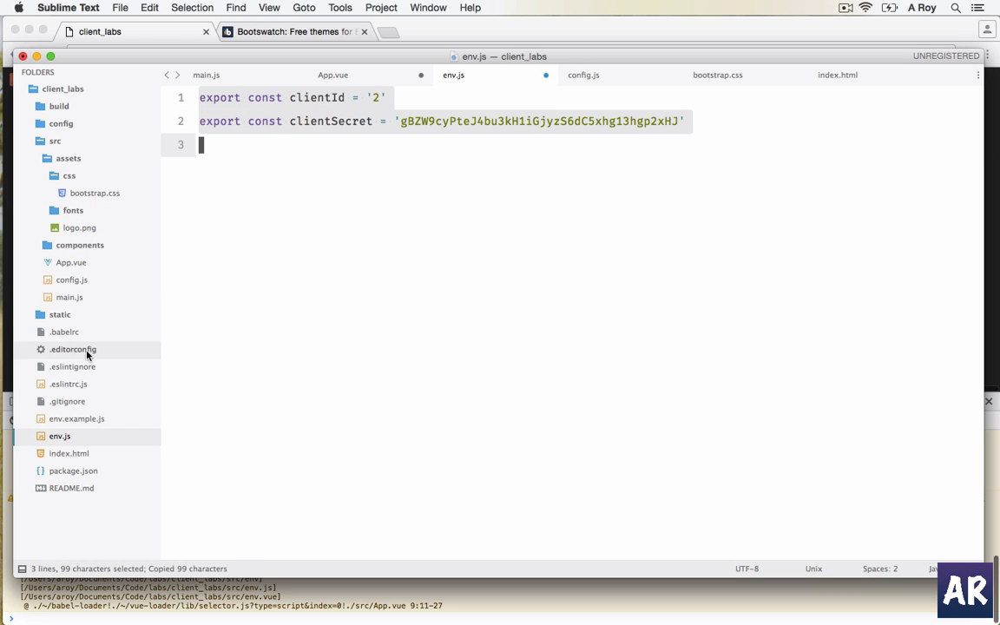
{"action": "left_click", "coordinate": [77, 418]}
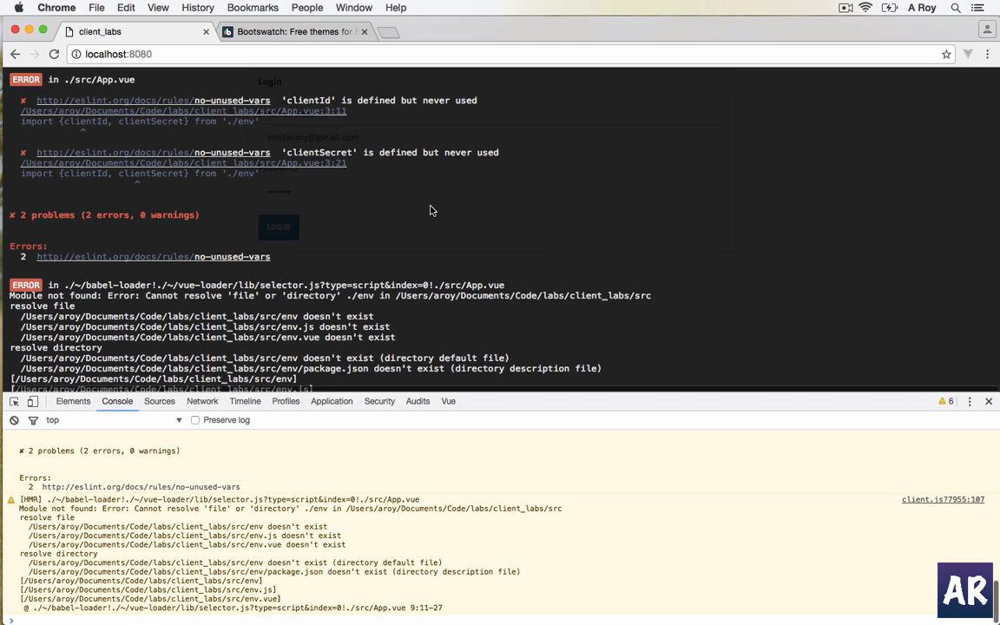
{"action": "mouse_move", "coordinate": [344, 125]}
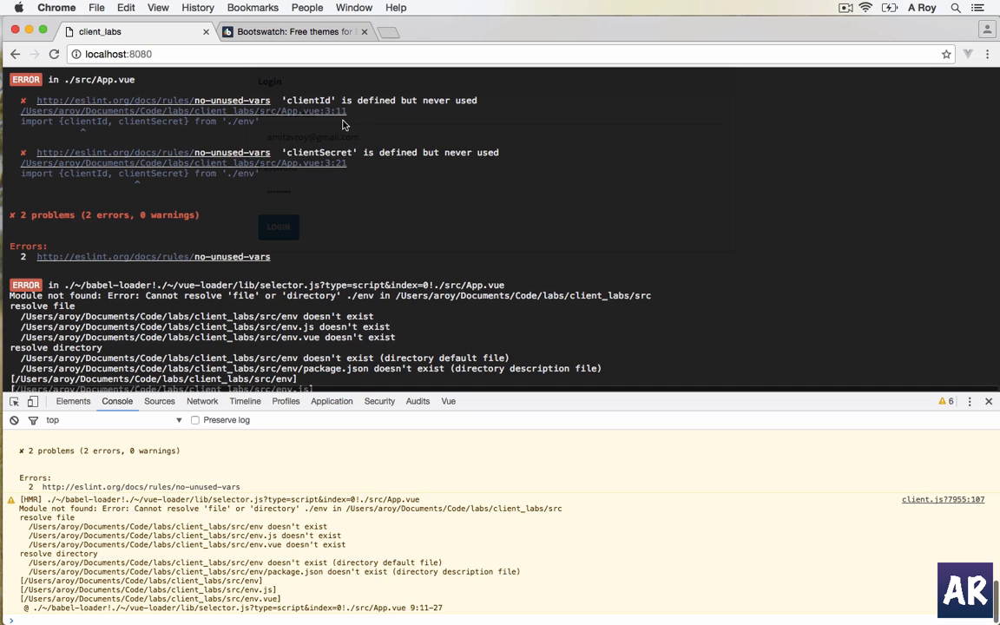
{"action": "mouse_move", "coordinate": [330, 129]}
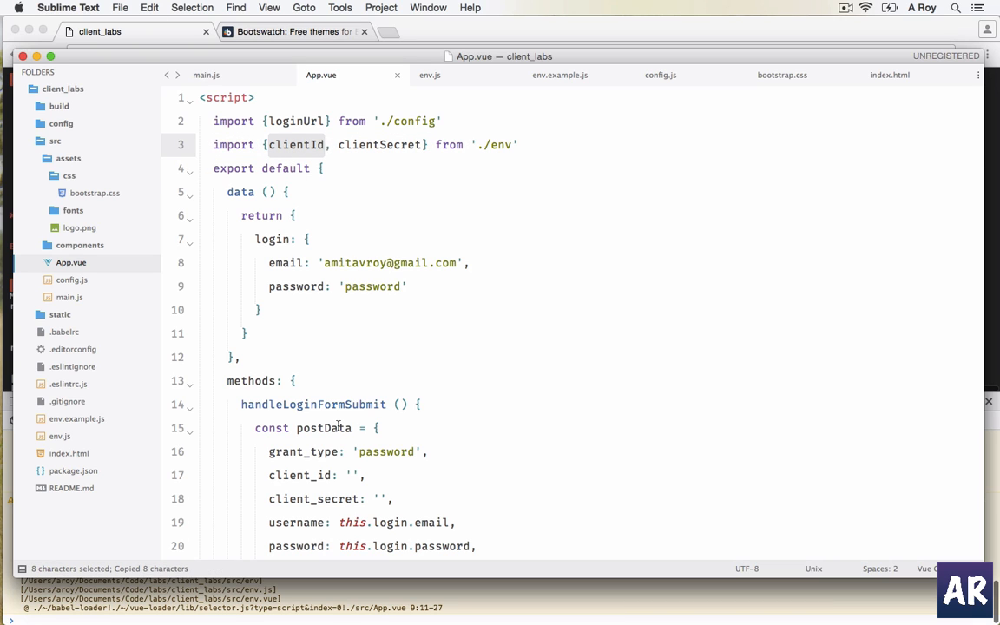
Set postData's client_id to clientId and client_secret to clientSecret.
{"action": "type", "text": "clientId"}
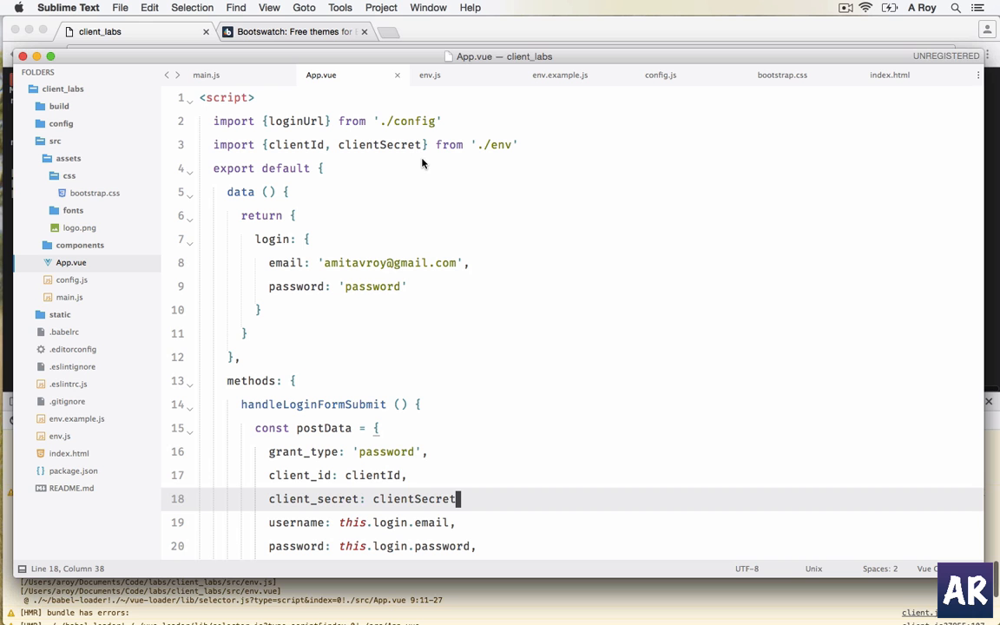
{"action": "mouse_move", "coordinate": [508, 145]}
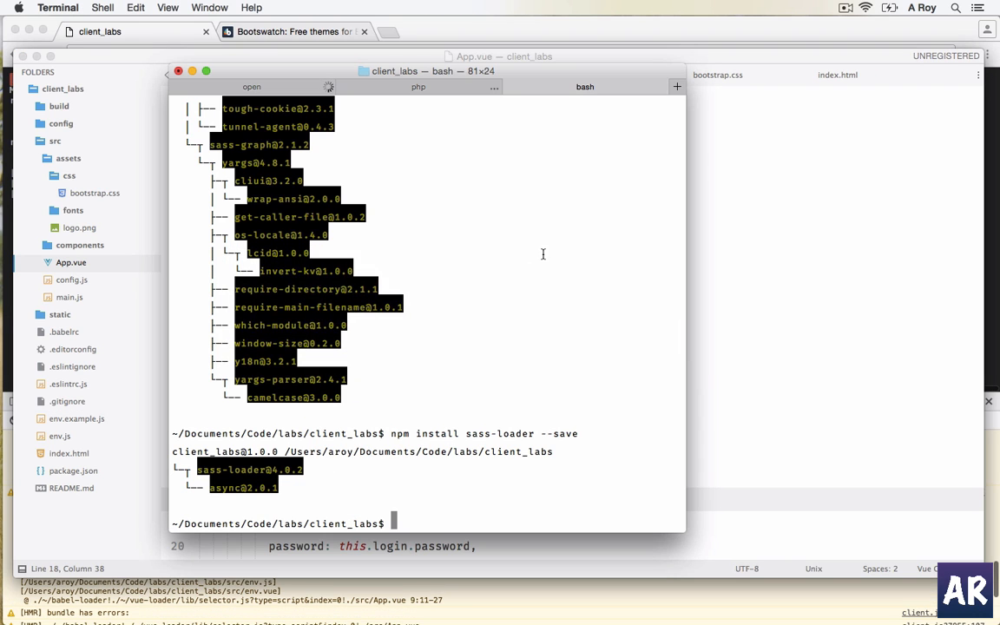
Move env.js and env.example.js into the src folder with mv.
{"action": "type", "text": "mv env.js src/"}
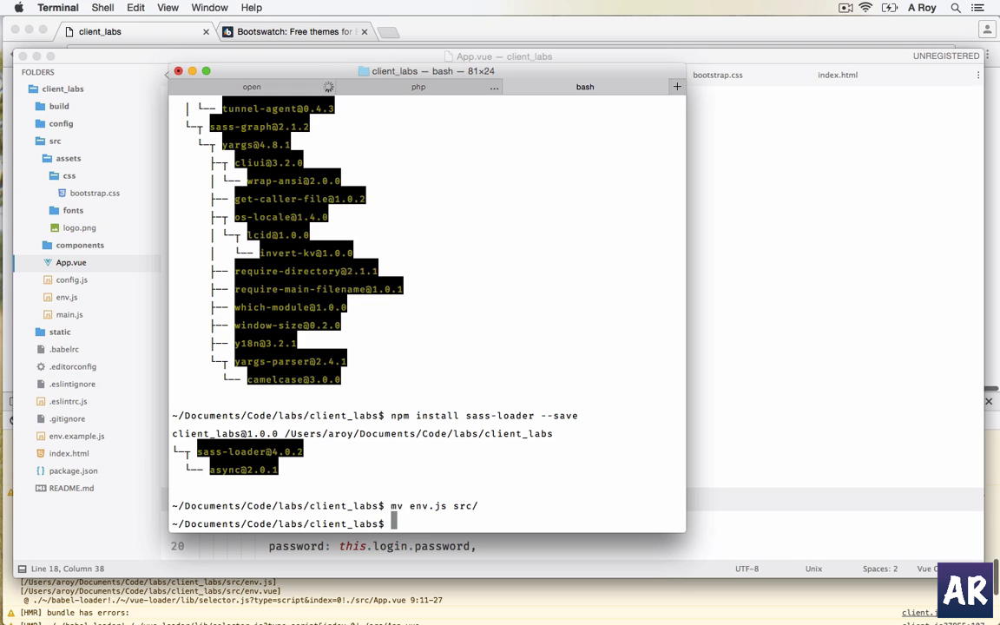
{"action": "type", "text": "mv env.example.js src/"}
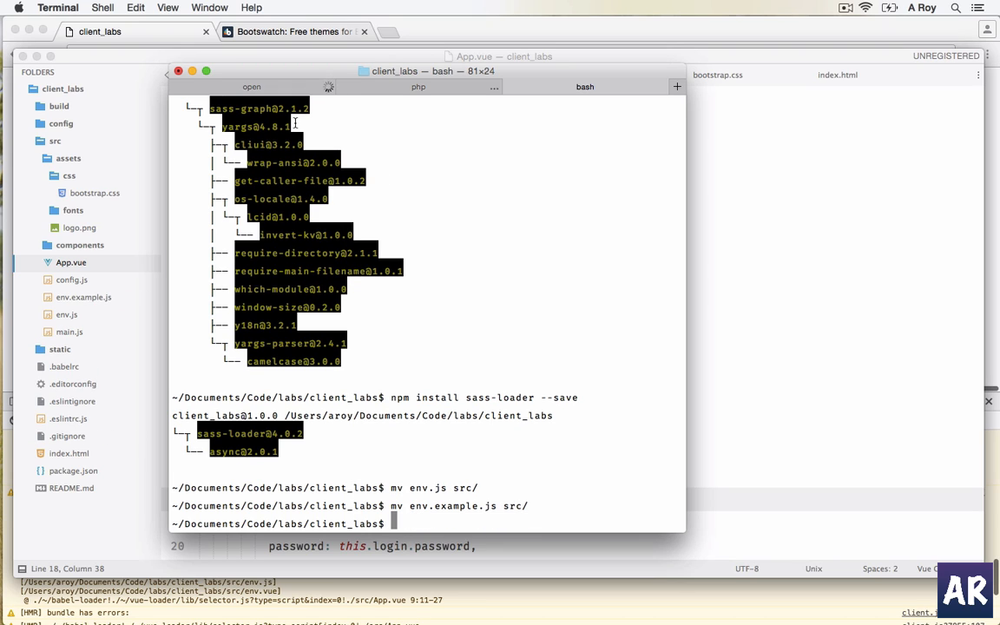
{"action": "key", "text": "cmd+tab"}
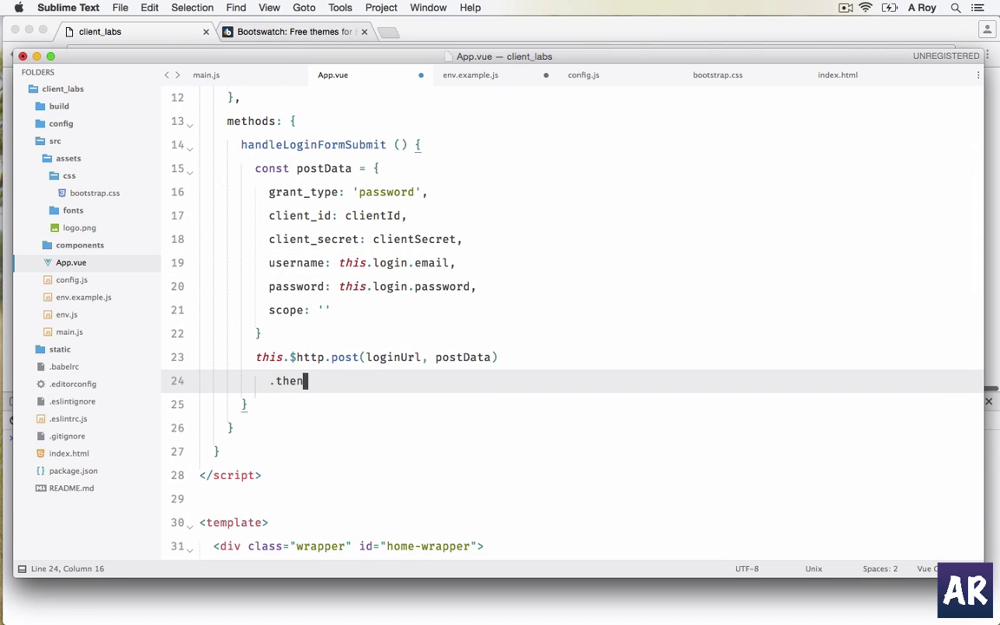
Chain .then(response => { console.log(response) }) onto the login POST and save App.vue.
{"action": "type", "text": "(response => {"}
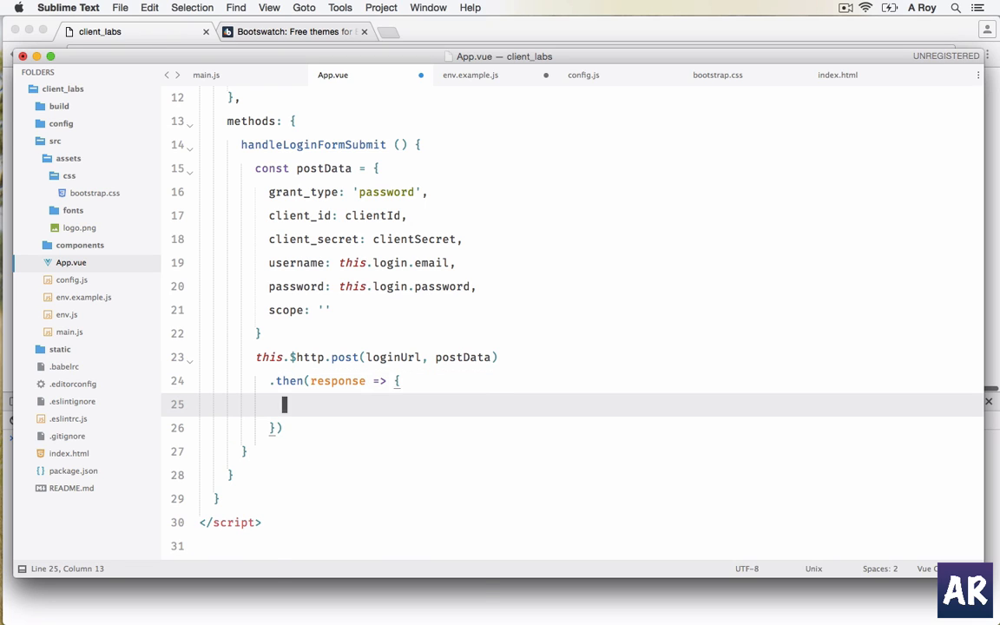
{"action": "type", "text": "console.log("}
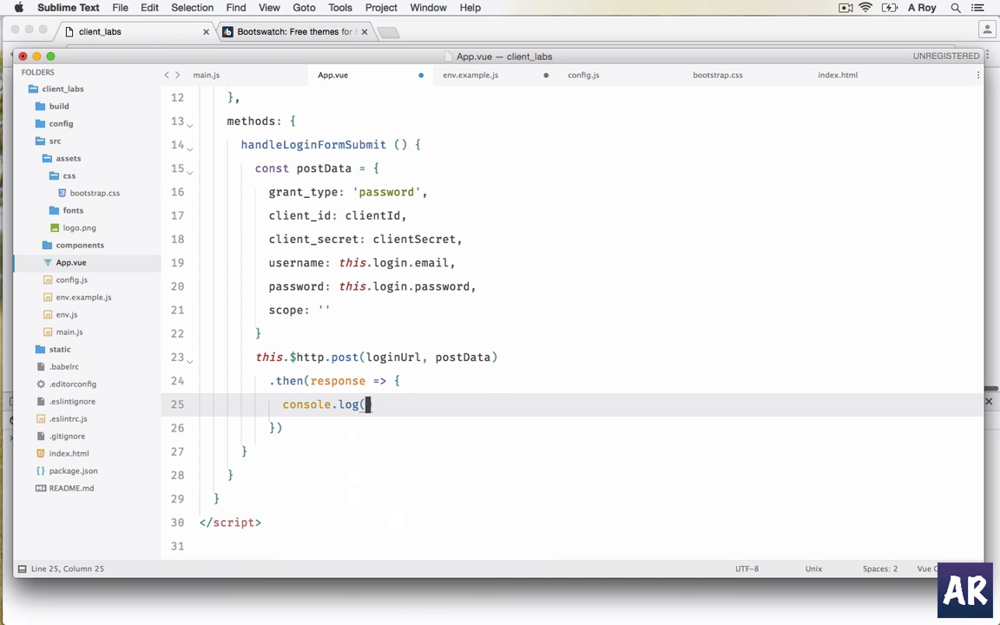
{"action": "type", "text": "response)"}
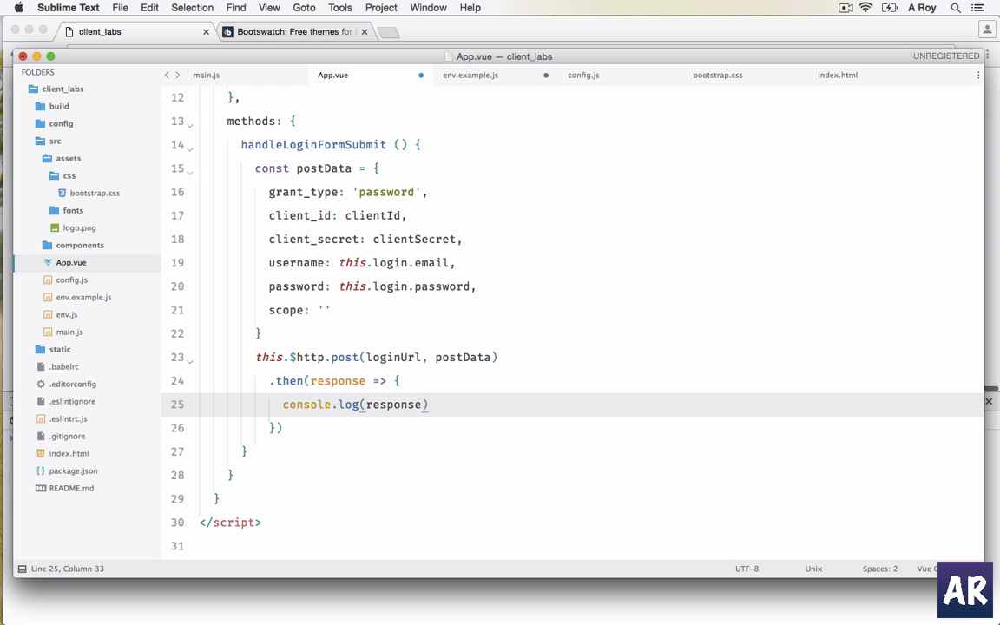
{"action": "key", "text": "cmd+s"}
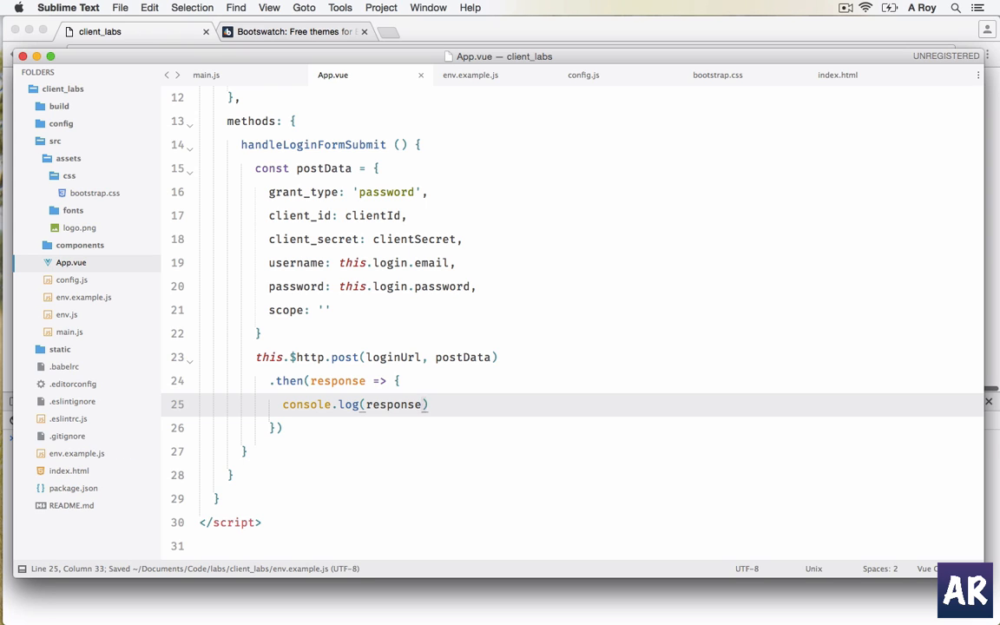
{"action": "left_click", "coordinate": [473, 75]}
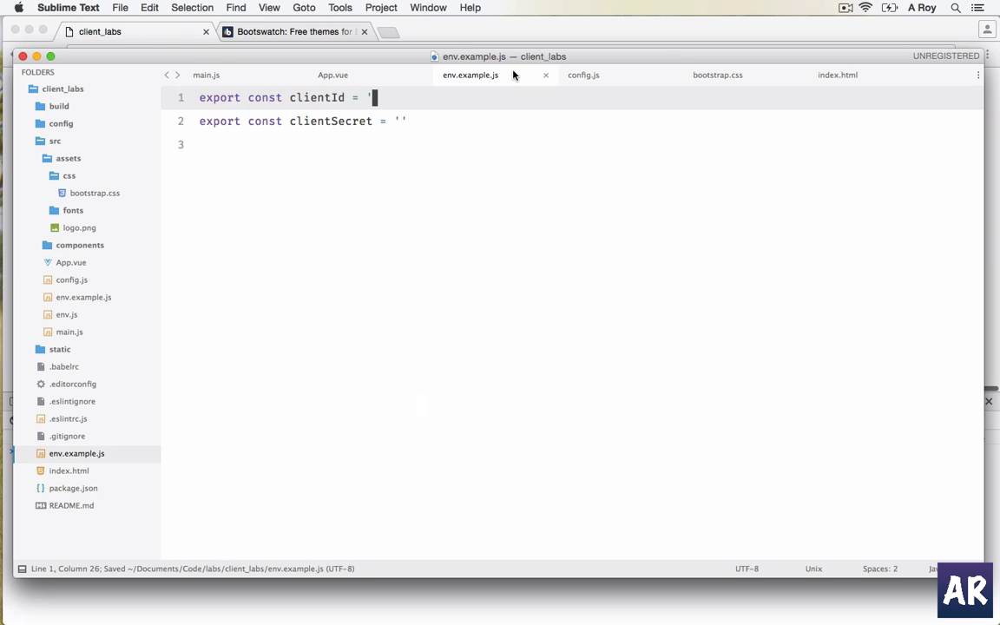
{"action": "right_click", "coordinate": [76, 454]}
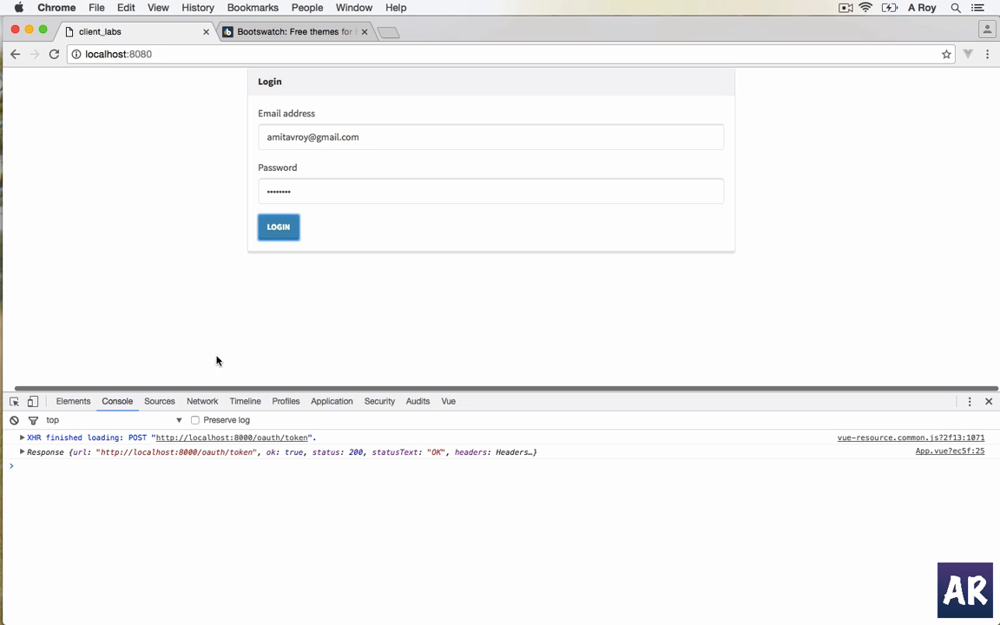
Inspect the 200 OK token response, then resubmit with a different password to get 401 Unauthorized.
{"action": "left_click", "coordinate": [7, 477]}
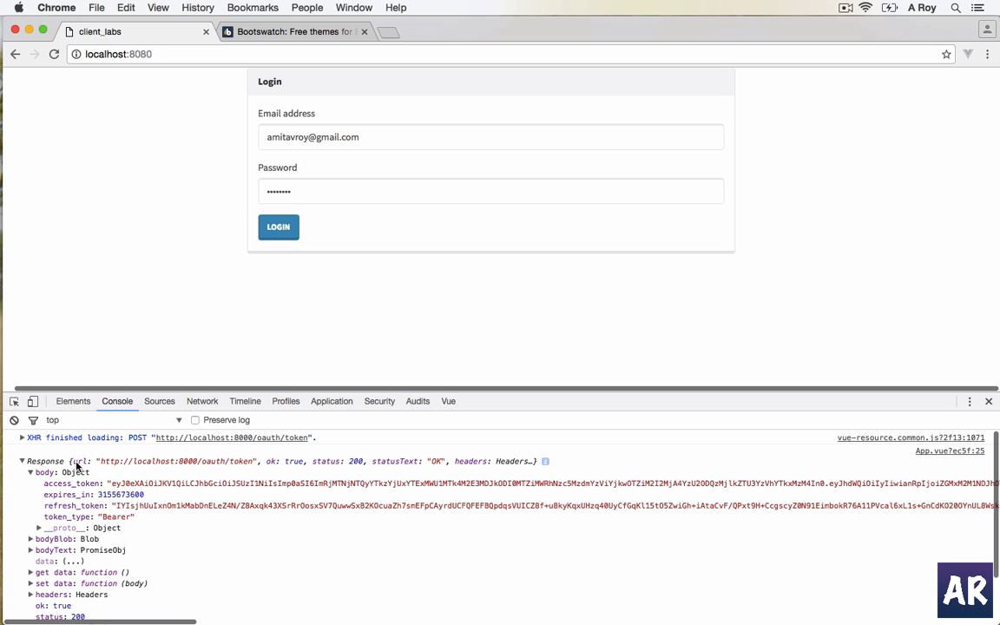
{"action": "left_click", "coordinate": [490, 191]}
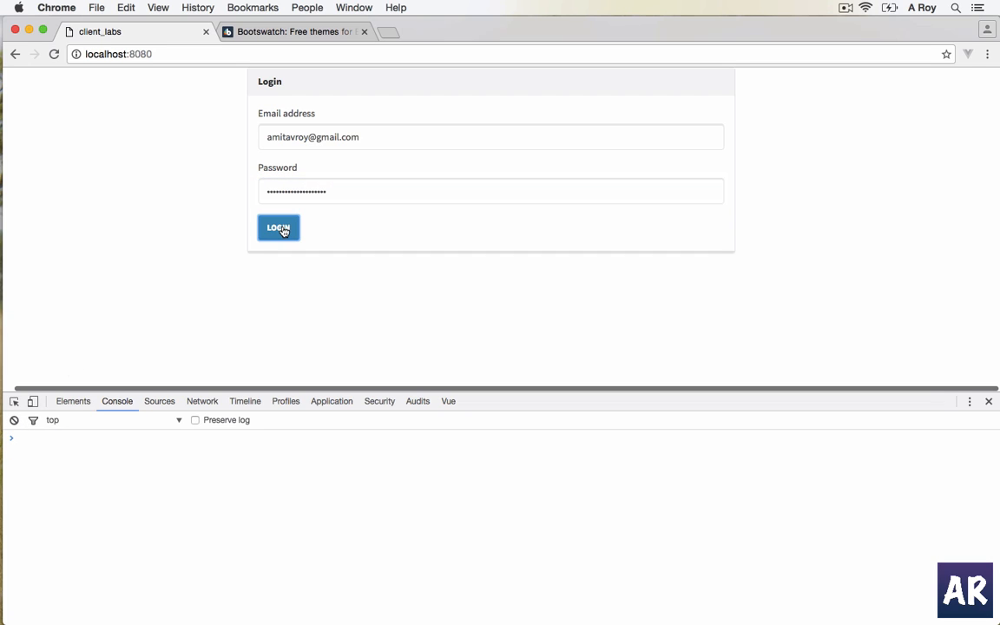
{"action": "left_click", "coordinate": [277, 226]}
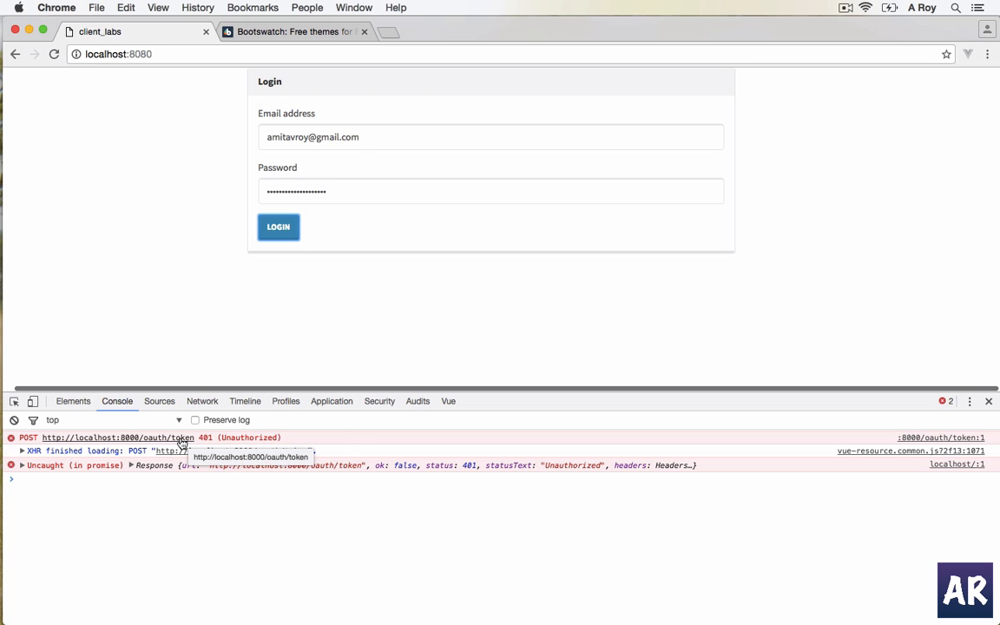
{"action": "mouse_move", "coordinate": [281, 274]}
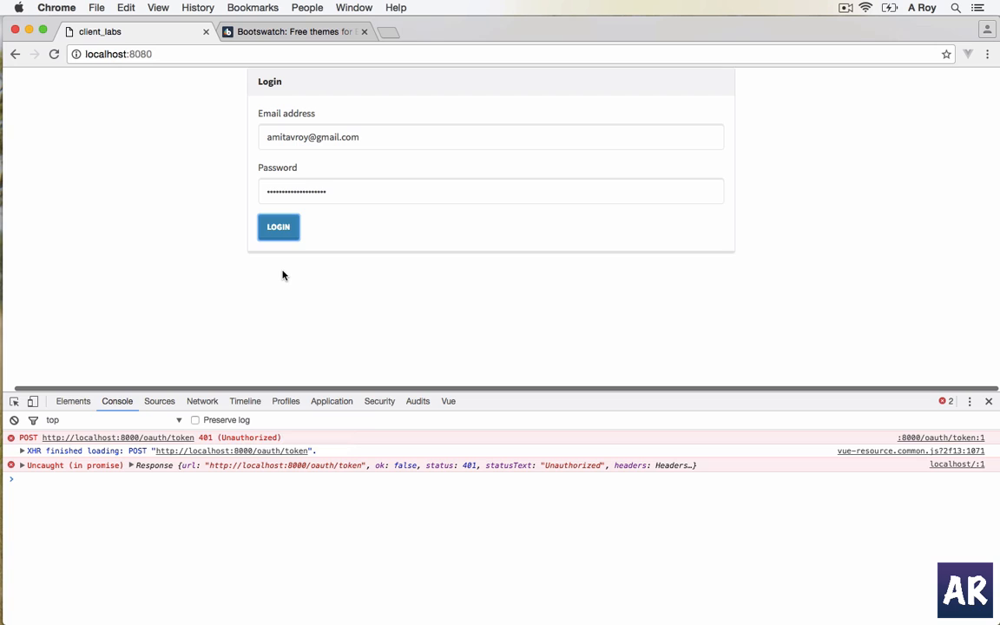
{"action": "mouse_move", "coordinate": [483, 323]}
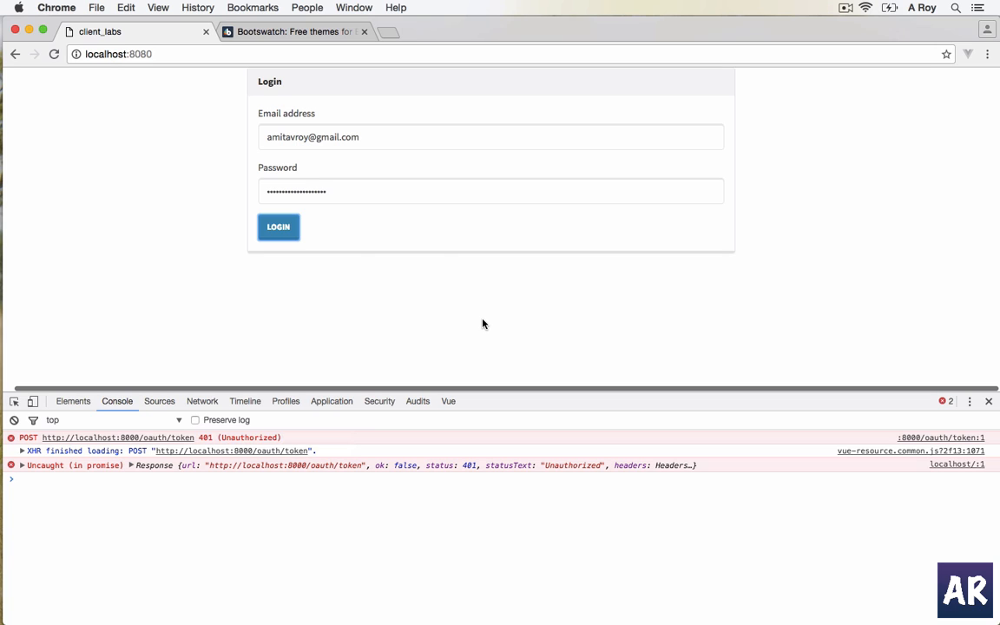